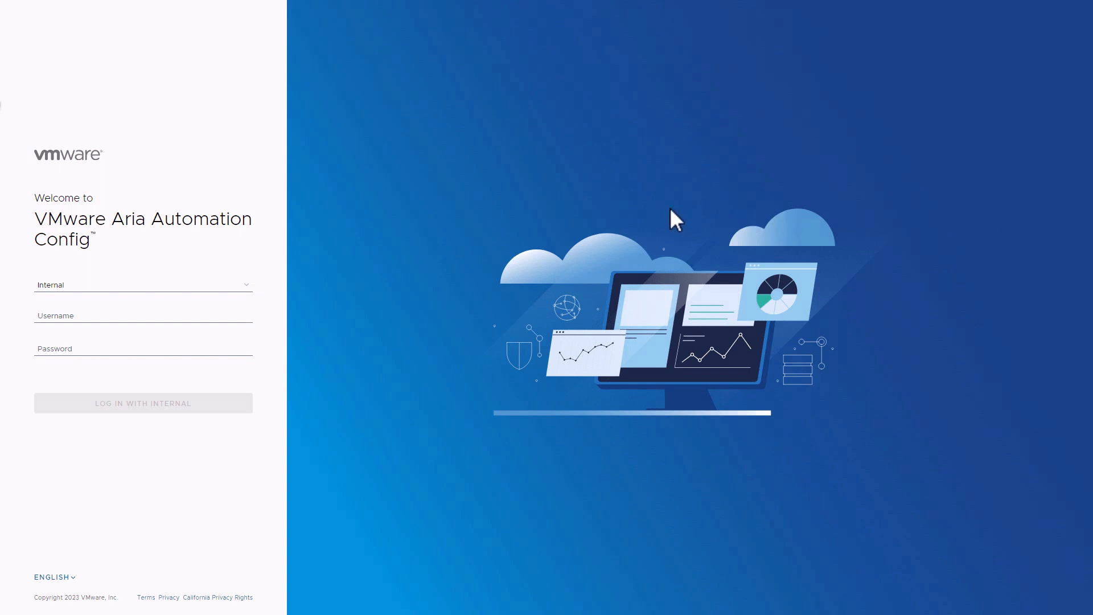
{"action": "mouse_move", "coordinate": [568, 213]}
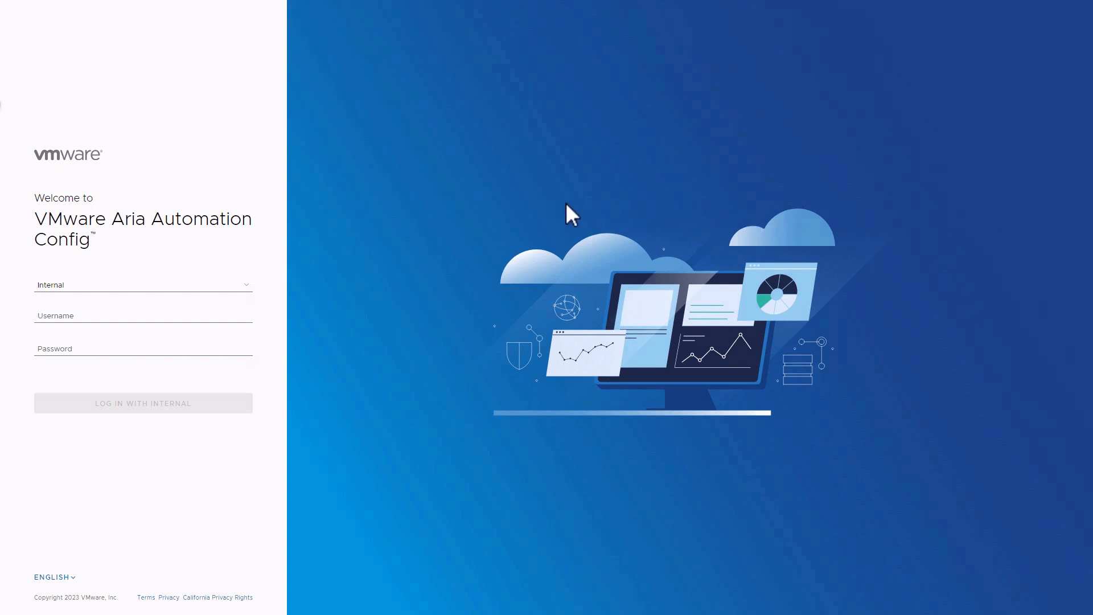
{"action": "mouse_move", "coordinate": [144, 322]}
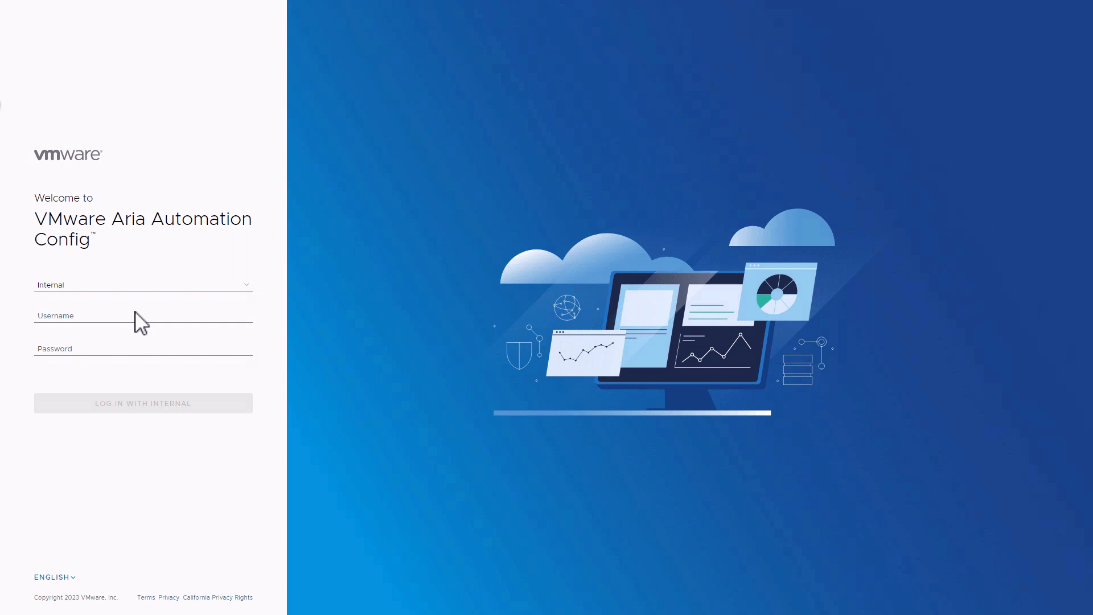
Sign in to Aria Automation Config as root with the internal login, landing on Targets
{"action": "type", "text": "r"}
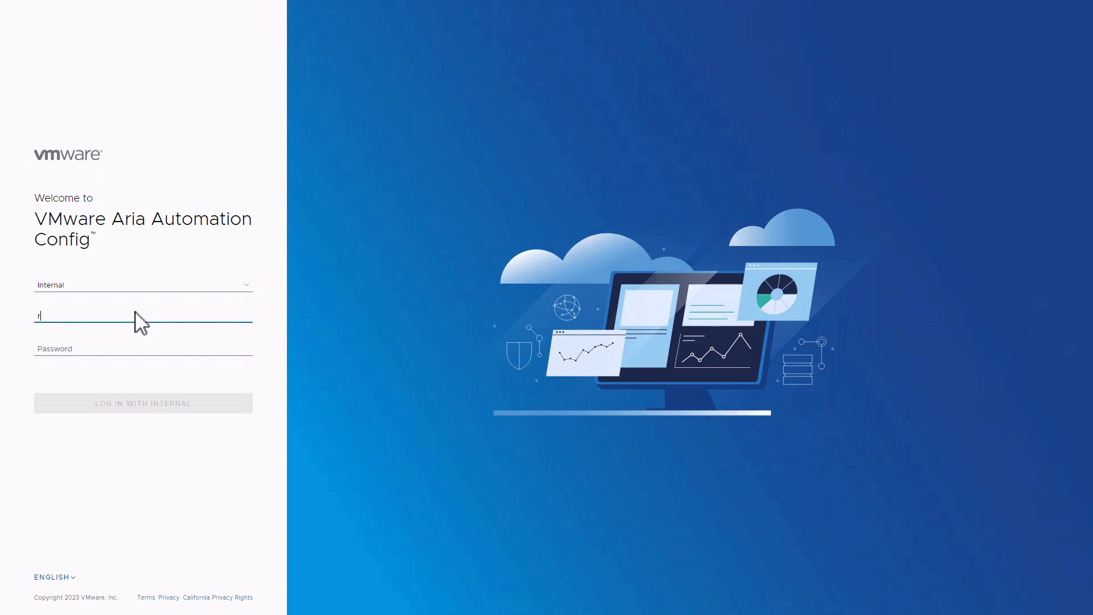
{"action": "type", "text": "oot"}
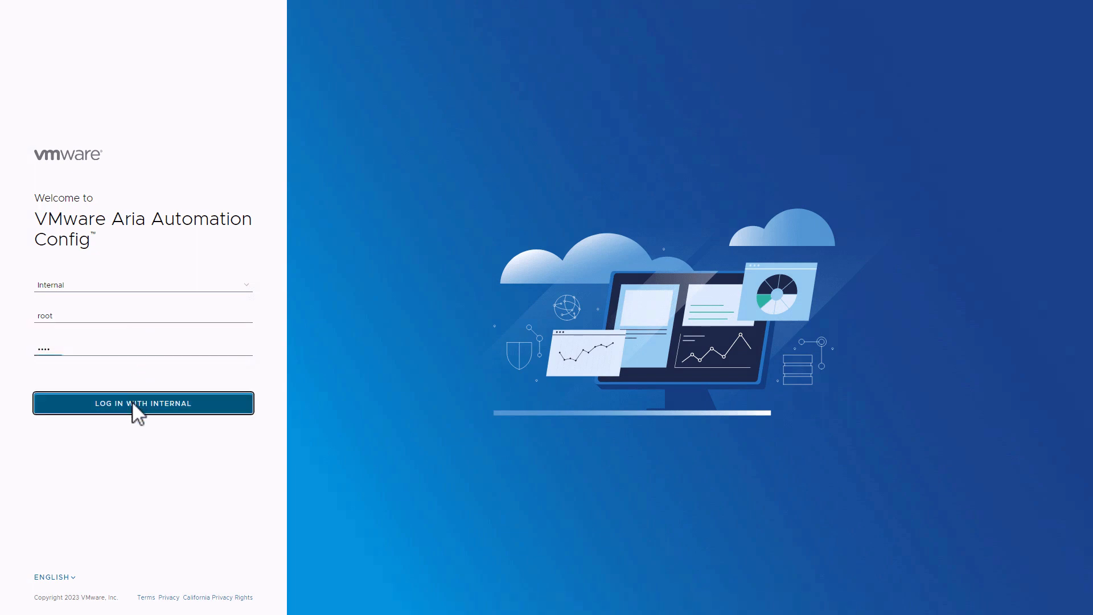
{"action": "left_click", "coordinate": [142, 403]}
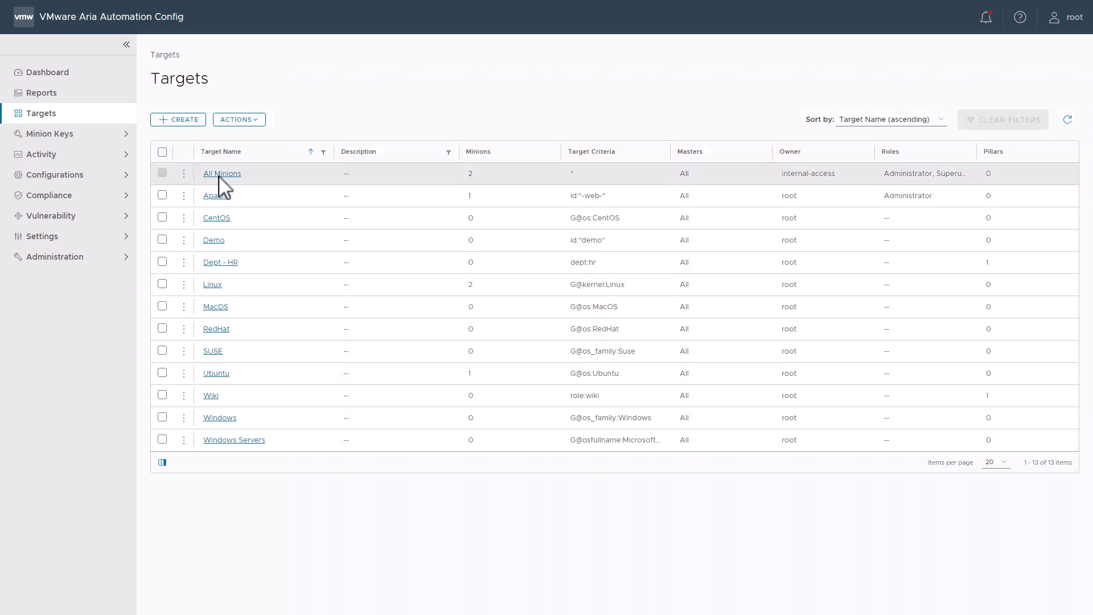
{"action": "mouse_move", "coordinate": [223, 173]}
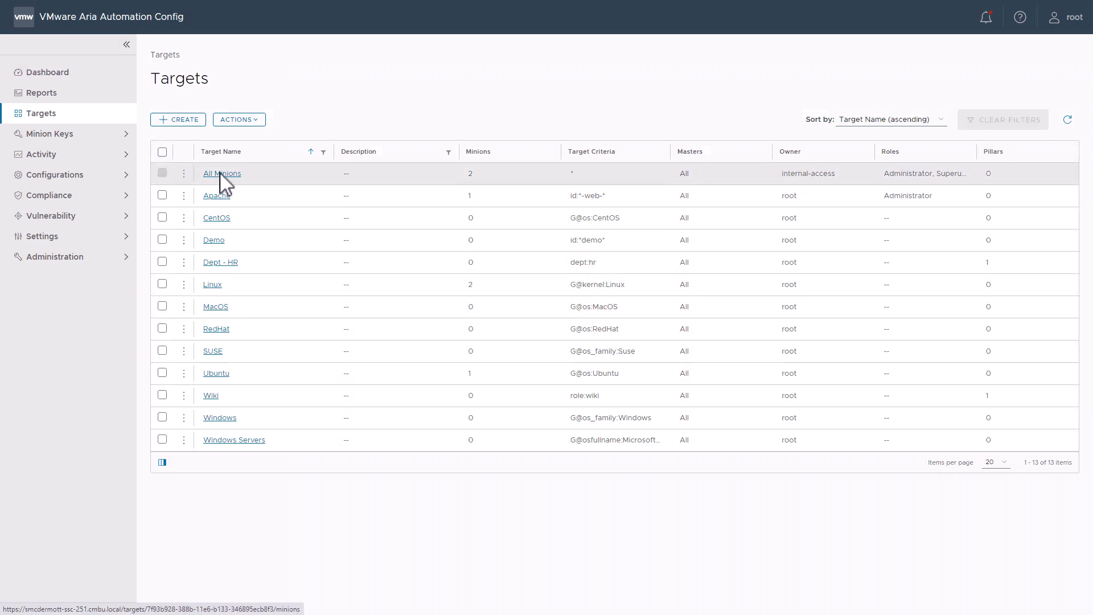
From All Minions, view the saltmaster minion's grains and expand its fqdns entry
{"action": "left_click", "coordinate": [222, 173]}
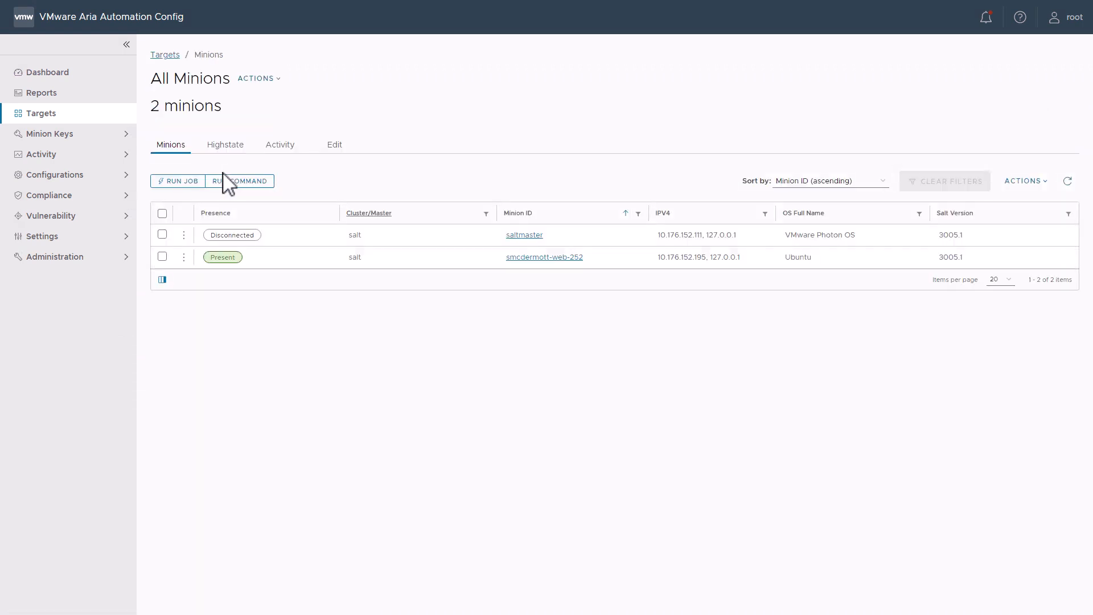
{"action": "mouse_move", "coordinate": [522, 248]}
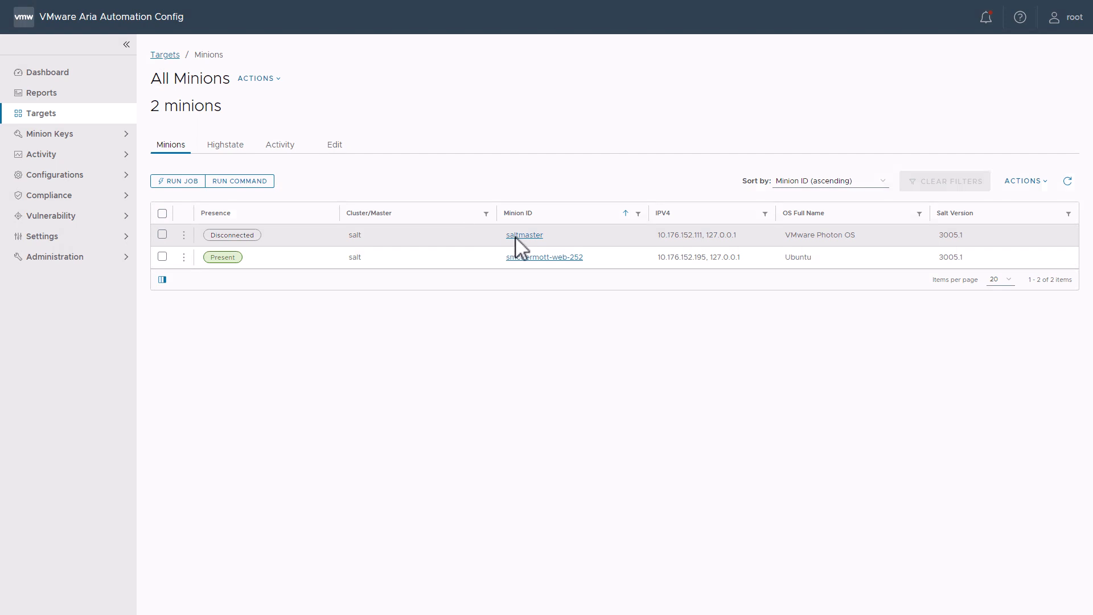
{"action": "left_click", "coordinate": [524, 235]}
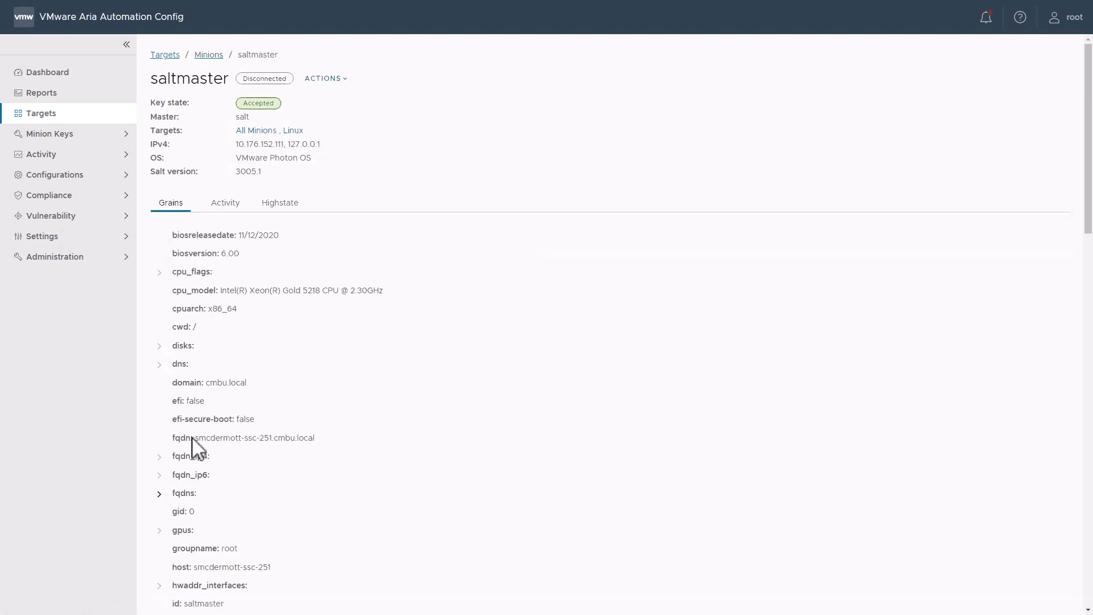
{"action": "left_click", "coordinate": [159, 493]}
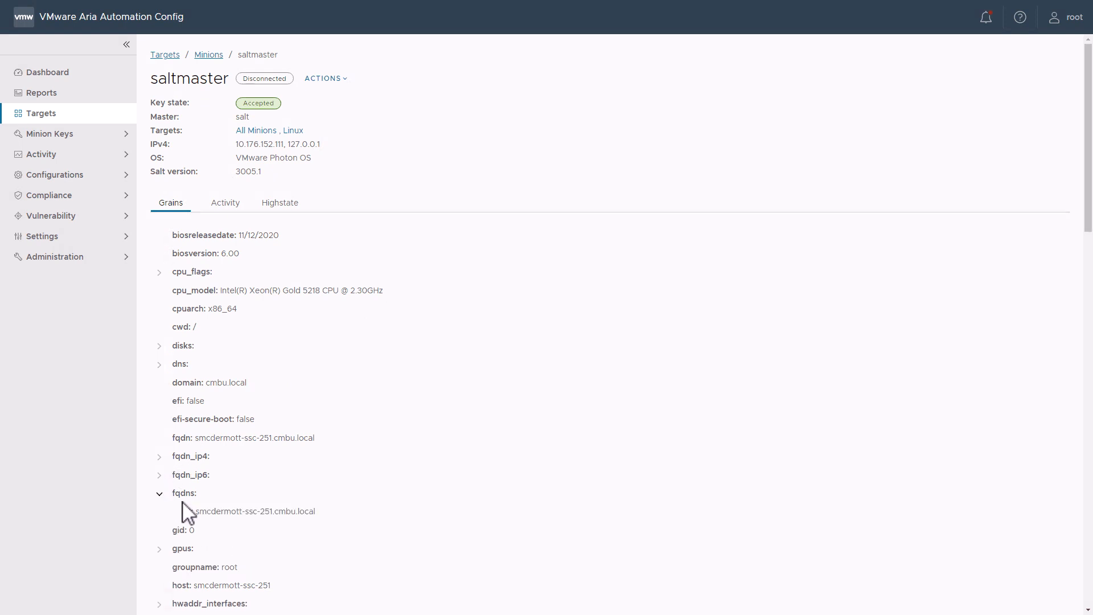
{"action": "mouse_move", "coordinate": [194, 522]}
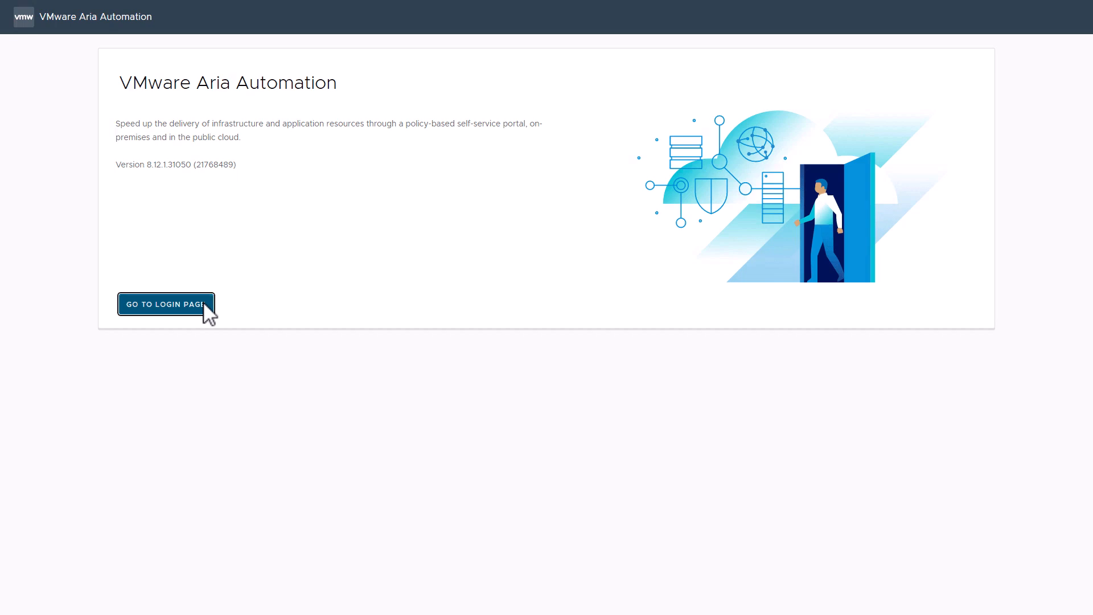
Sign in through Workspace ONE as ritz to reach the Cloud Services Console
{"action": "left_click", "coordinate": [165, 304]}
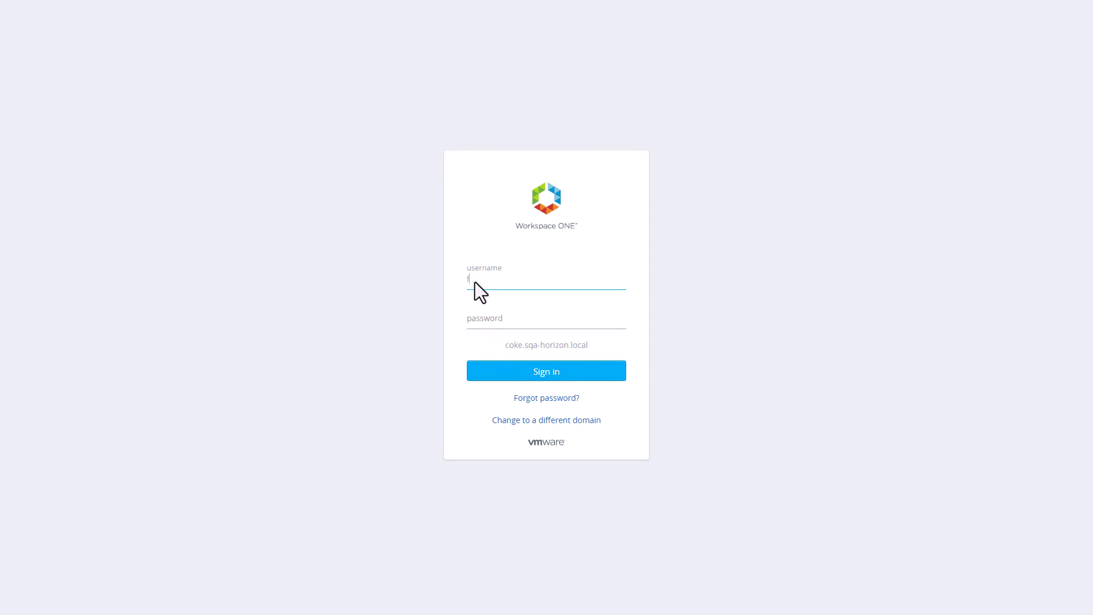
{"action": "type", "text": "ritz"}
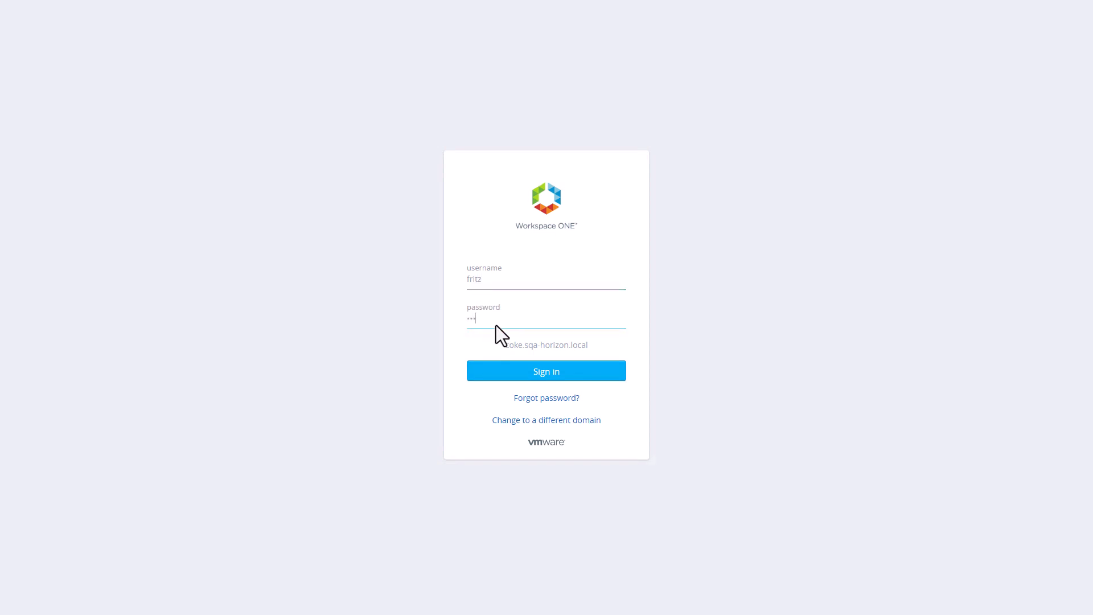
{"action": "left_click", "coordinate": [546, 370]}
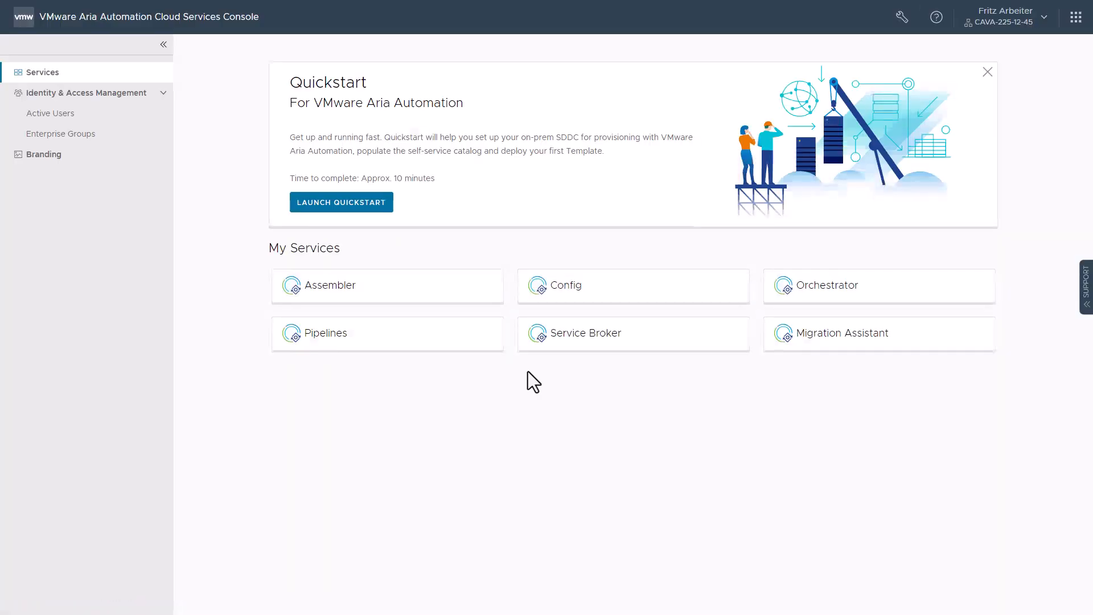
{"action": "mouse_move", "coordinate": [347, 291]}
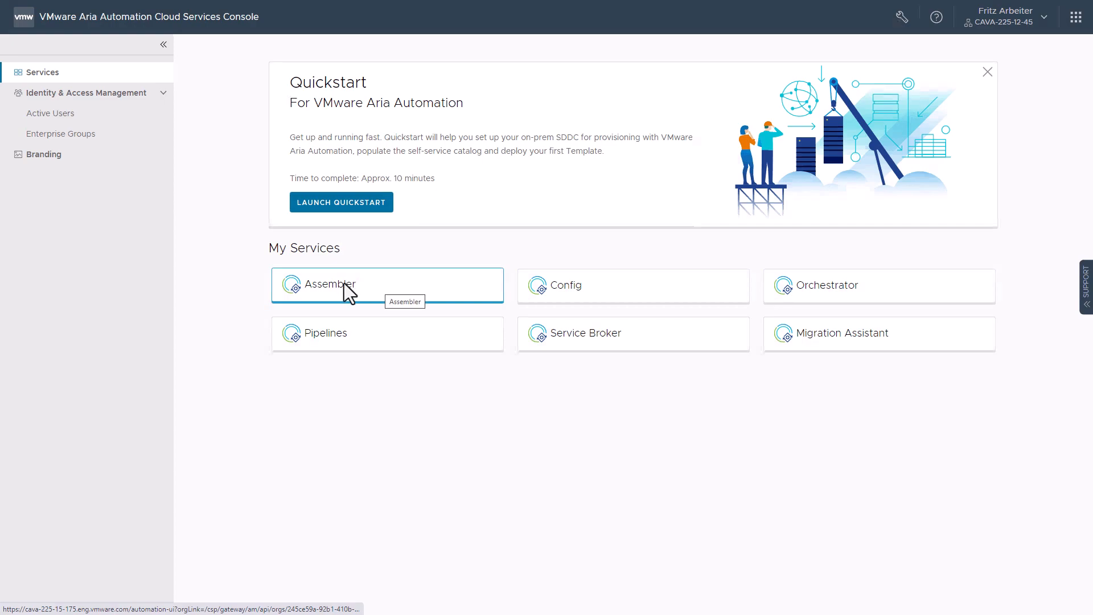
In Assembler's Infrastructure area, start adding a new integration from the Integrations list
{"action": "left_click", "coordinate": [328, 285]}
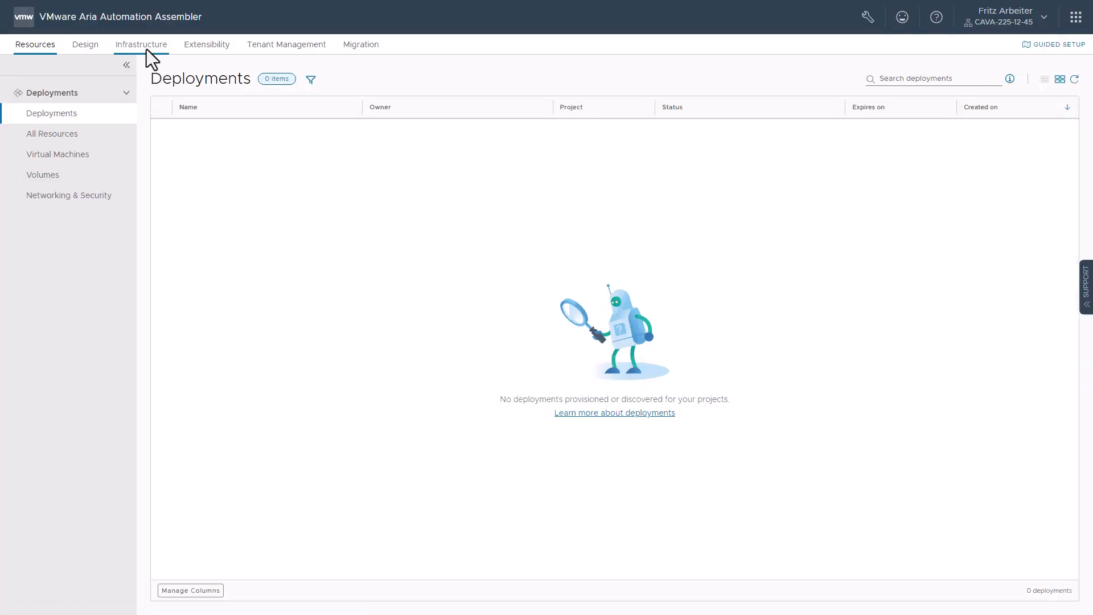
{"action": "left_click", "coordinate": [142, 44]}
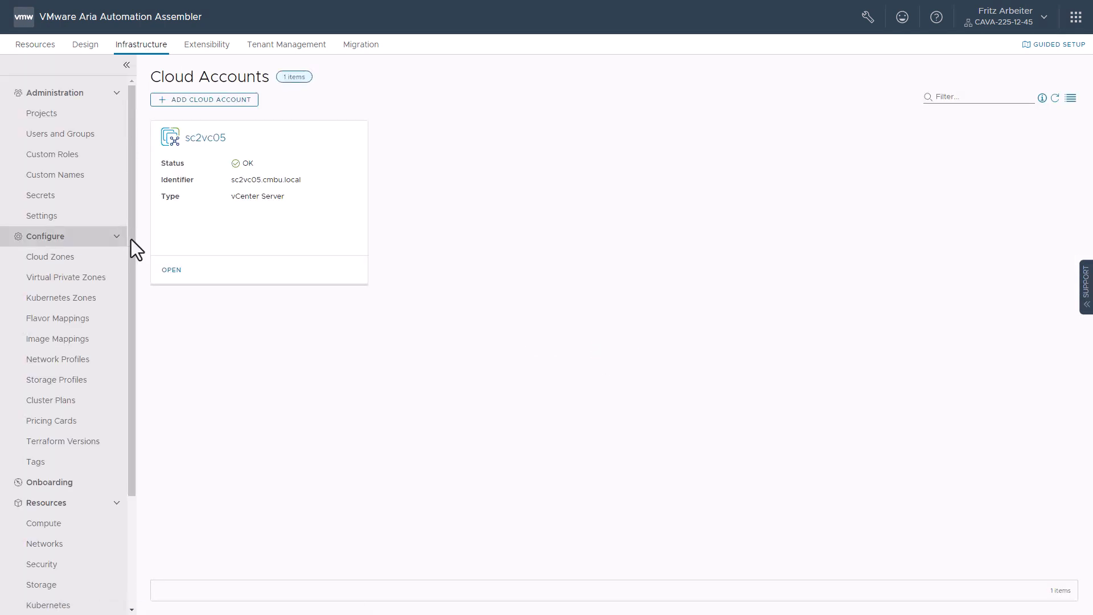
{"action": "scroll", "scroll_direction": "down", "scroll_amount": 3}
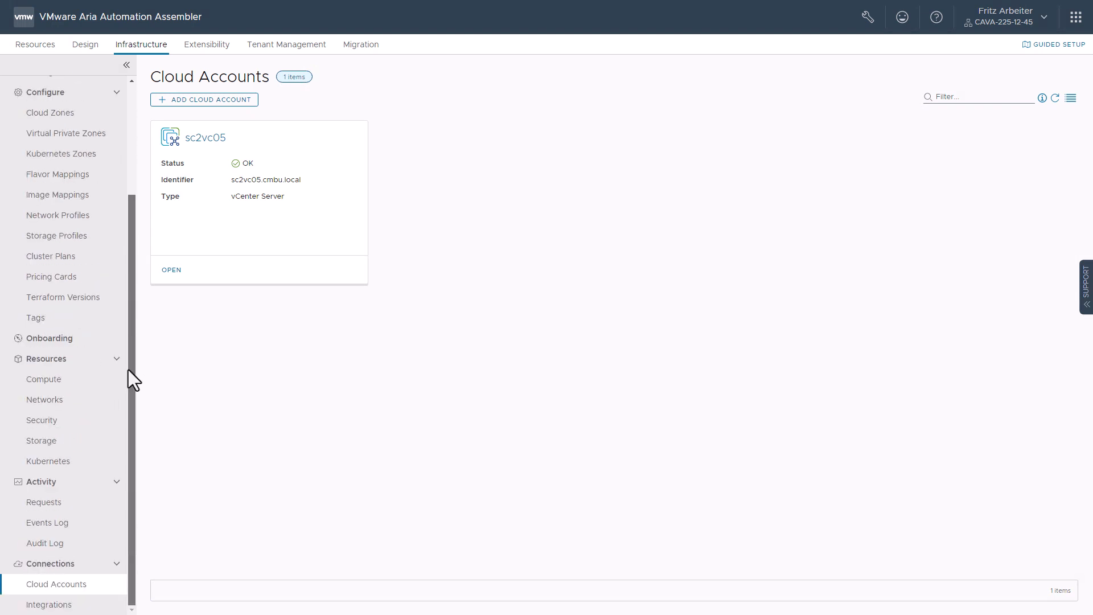
{"action": "mouse_move", "coordinate": [49, 603]}
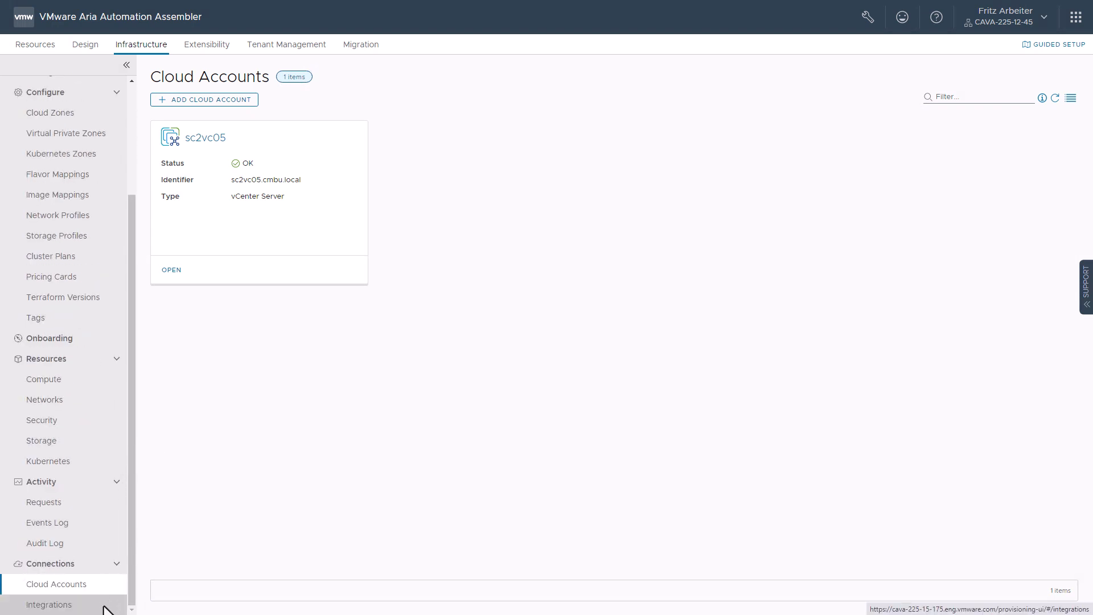
{"action": "left_click", "coordinate": [49, 604]}
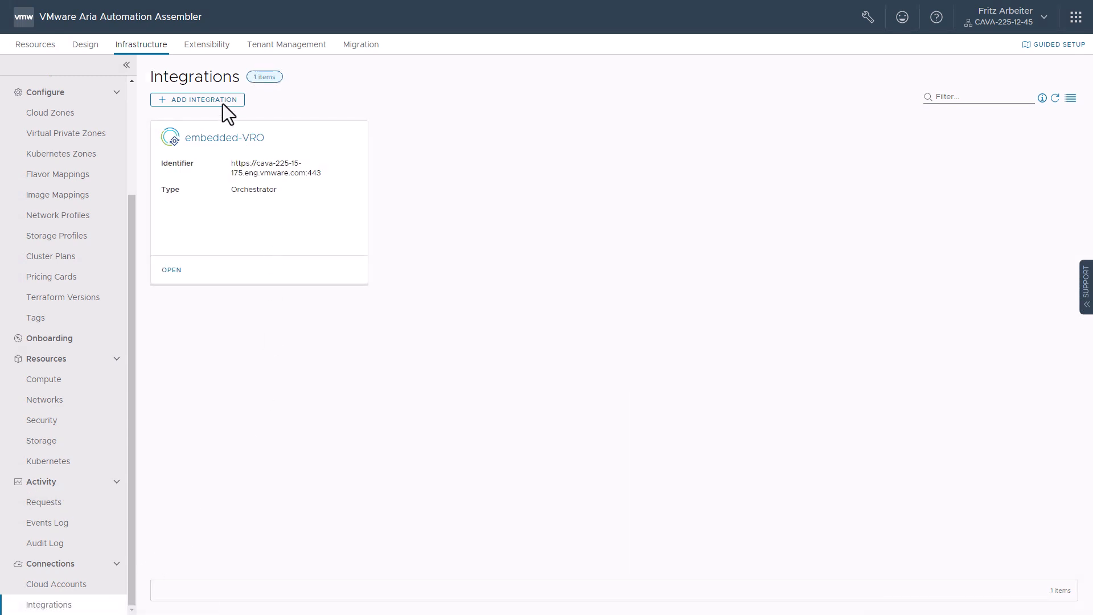
{"action": "left_click", "coordinate": [197, 99]}
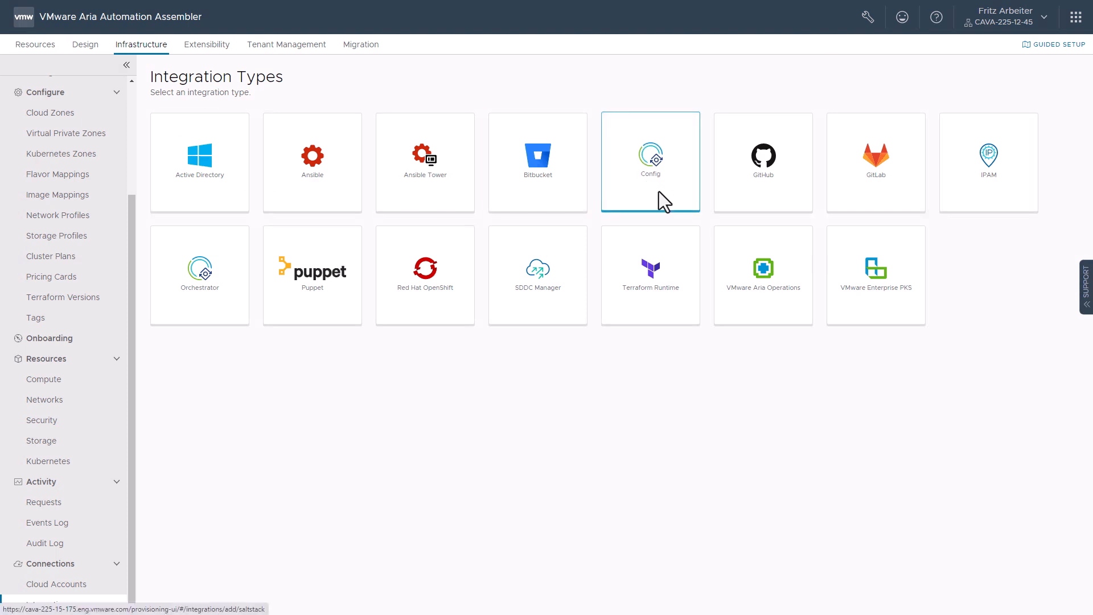
Create a Config integration with its host and password, validate the credentials and add it
{"action": "left_click", "coordinate": [649, 162]}
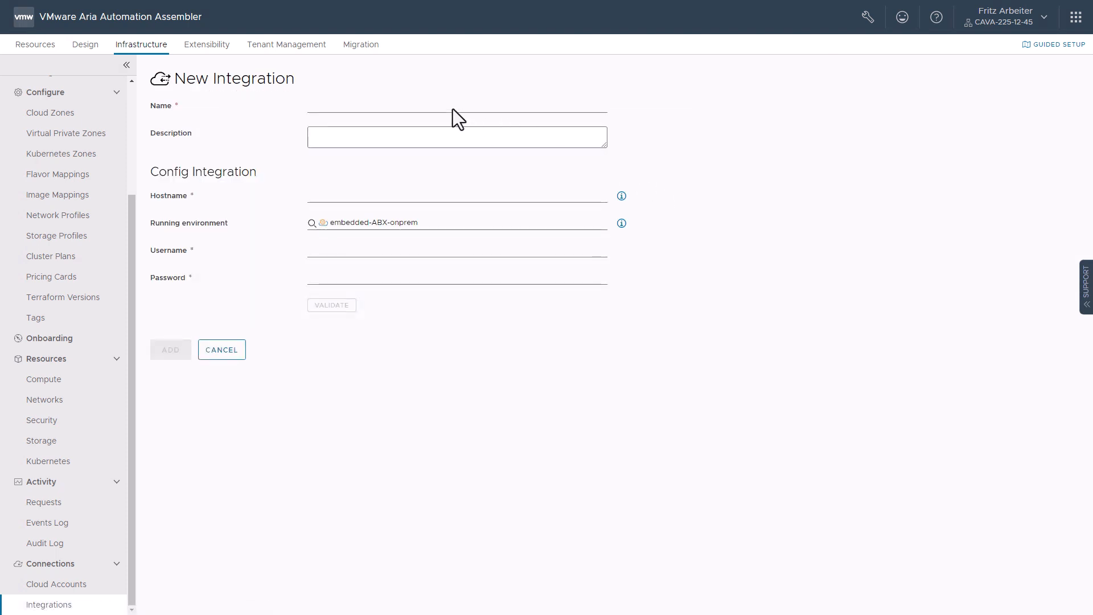
{"action": "mouse_move", "coordinate": [426, 120]}
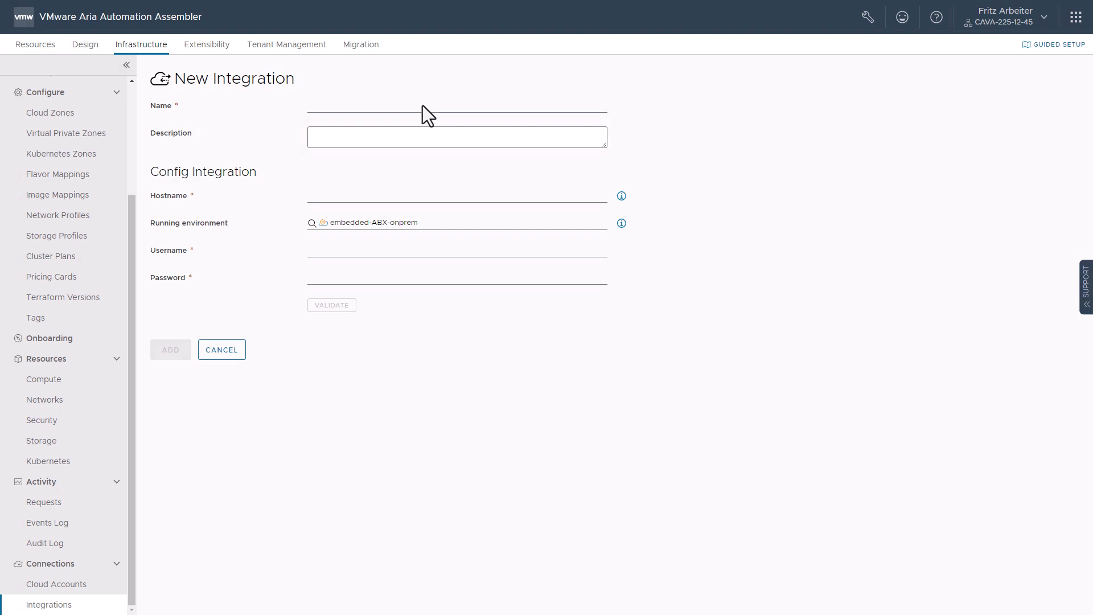
{"action": "type", "text": "c"}
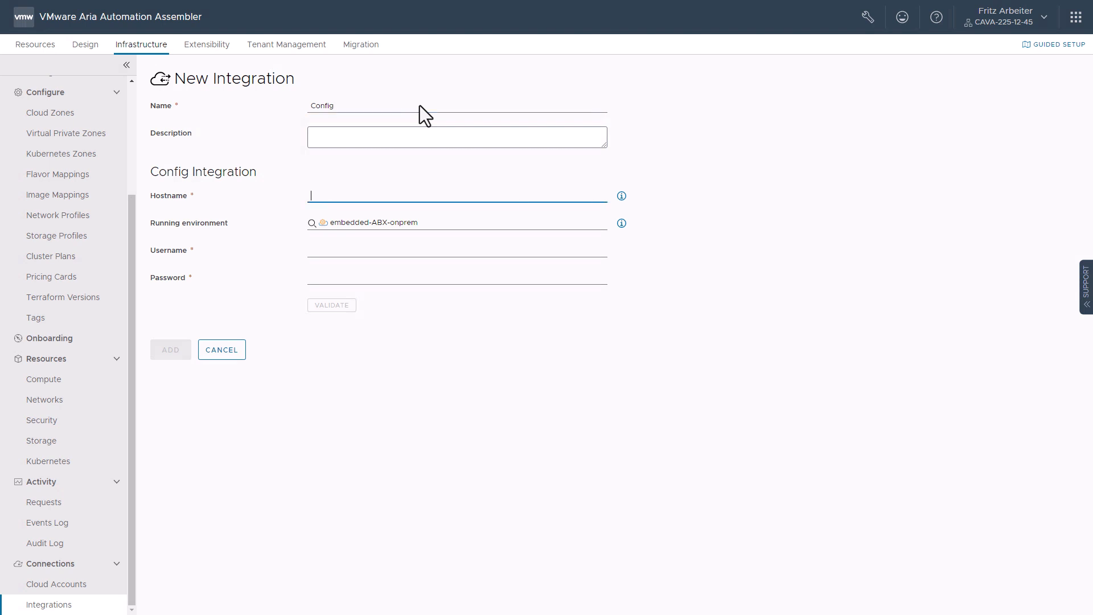
{"action": "type", "text": "smcdermott-ssc"}
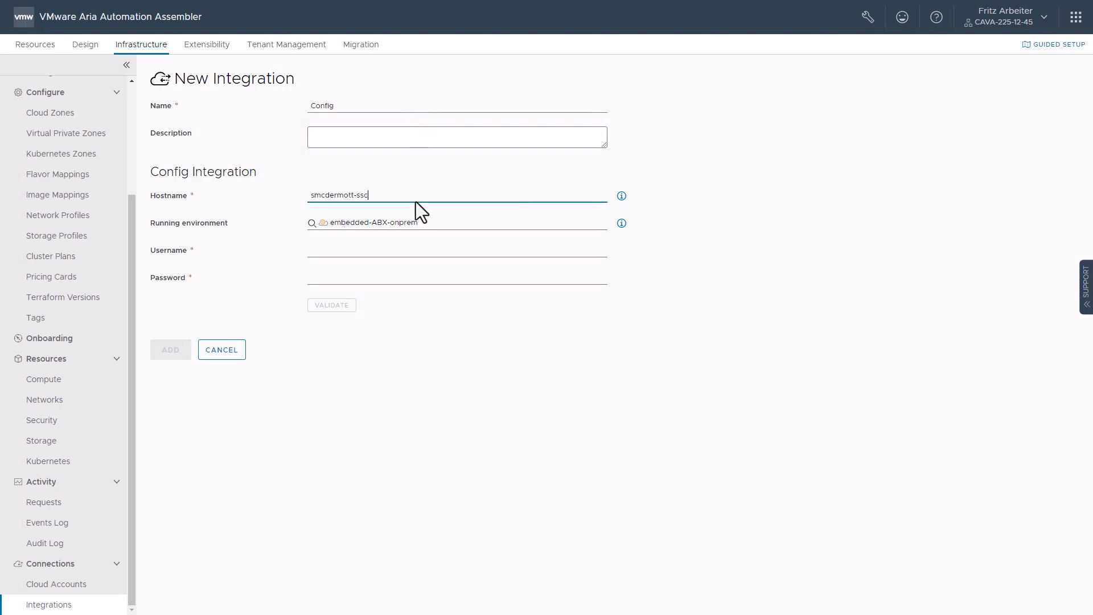
{"action": "type", "text": "-251.cmbu.local"}
{"action": "left_click", "coordinate": [457, 249]}
{"action": "type", "text": "root"}
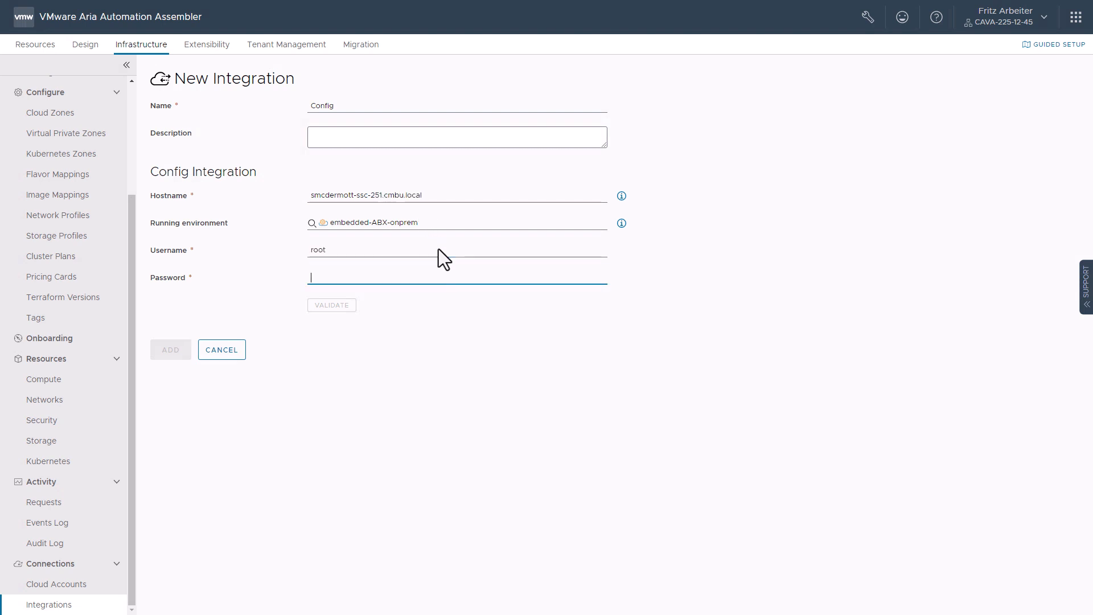
{"action": "type", "text": "••••"}
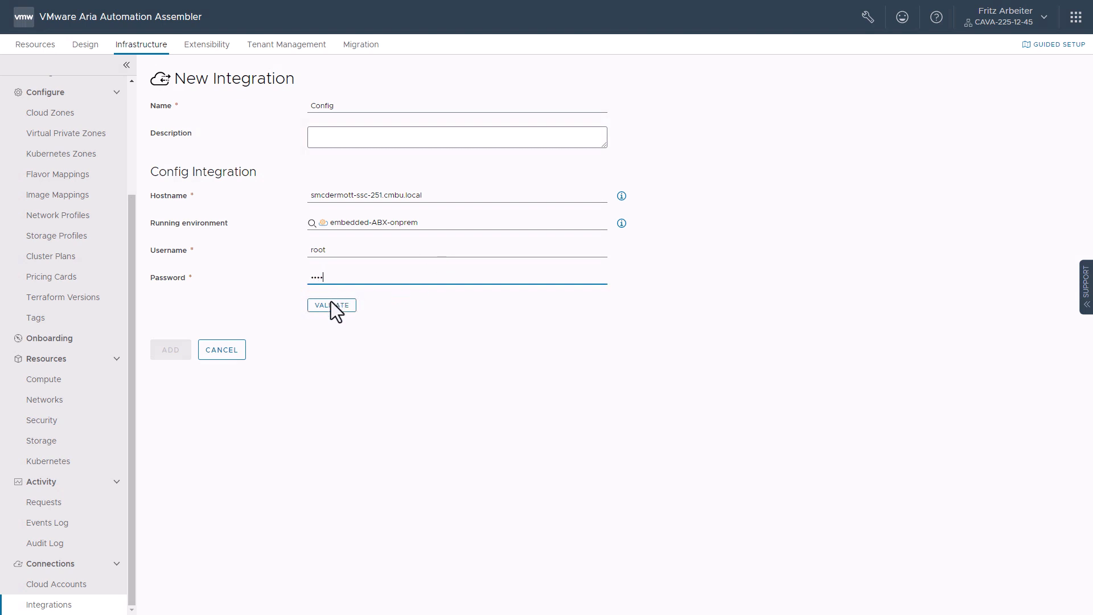
{"action": "left_click", "coordinate": [331, 306]}
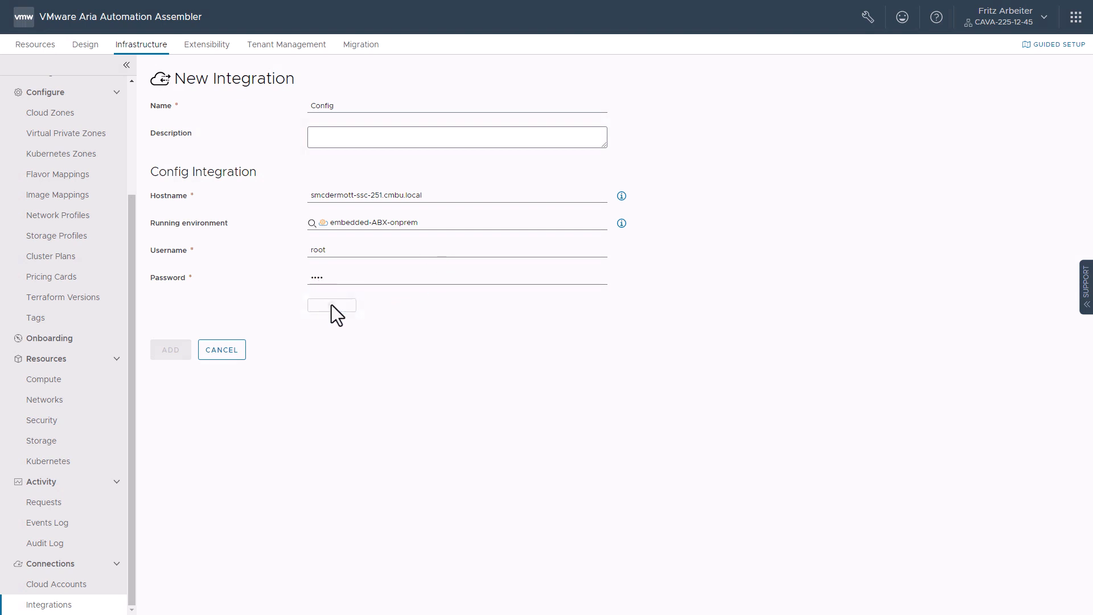
{"action": "left_click", "coordinate": [332, 305]}
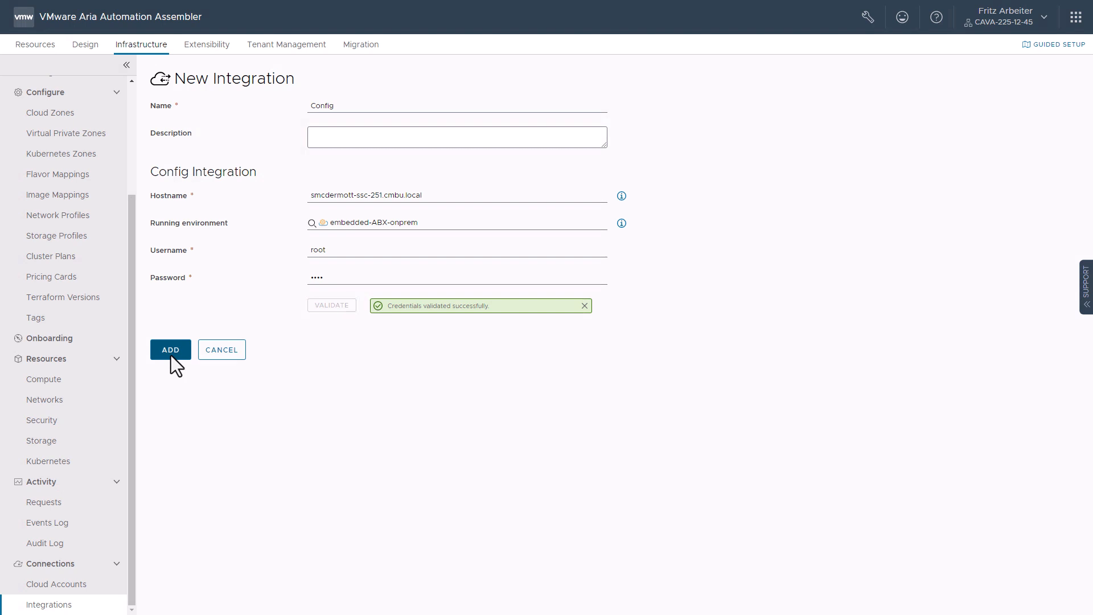
{"action": "left_click", "coordinate": [170, 349]}
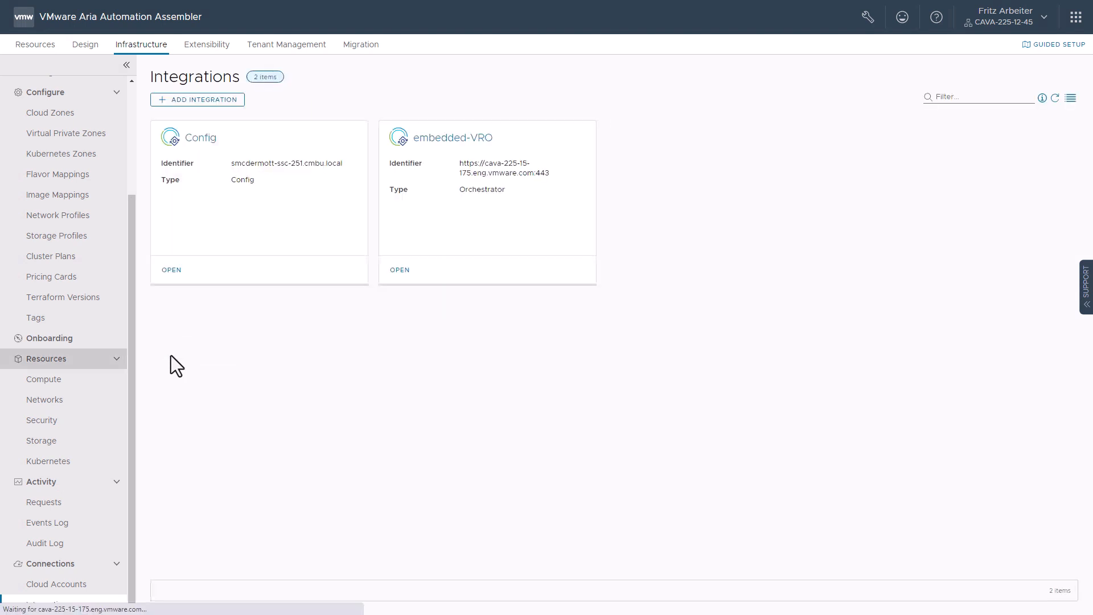
From Resources > Deployments, view the Cloud Machine deployment with demo-machine's details
{"action": "left_click", "coordinate": [34, 45]}
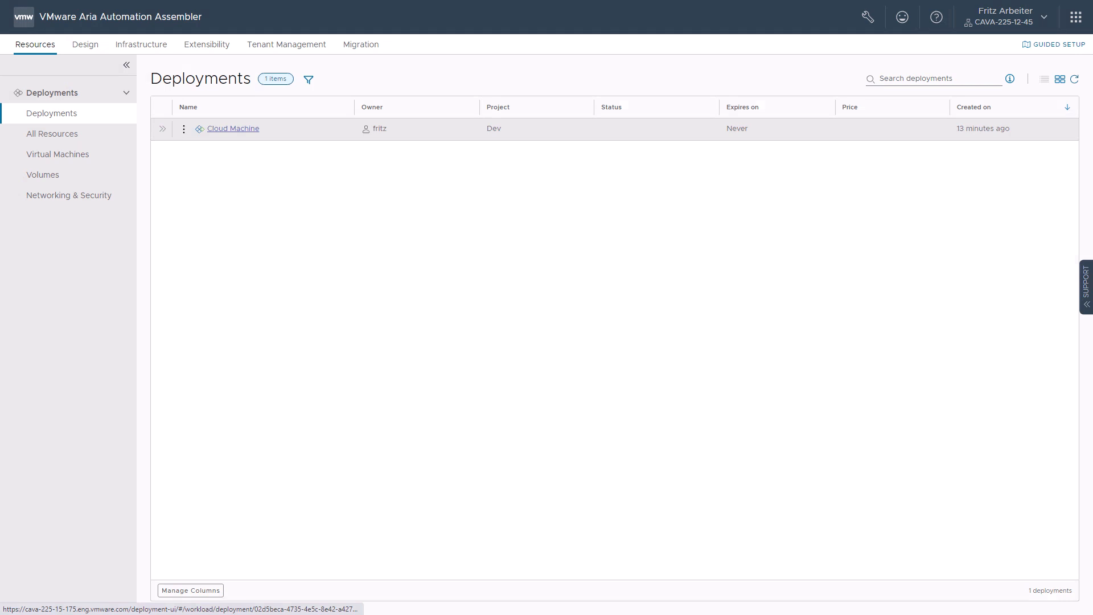
{"action": "mouse_move", "coordinate": [240, 140]}
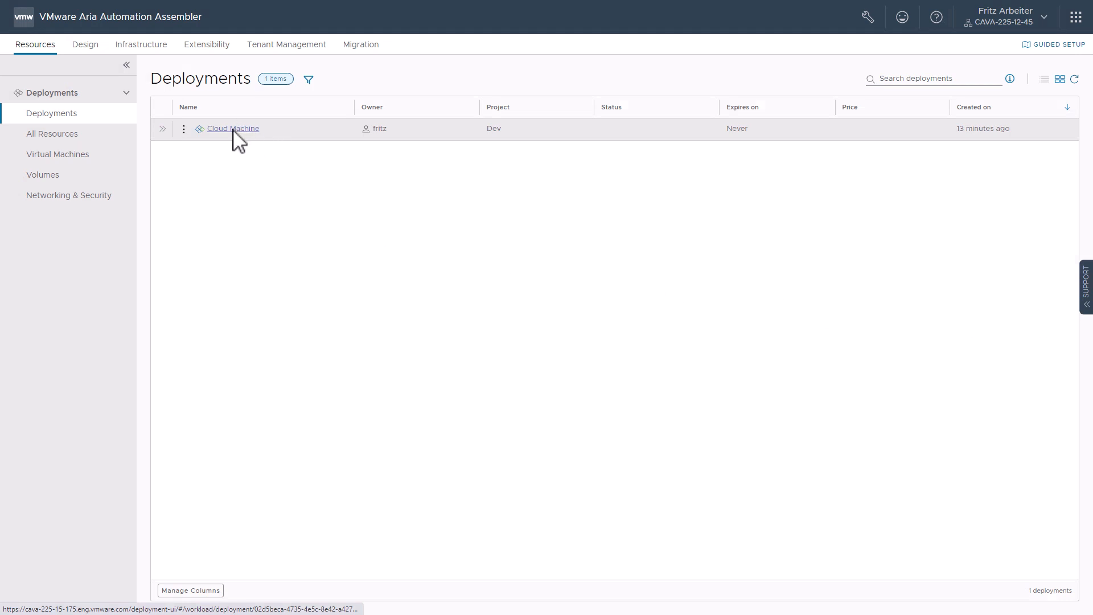
{"action": "left_click", "coordinate": [232, 129]}
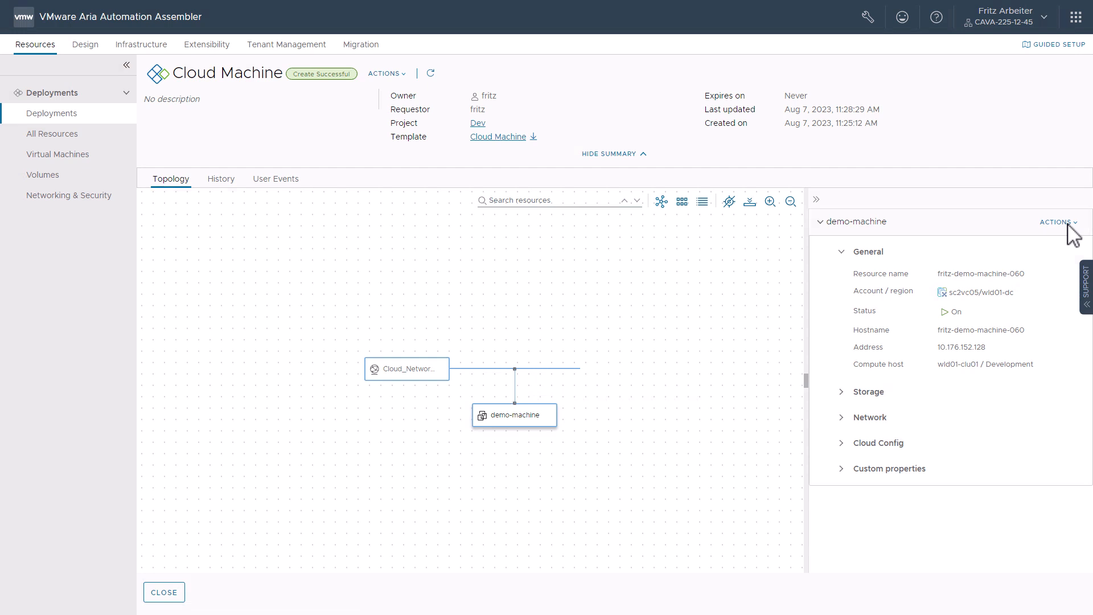
From demo-machine's Actions, choose Attach SaltStack Resource to get the empty form
{"action": "left_click", "coordinate": [1055, 222]}
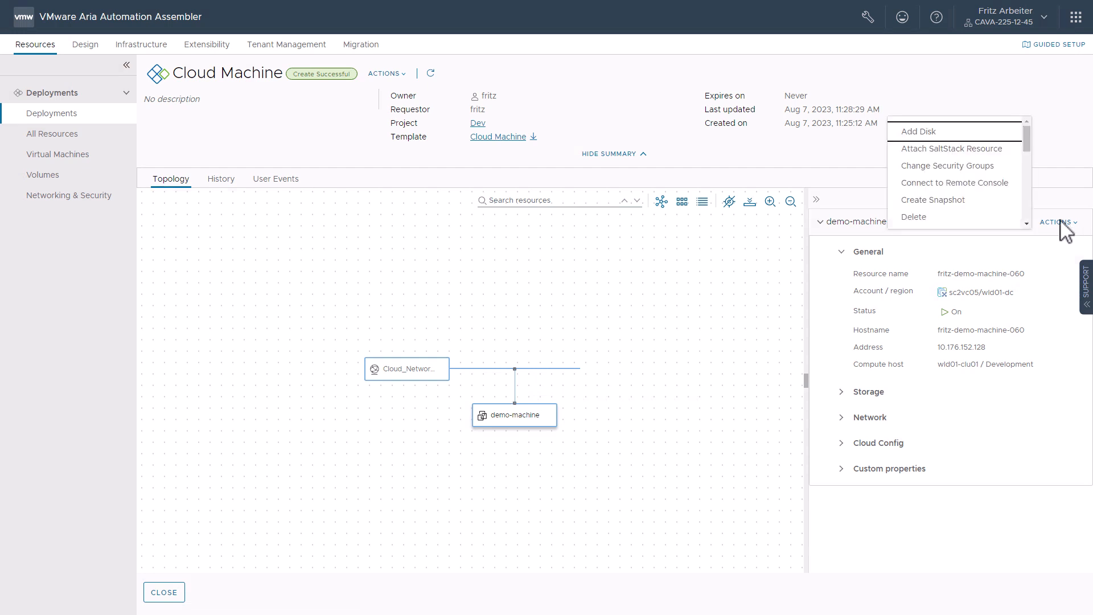
{"action": "mouse_move", "coordinate": [988, 162]}
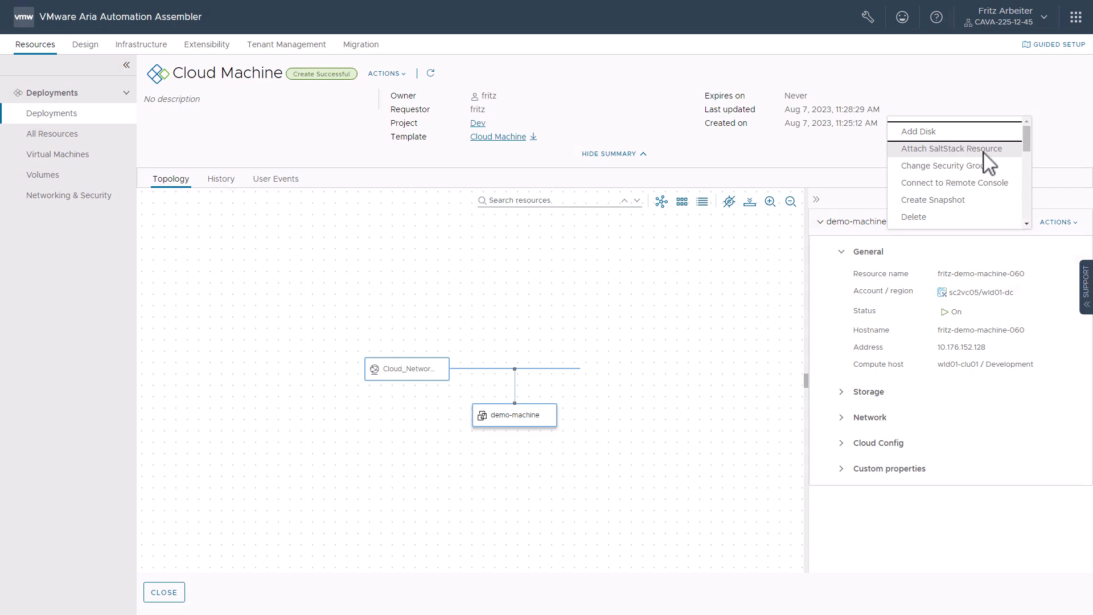
{"action": "left_click", "coordinate": [952, 148]}
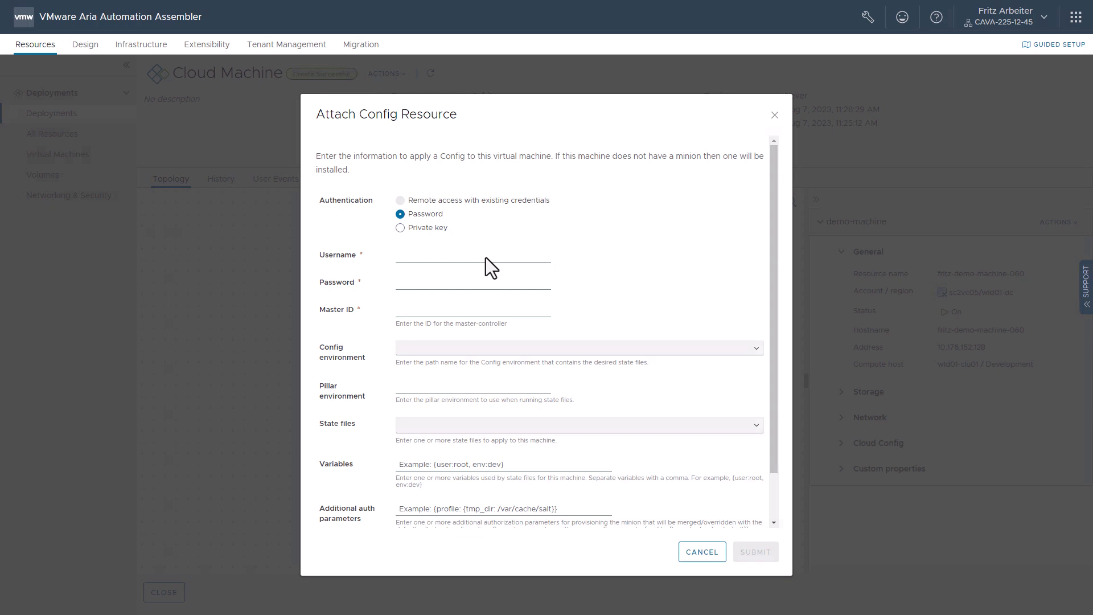
{"action": "mouse_move", "coordinate": [468, 271]}
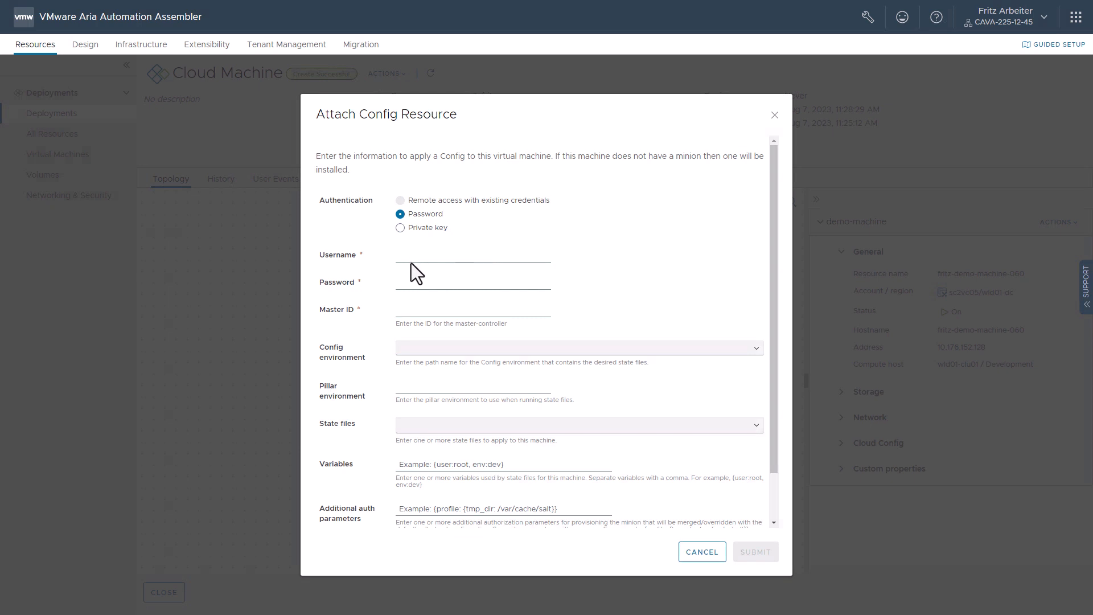
{"action": "mouse_move", "coordinate": [407, 265]}
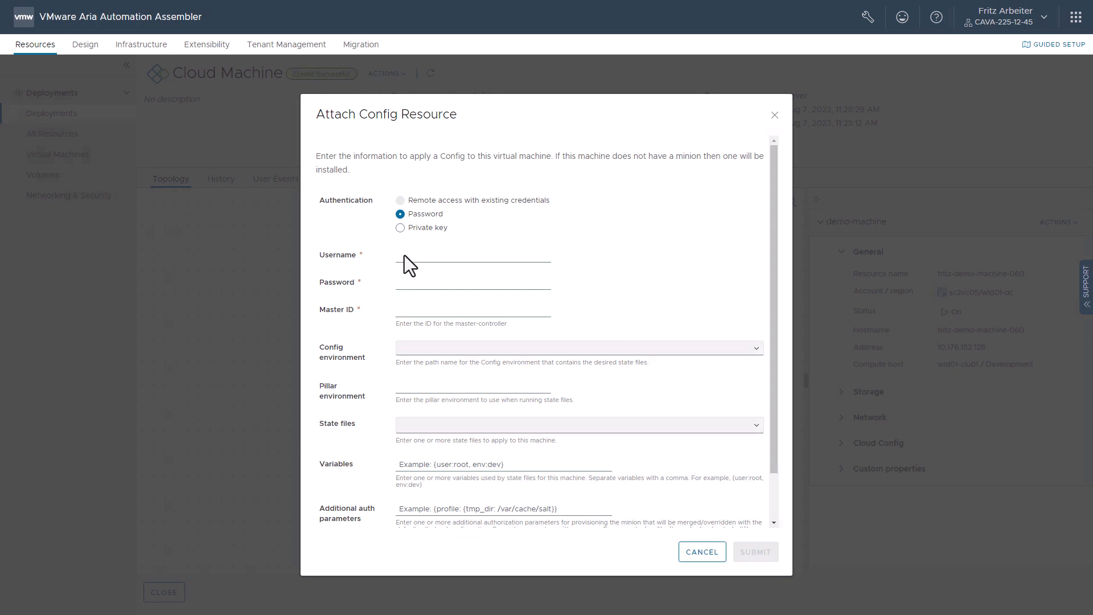
{"action": "mouse_move", "coordinate": [410, 212]}
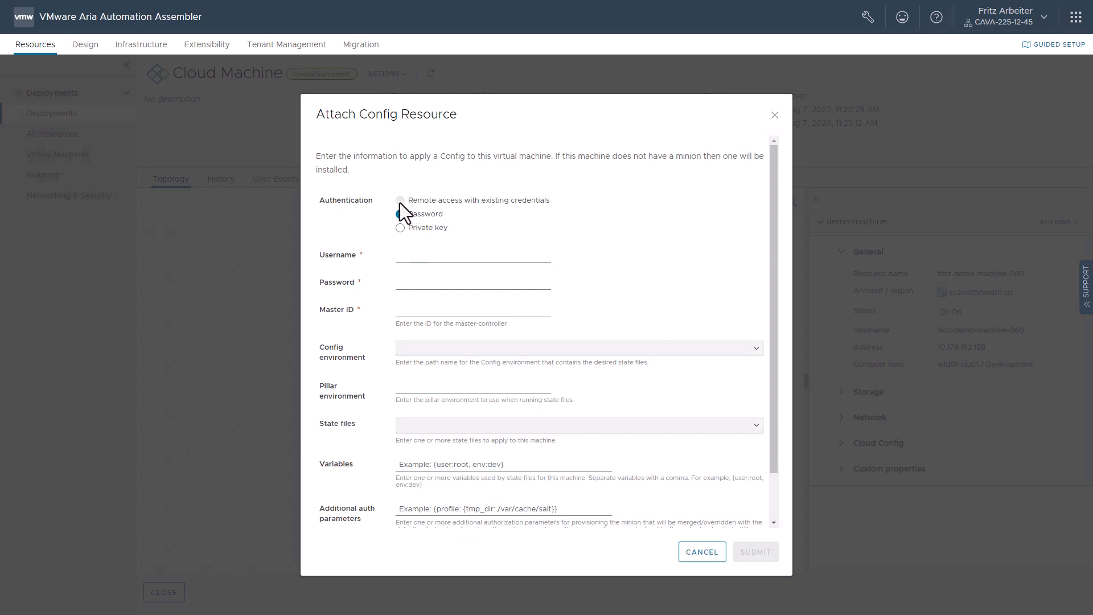
Set password authentication for demouser, master ID salt and the corp environment
{"action": "left_click", "coordinate": [401, 213]}
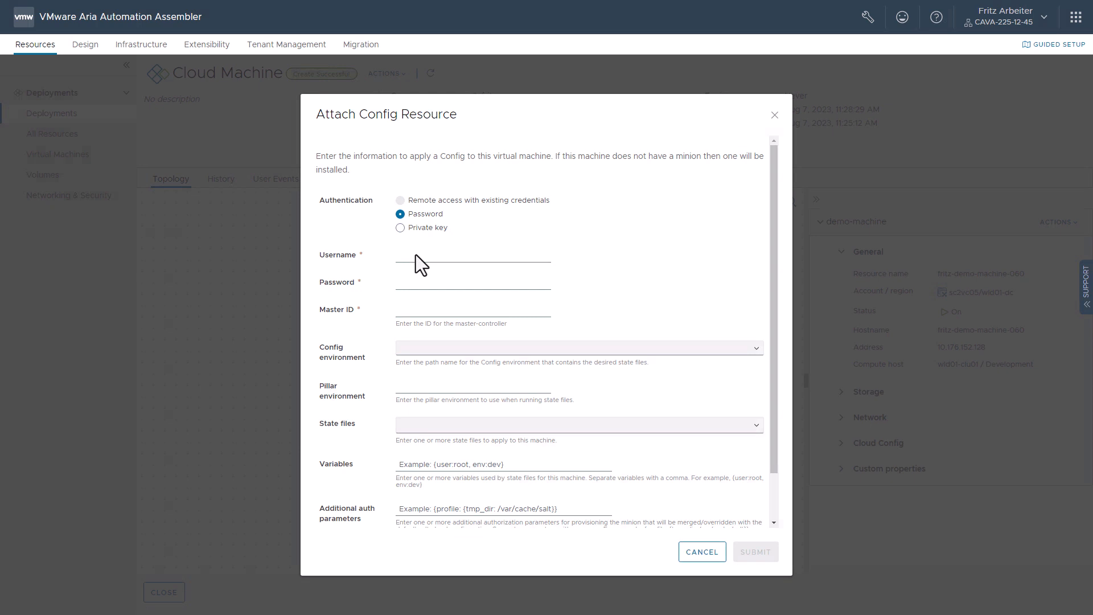
{"action": "type", "text": "d"}
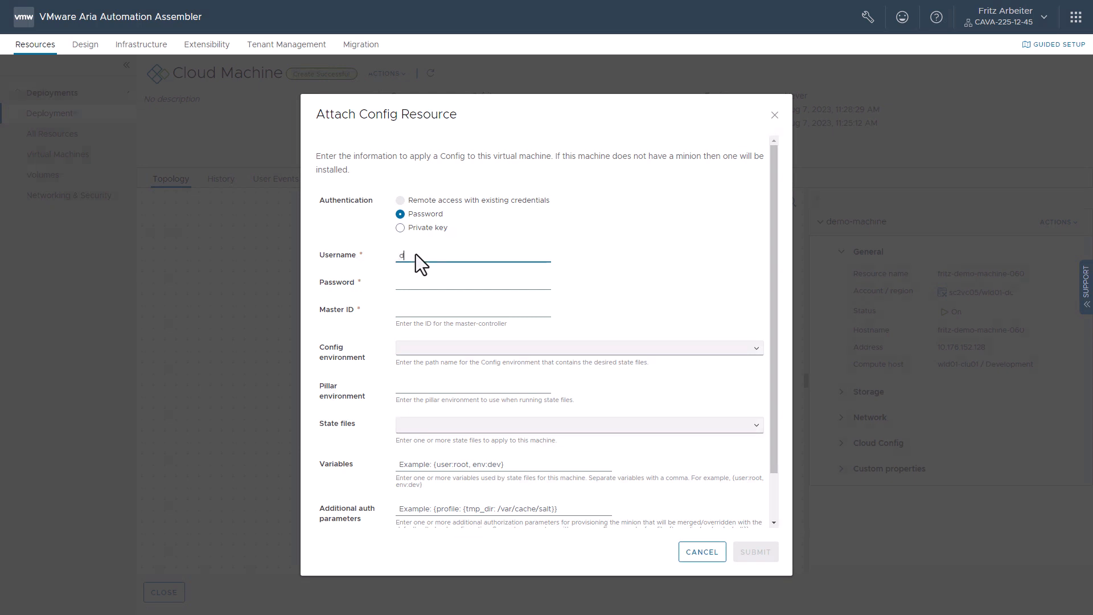
{"action": "type", "text": "demouser"}
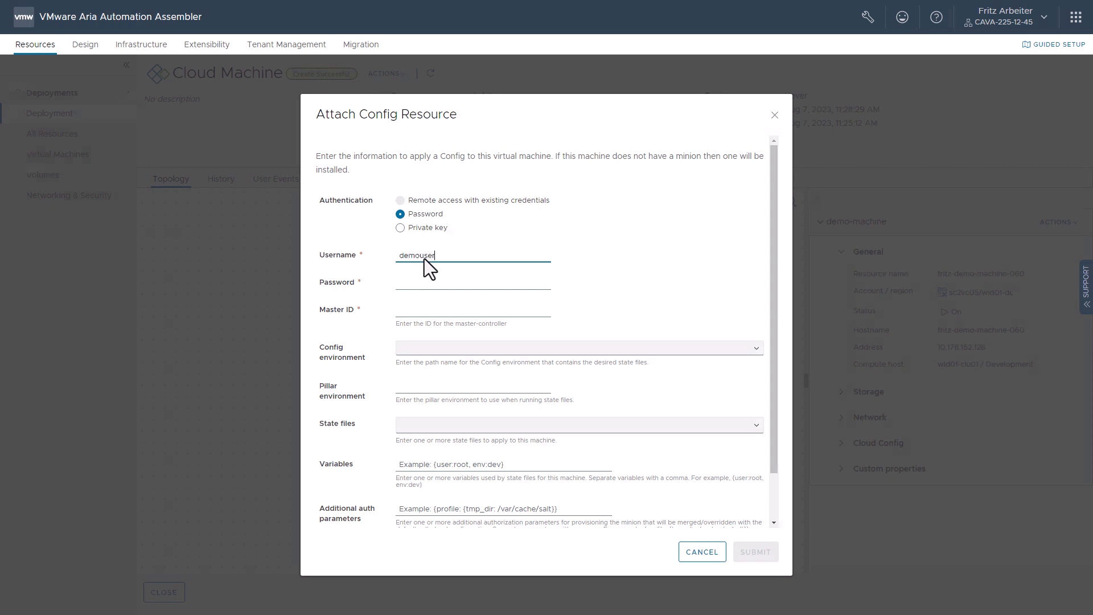
{"action": "left_click", "coordinate": [472, 282]}
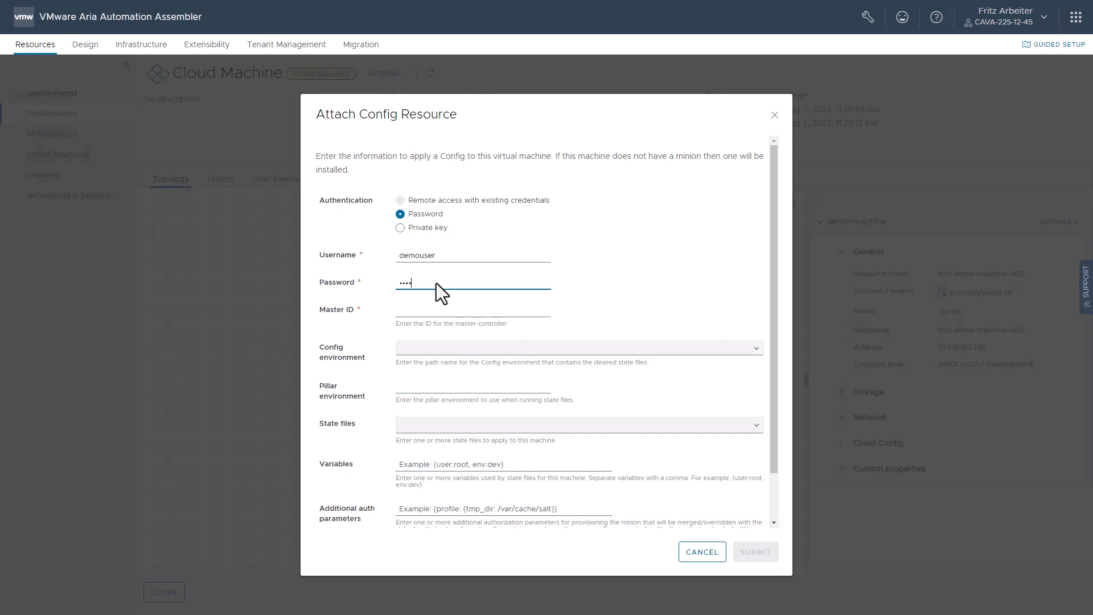
{"action": "type", "text": "••••"}
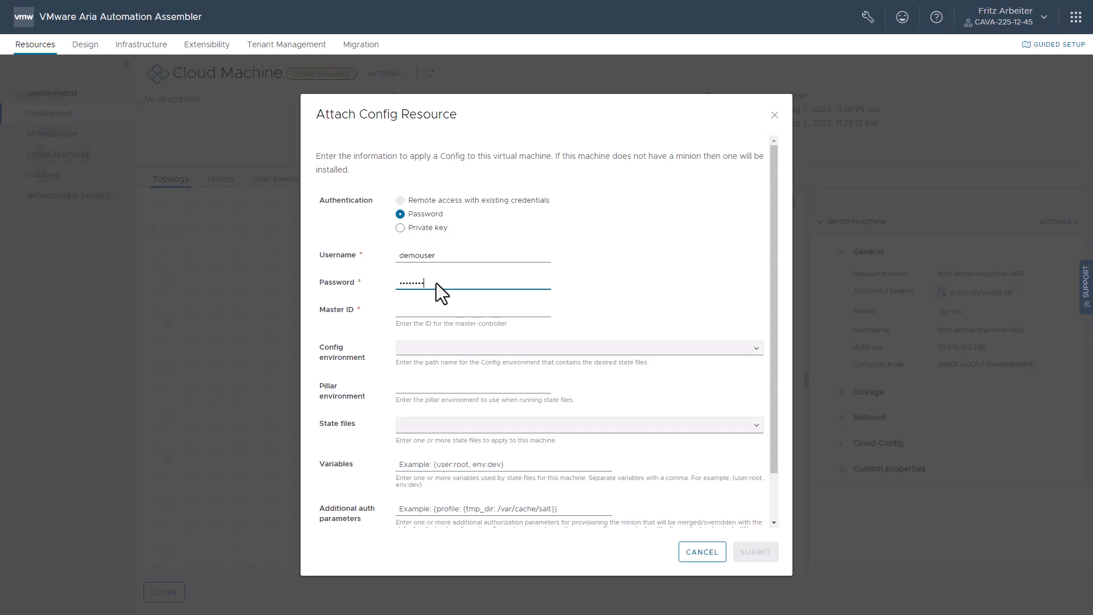
{"action": "type", "text": "saltstack_enterprise_installer"}
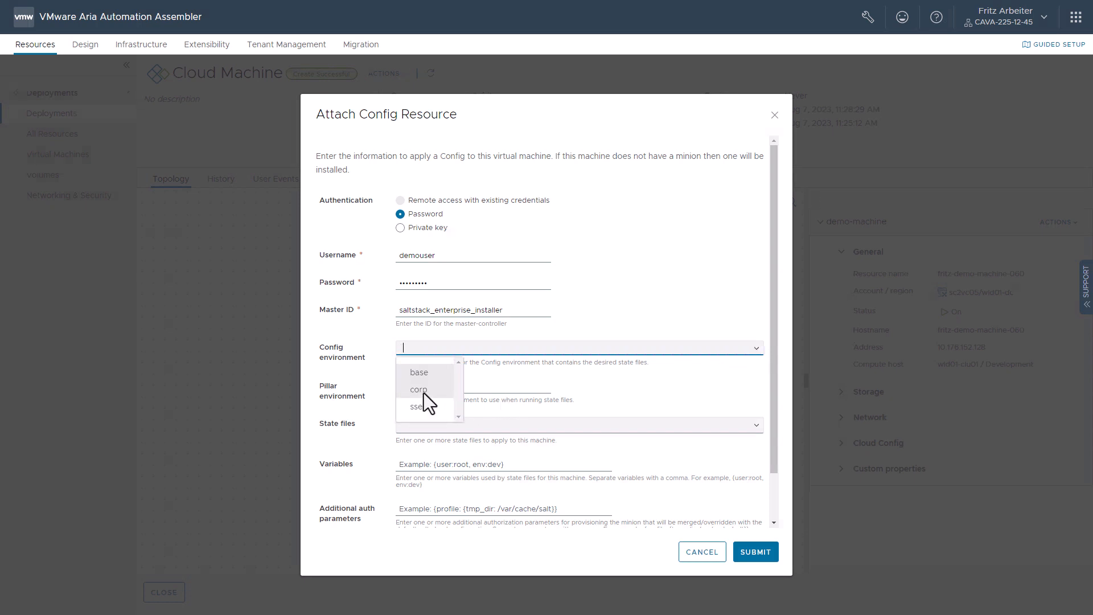
{"action": "left_click", "coordinate": [419, 390]}
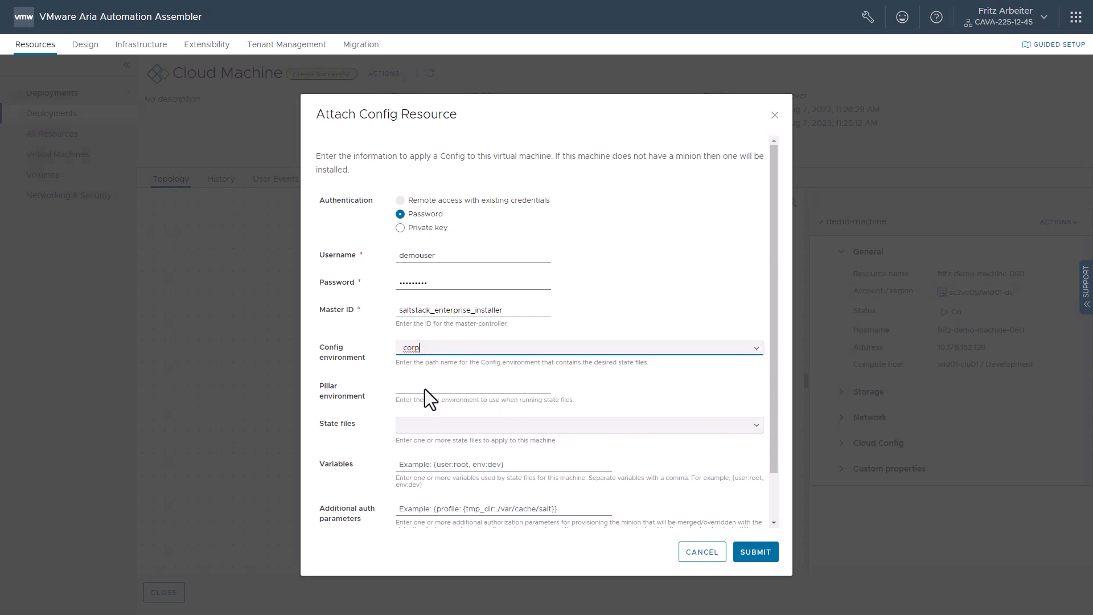
{"action": "mouse_move", "coordinate": [532, 436]}
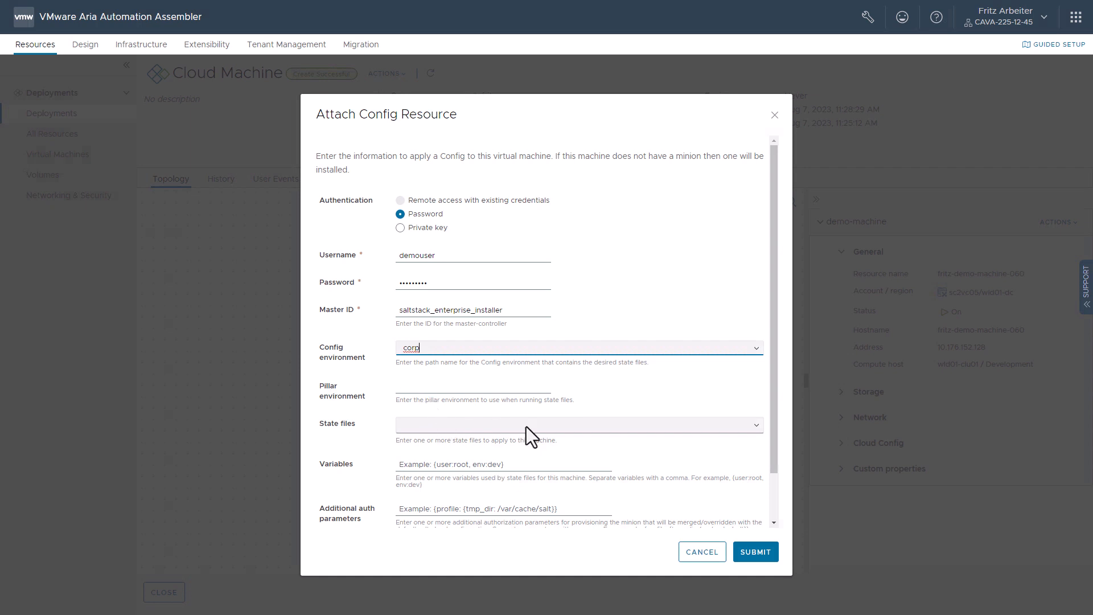
{"action": "mouse_move", "coordinate": [759, 438]}
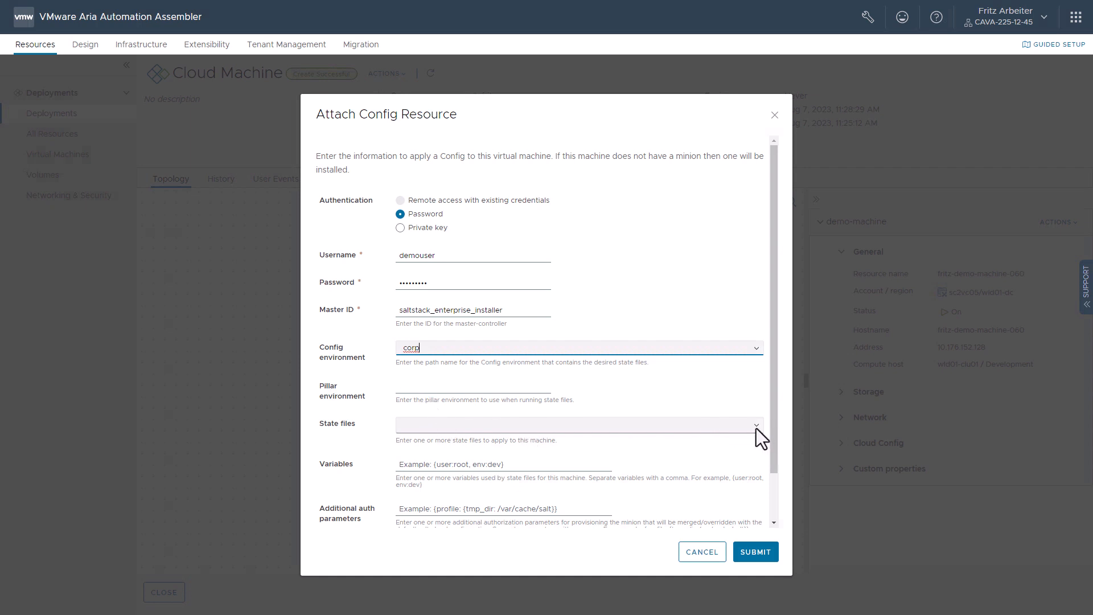
Apply the /ntpd/init.sls state file with grains {role: wiki} and submit the attachment
{"action": "left_click", "coordinate": [578, 424]}
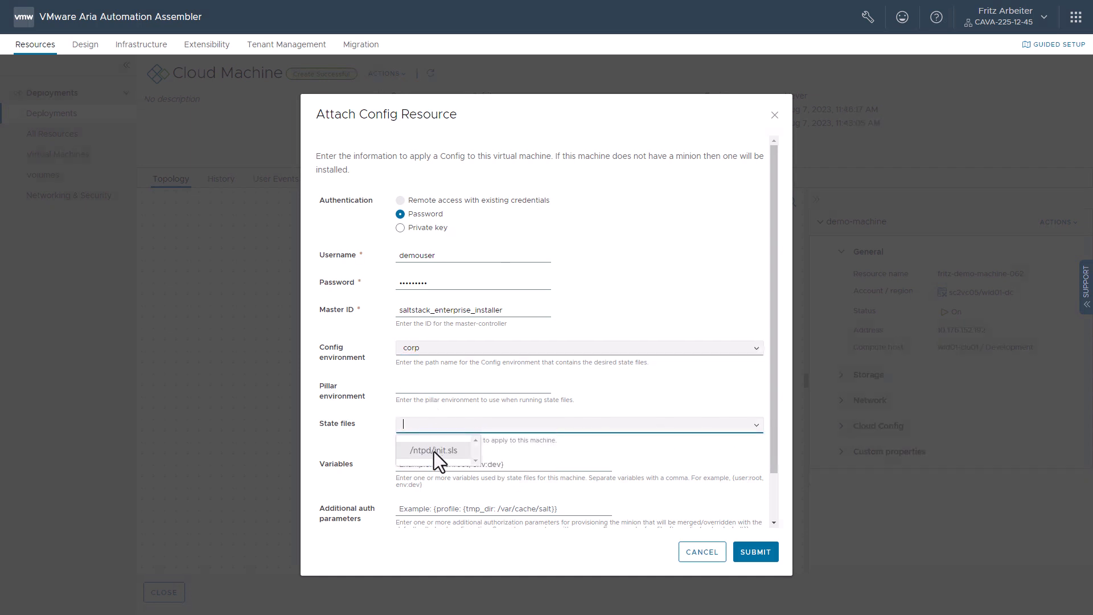
{"action": "left_click", "coordinate": [434, 449]}
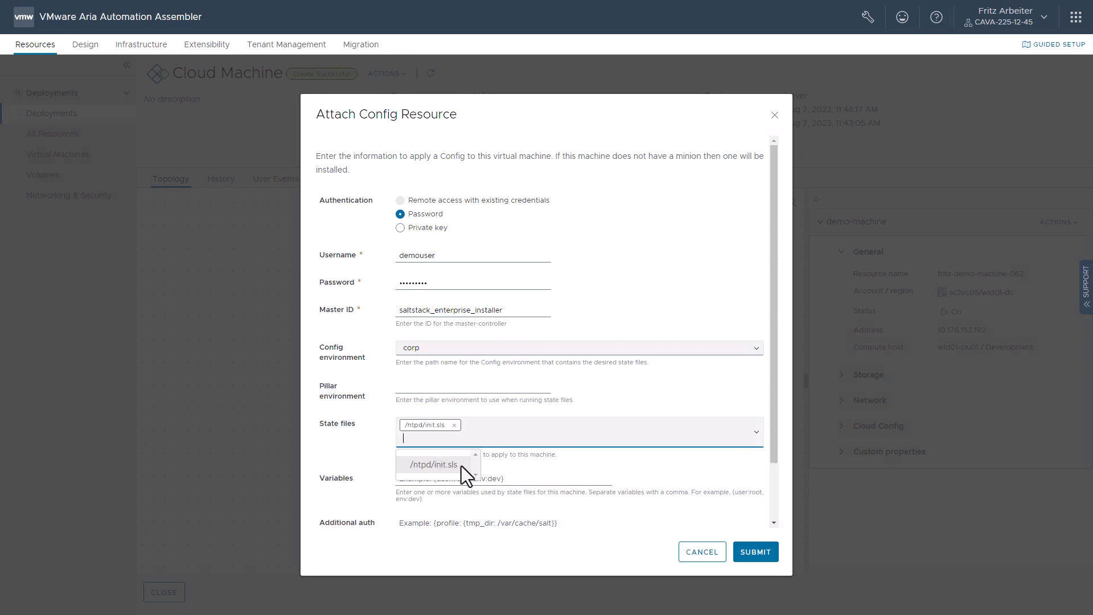
{"action": "mouse_move", "coordinate": [765, 446]}
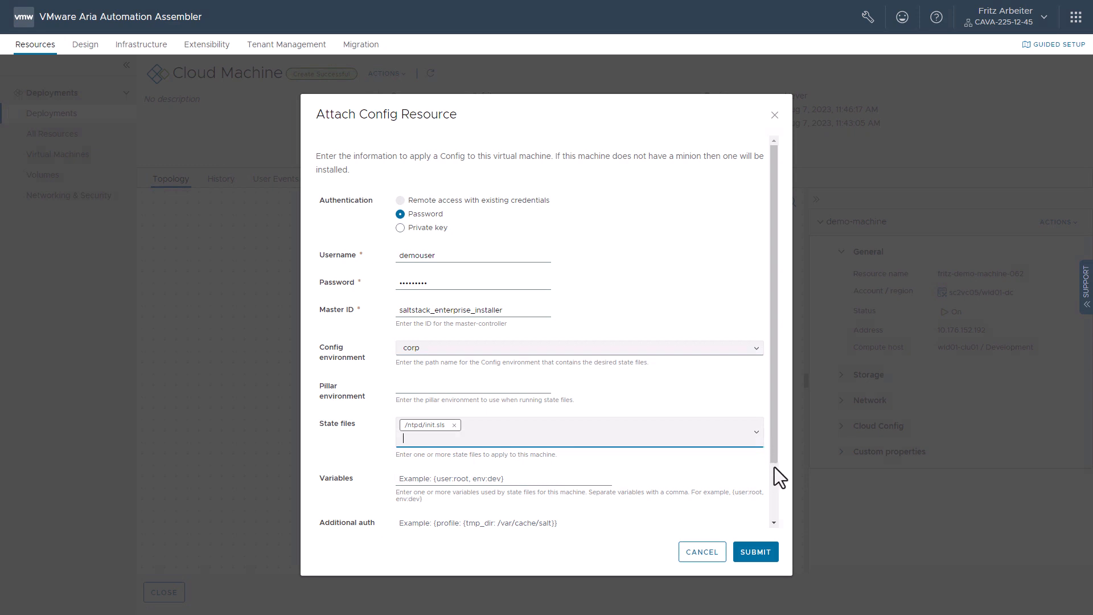
{"action": "scroll", "scroll_direction": "down", "scroll_amount": 3}
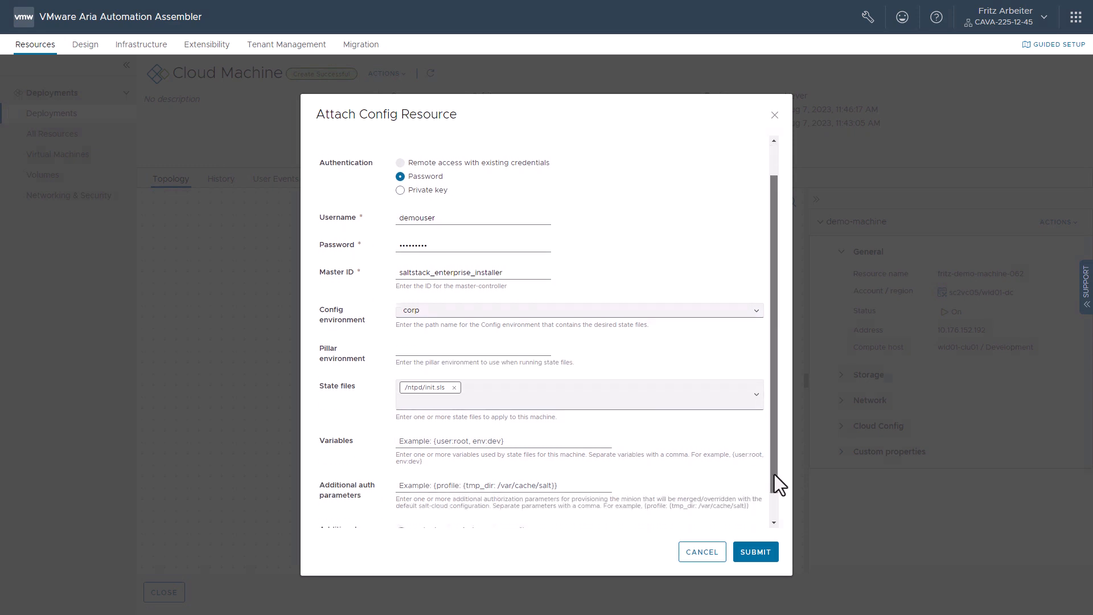
{"action": "scroll", "scroll_direction": "down", "scroll_amount": 3}
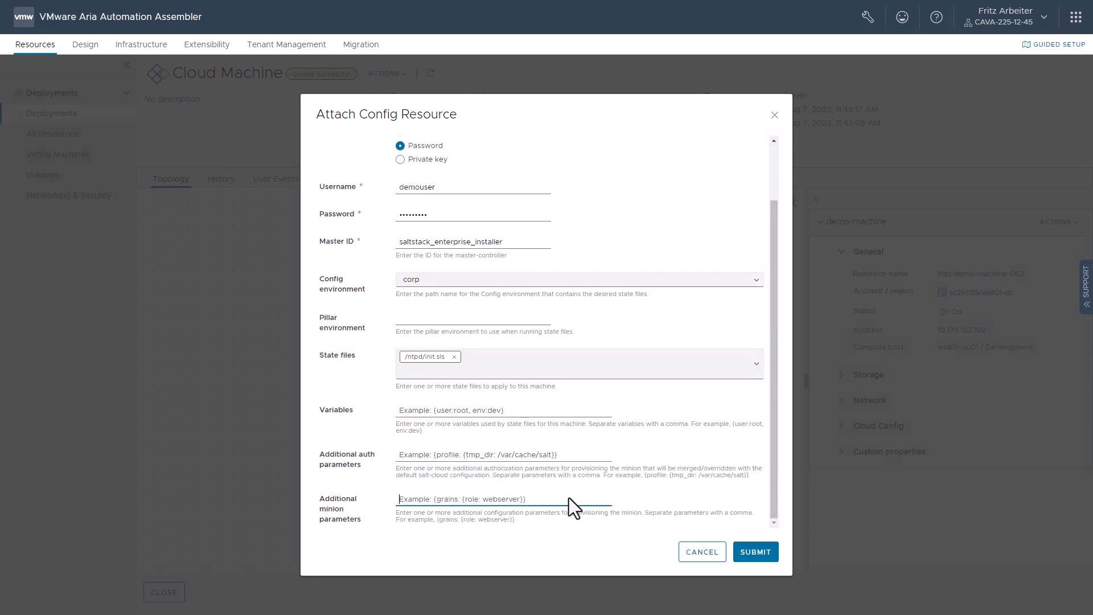
{"action": "type", "text": "{grains: {ro"}
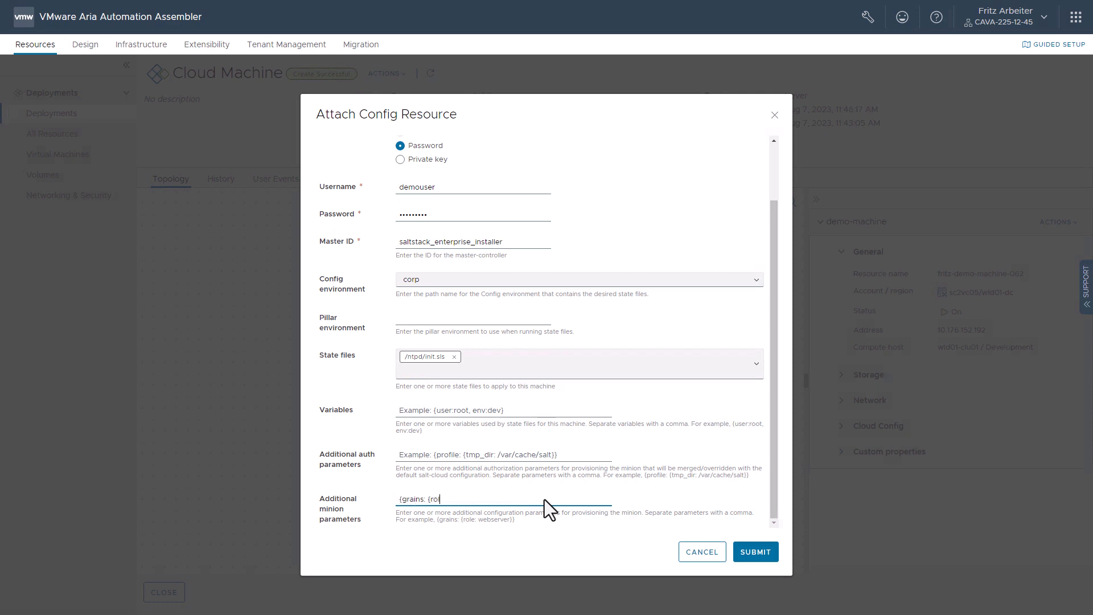
{"action": "type", "text": "le: w"}
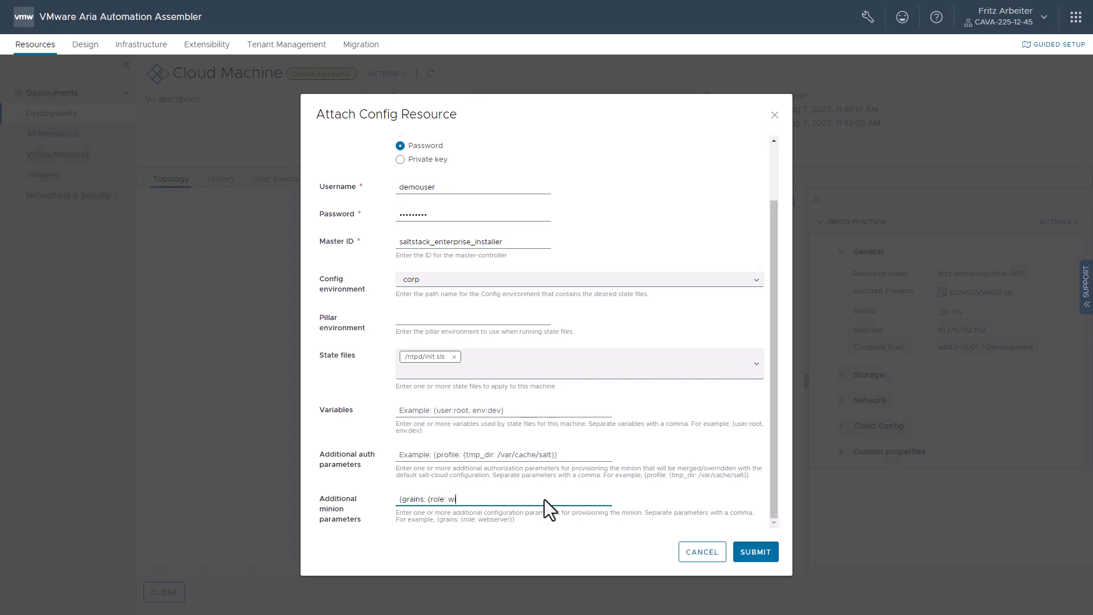
{"action": "type", "text": "iki}}"}
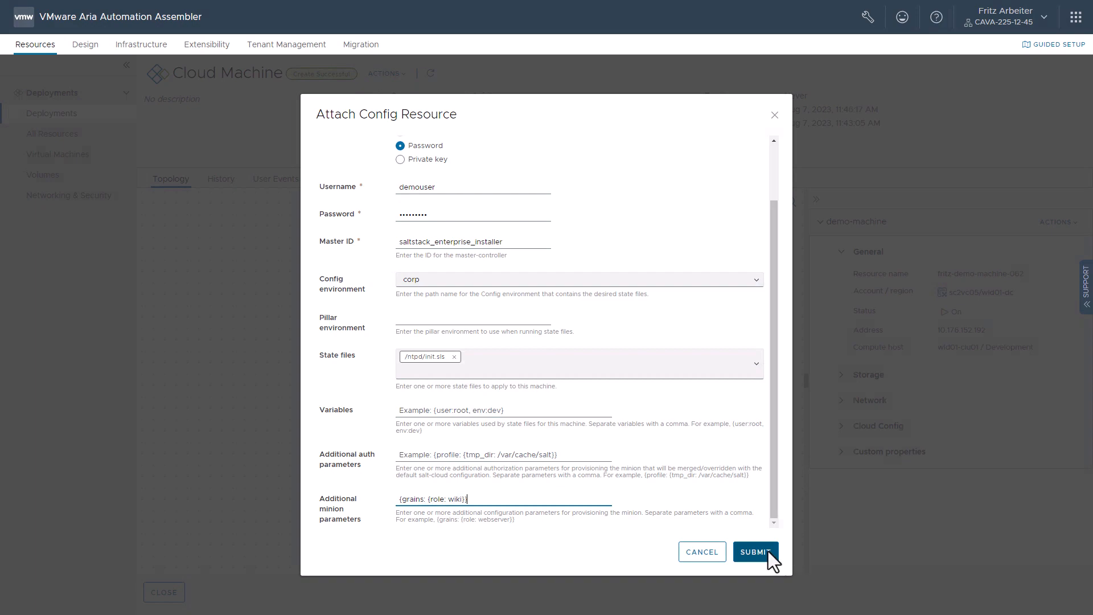
{"action": "left_click", "coordinate": [755, 552]}
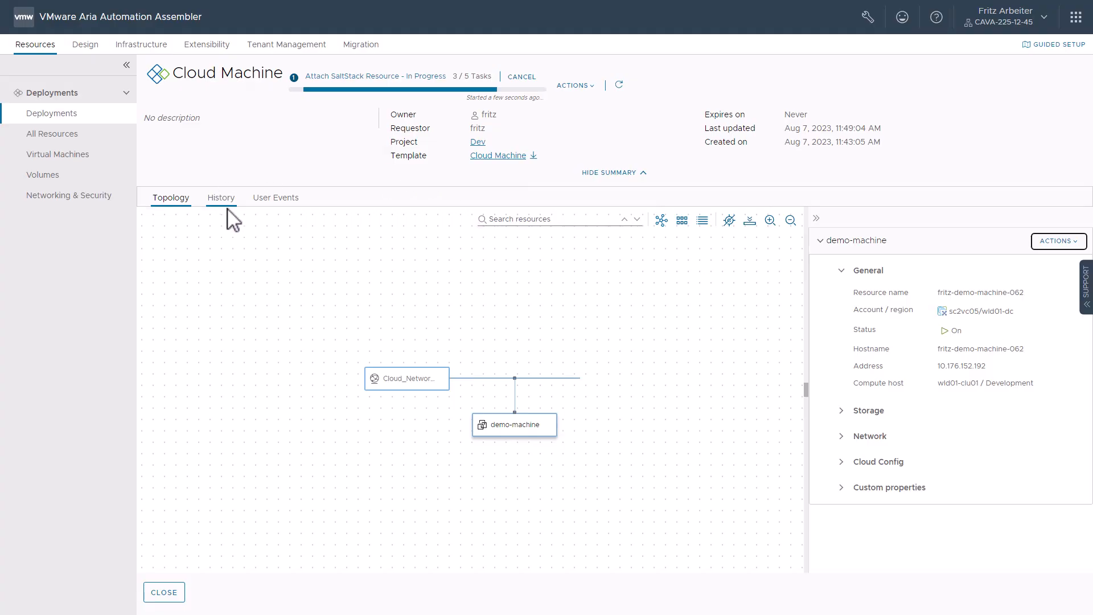
Watch the Attach SaltStack Resource request succeed in History, then view the updated topology
{"action": "left_click", "coordinate": [221, 197]}
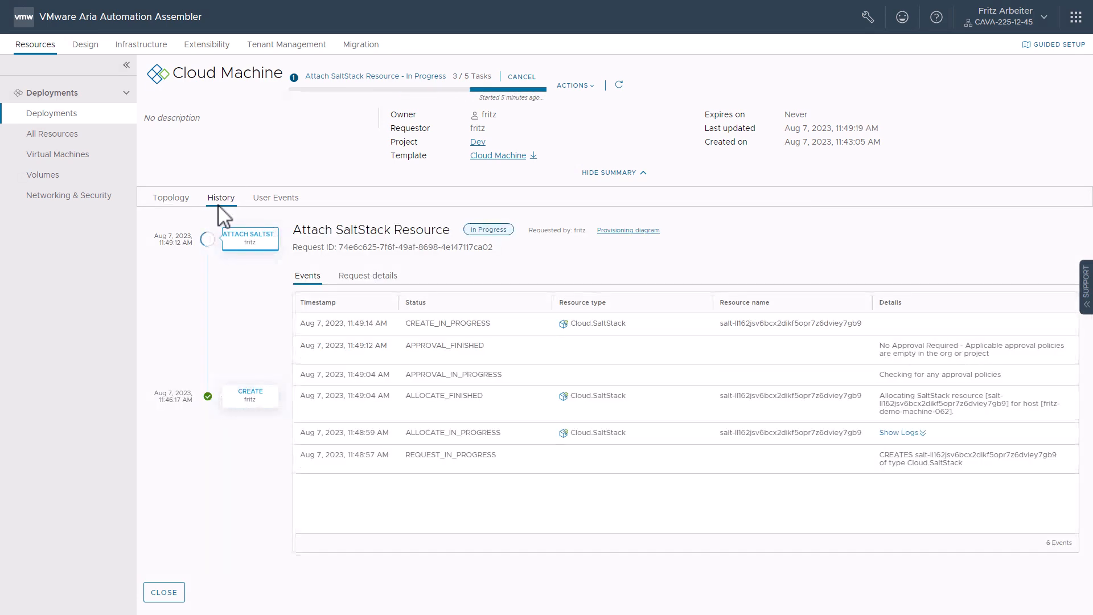
{"action": "mouse_move", "coordinate": [203, 216]}
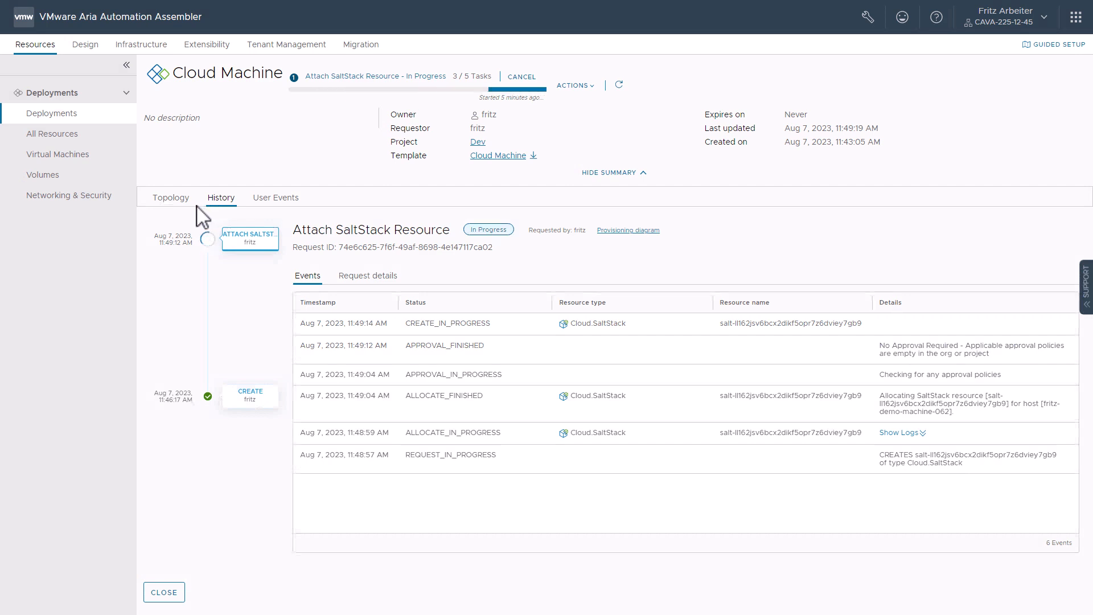
{"action": "mouse_move", "coordinate": [191, 220]}
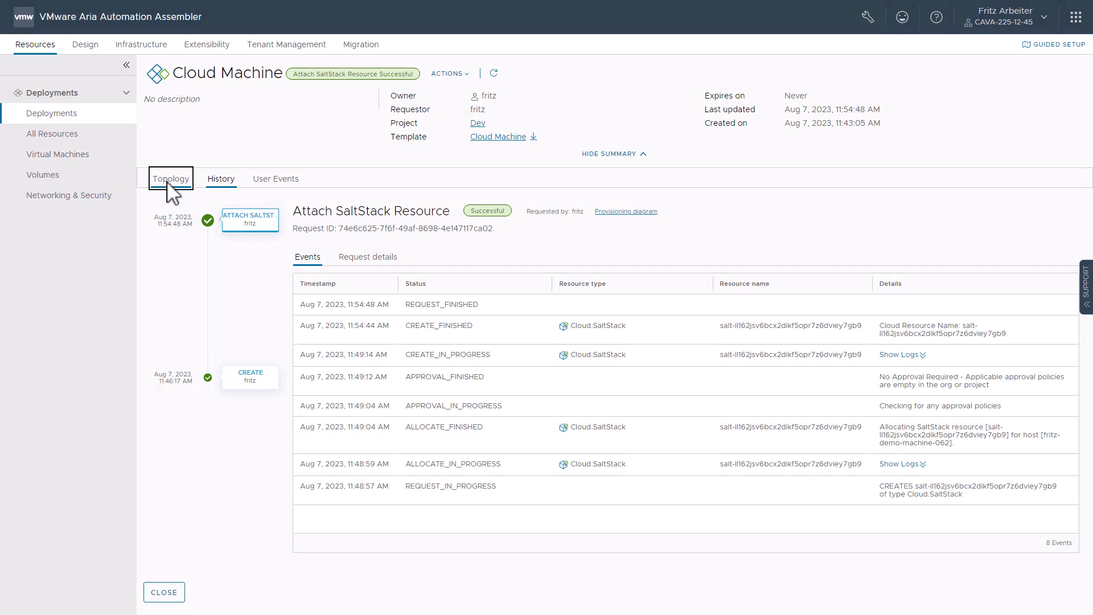
{"action": "left_click", "coordinate": [170, 179]}
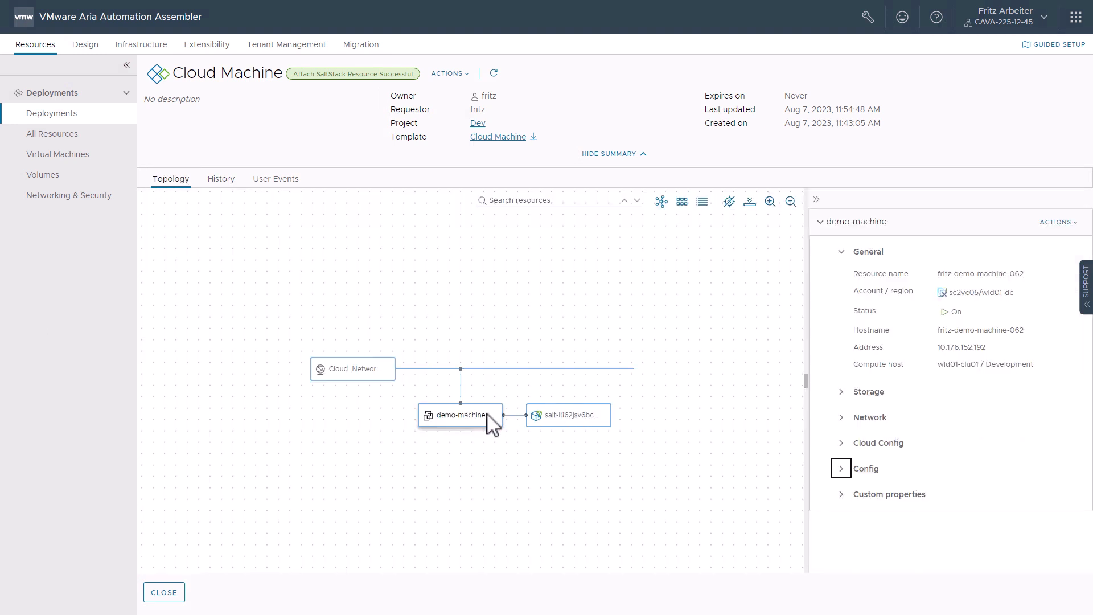
Expand demo-machine's Config section and review the grain data down to the wiki role and timestamp
{"action": "left_click", "coordinate": [866, 469]}
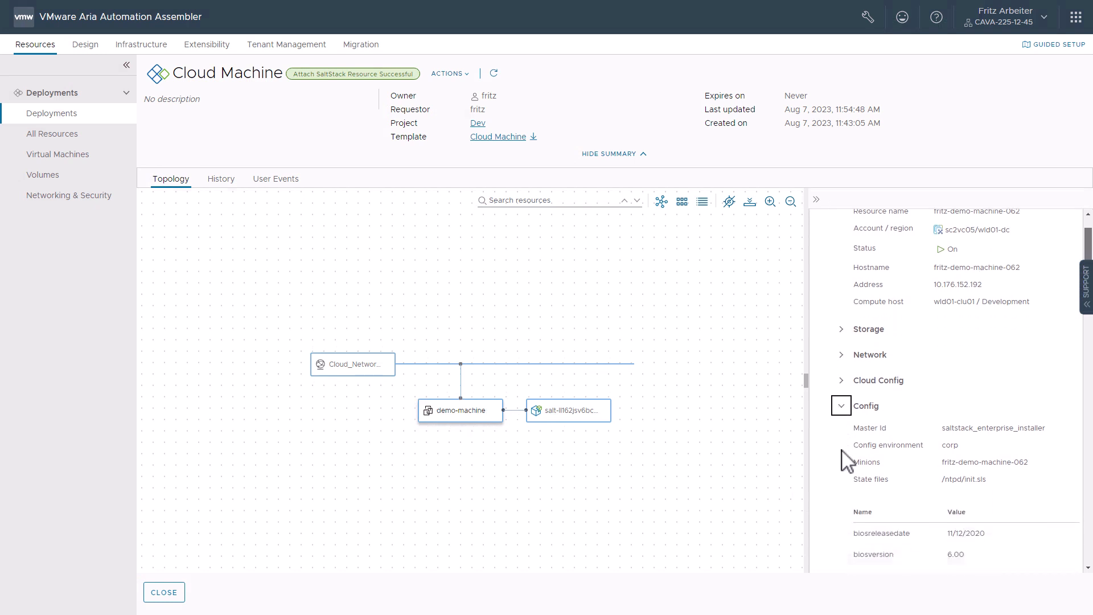
{"action": "scroll", "scroll_direction": "down", "scroll_amount": 3}
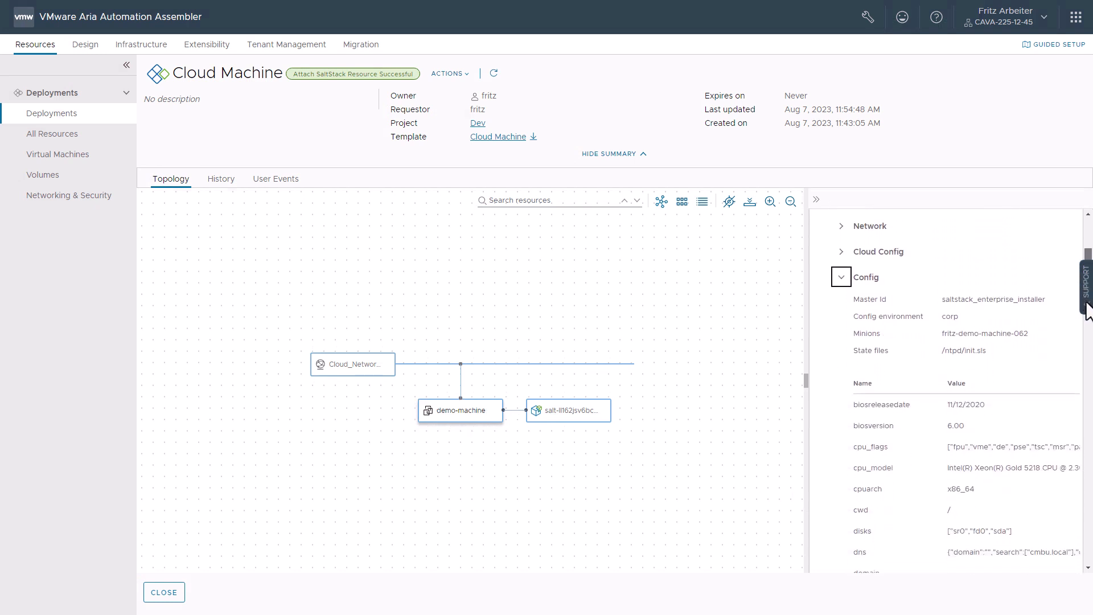
{"action": "scroll", "scroll_direction": "down", "scroll_amount": 3}
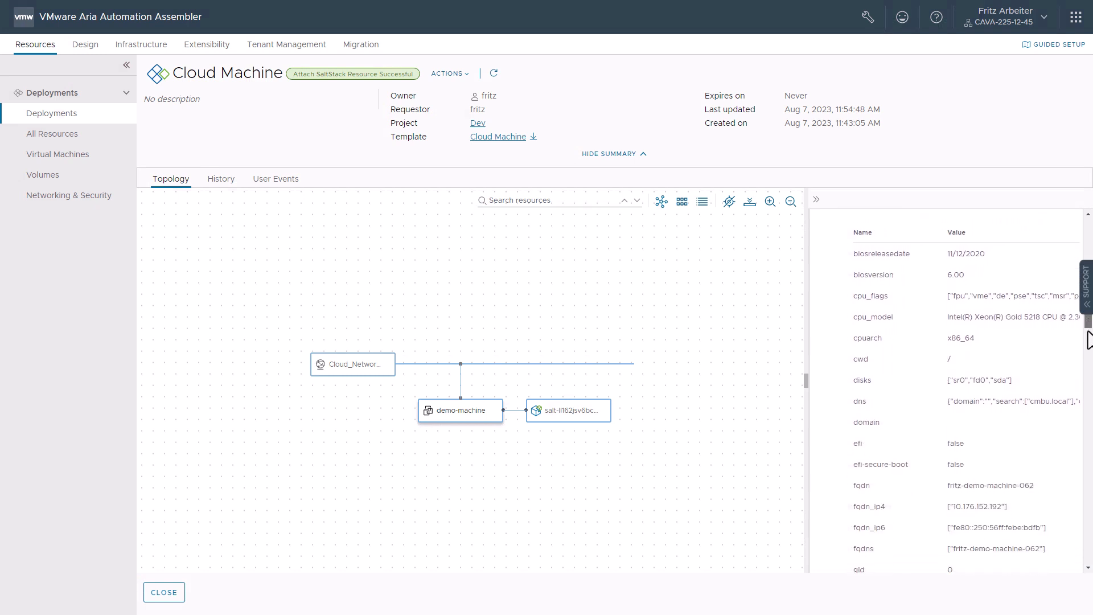
{"action": "scroll", "scroll_direction": "down", "scroll_amount": 3}
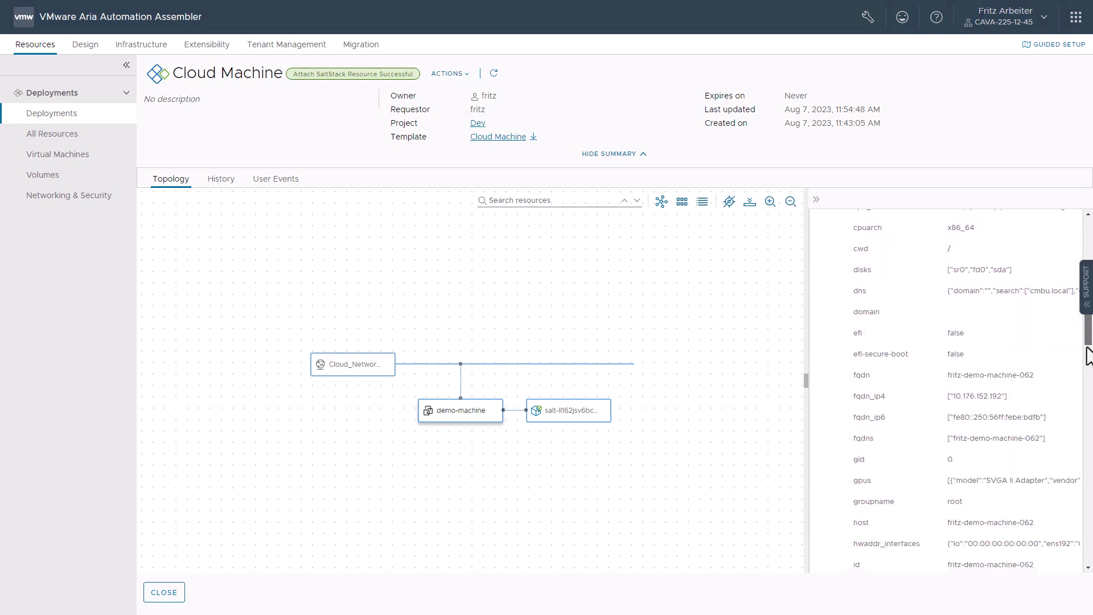
{"action": "scroll", "scroll_direction": "down", "scroll_amount": 3}
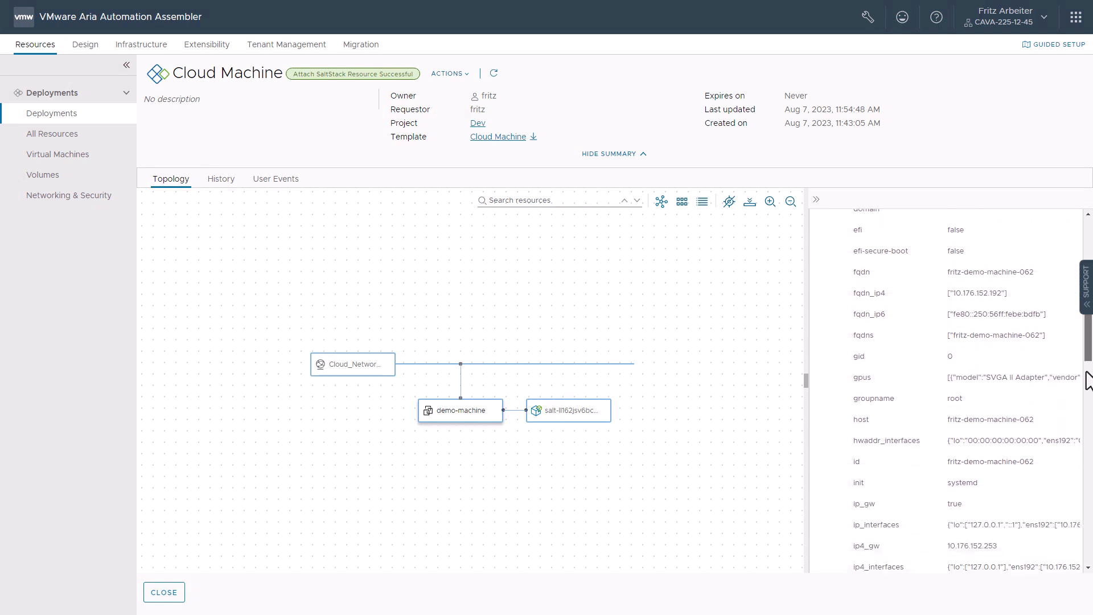
{"action": "scroll", "scroll_direction": "down", "scroll_amount": 3}
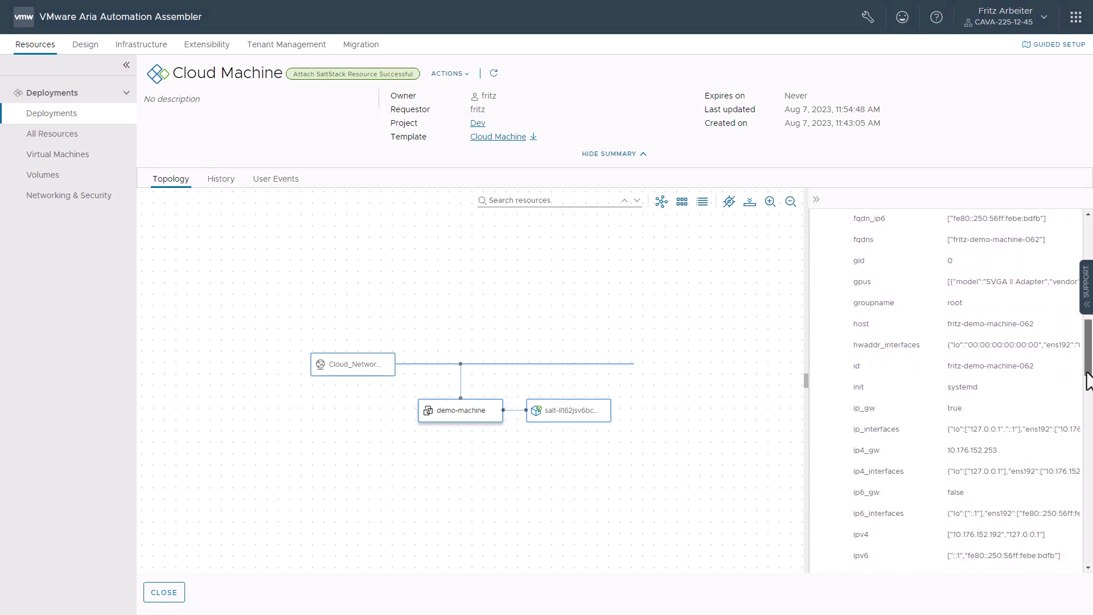
{"action": "scroll", "scroll_direction": "down", "scroll_amount": 3}
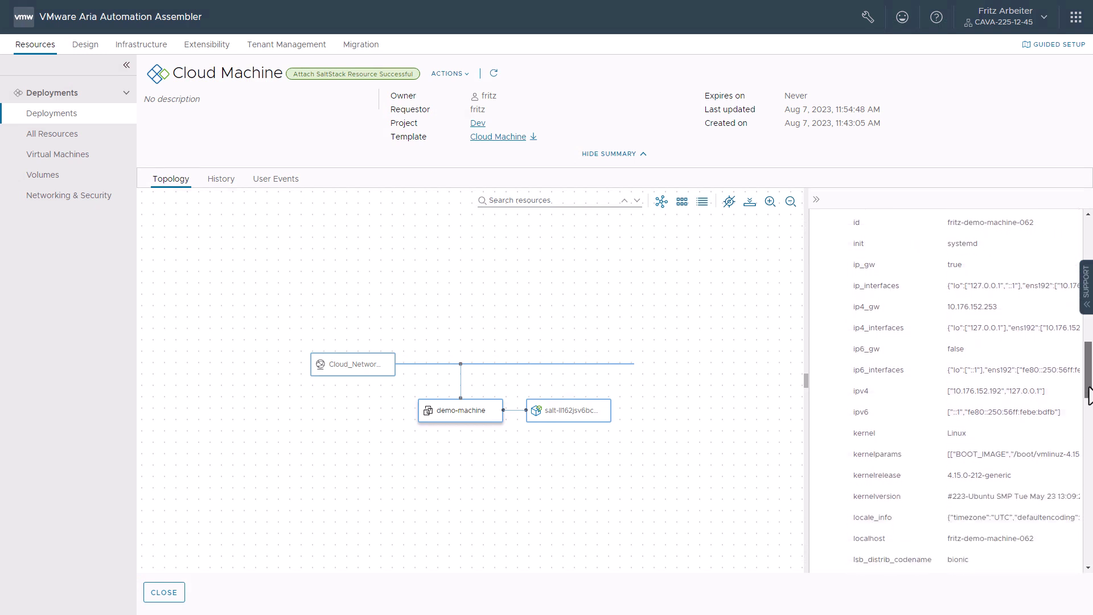
{"action": "scroll", "scroll_direction": "down", "scroll_amount": 3}
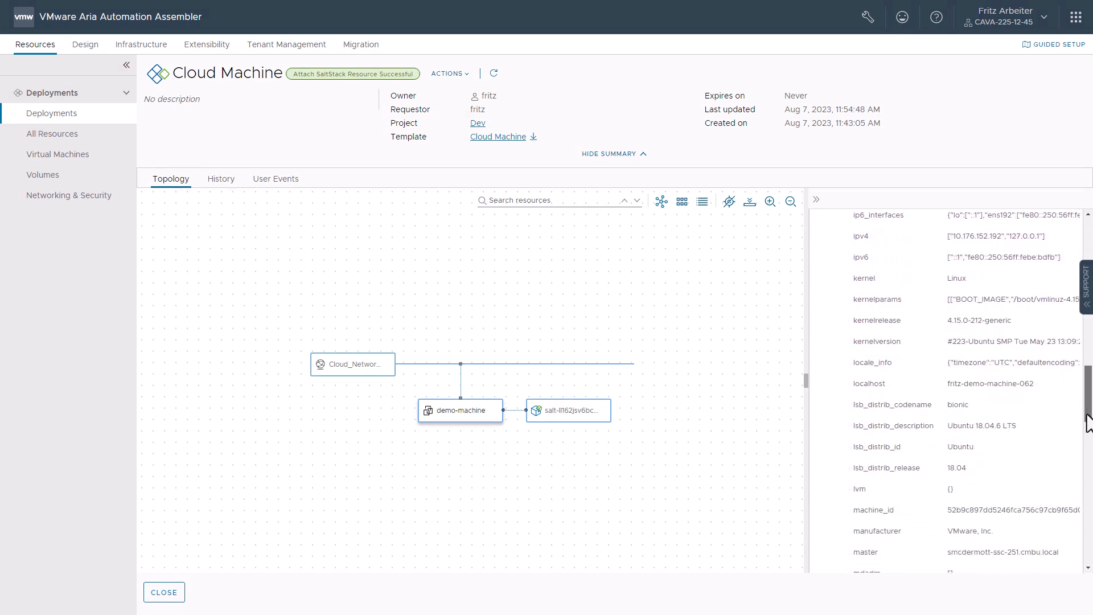
{"action": "scroll", "scroll_direction": "down", "scroll_amount": 3}
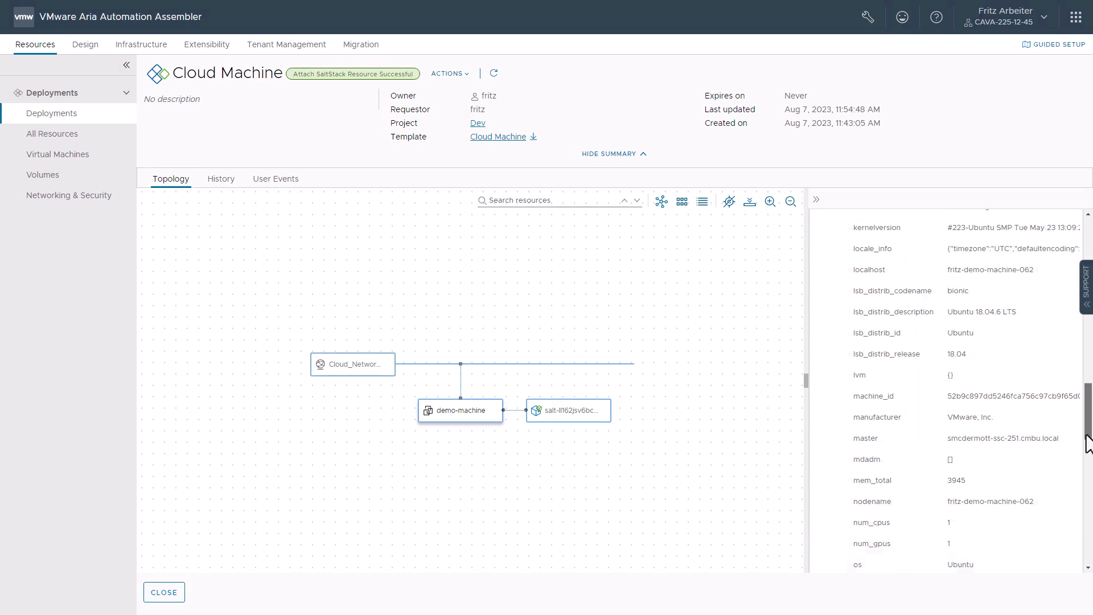
{"action": "scroll", "scroll_direction": "down", "scroll_amount": 3}
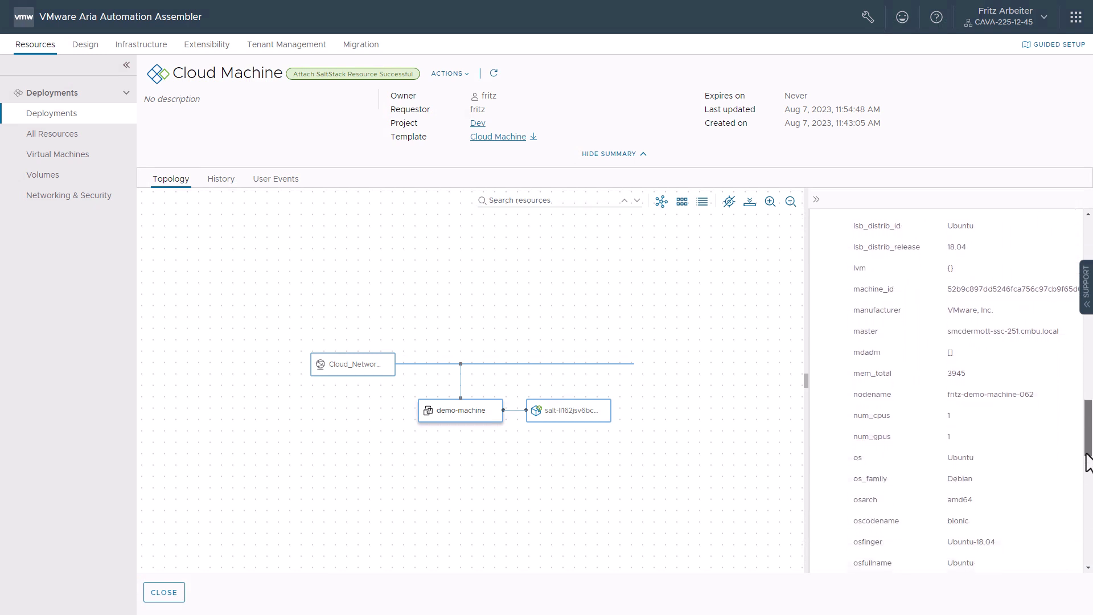
{"action": "scroll", "scroll_direction": "down", "scroll_amount": 3}
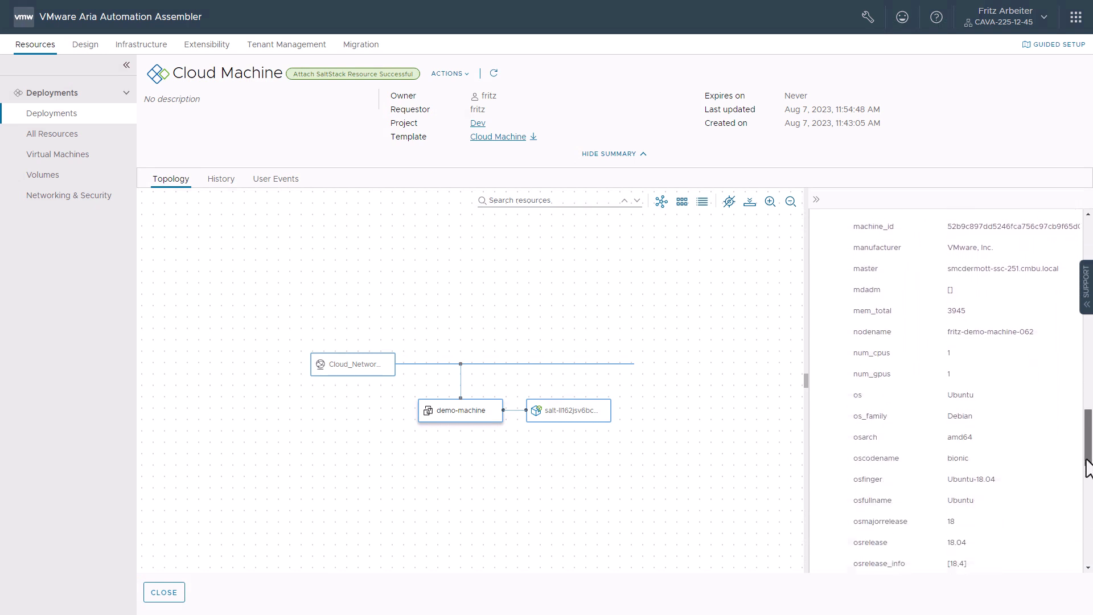
{"action": "scroll", "scroll_direction": "down", "scroll_amount": 3}
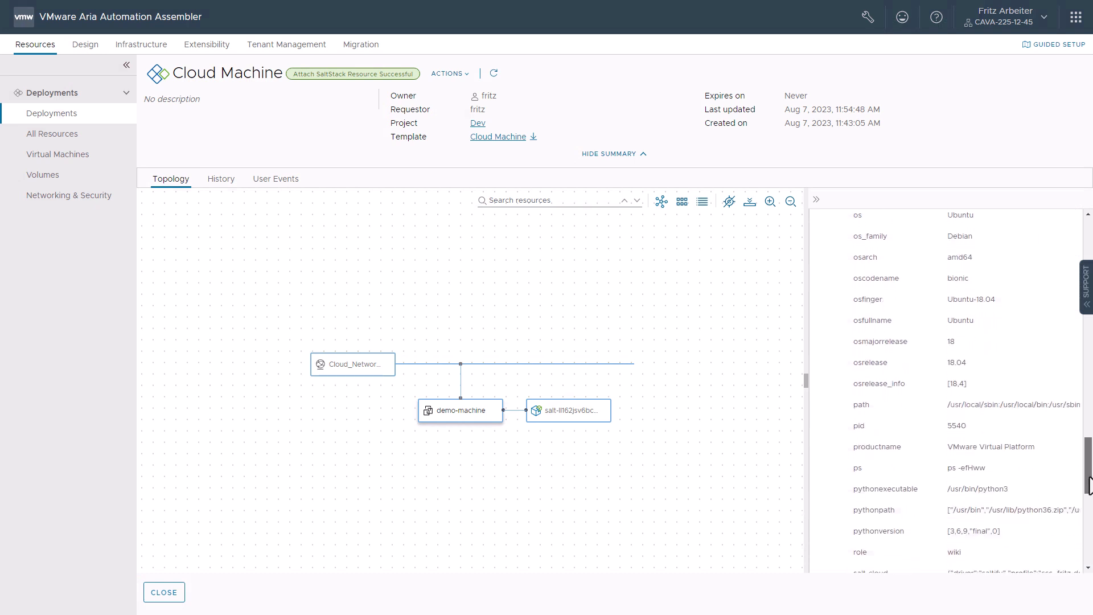
{"action": "scroll", "scroll_direction": "down", "scroll_amount": 3}
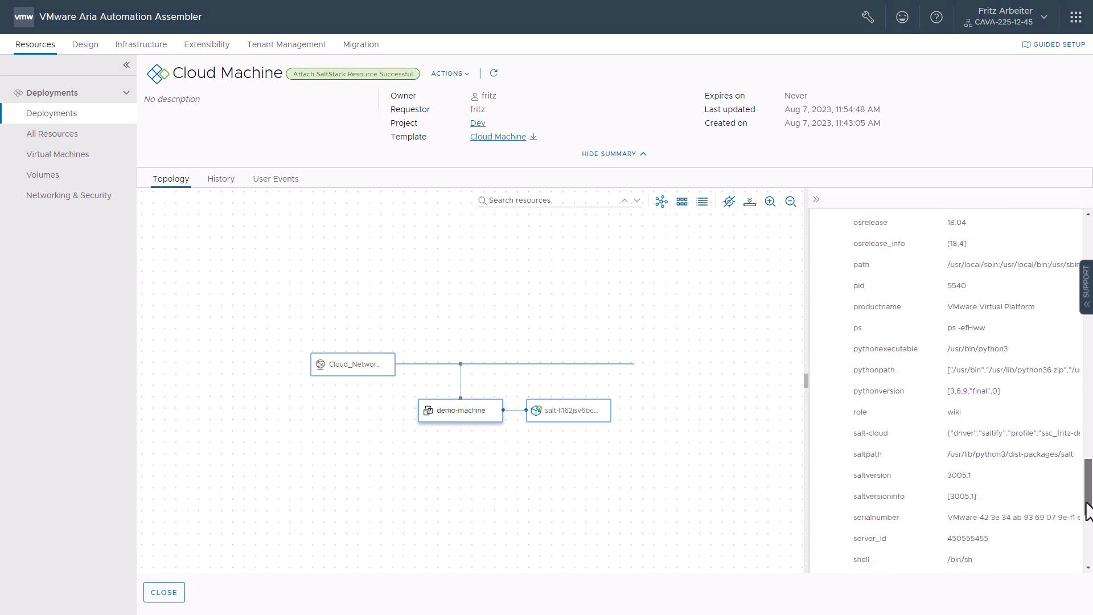
{"action": "scroll", "scroll_direction": "down", "scroll_amount": 3}
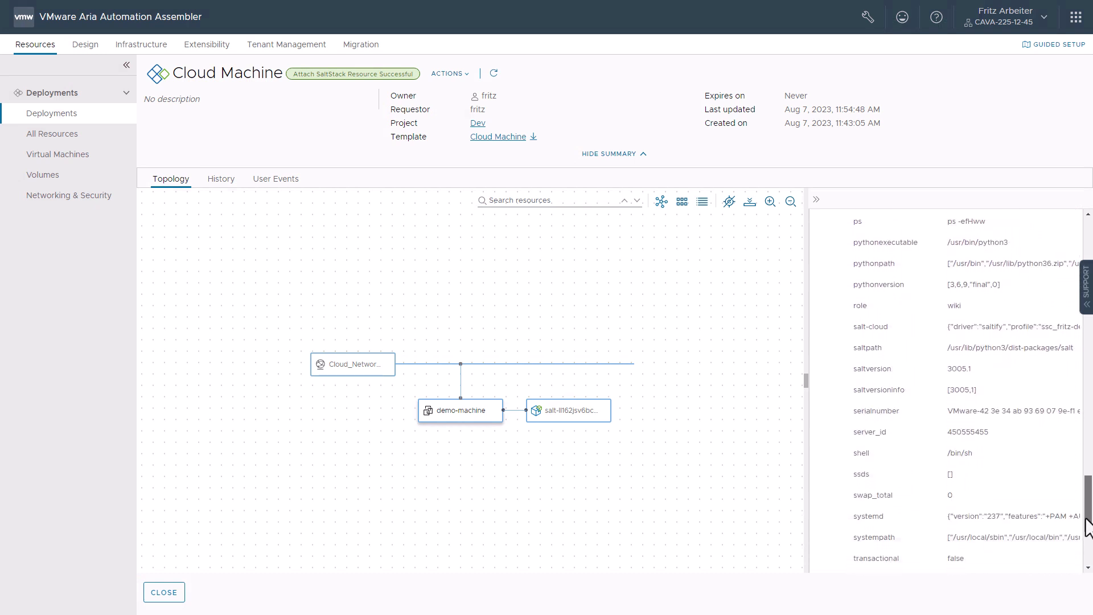
{"action": "scroll", "scroll_direction": "down", "scroll_amount": 3}
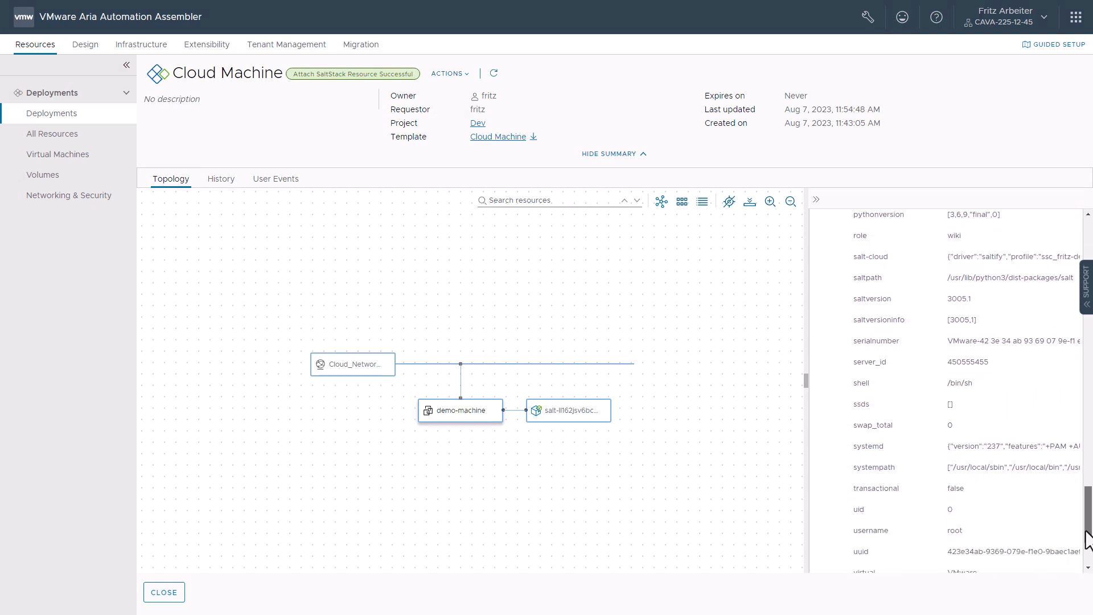
{"action": "scroll", "scroll_direction": "down", "scroll_amount": 3}
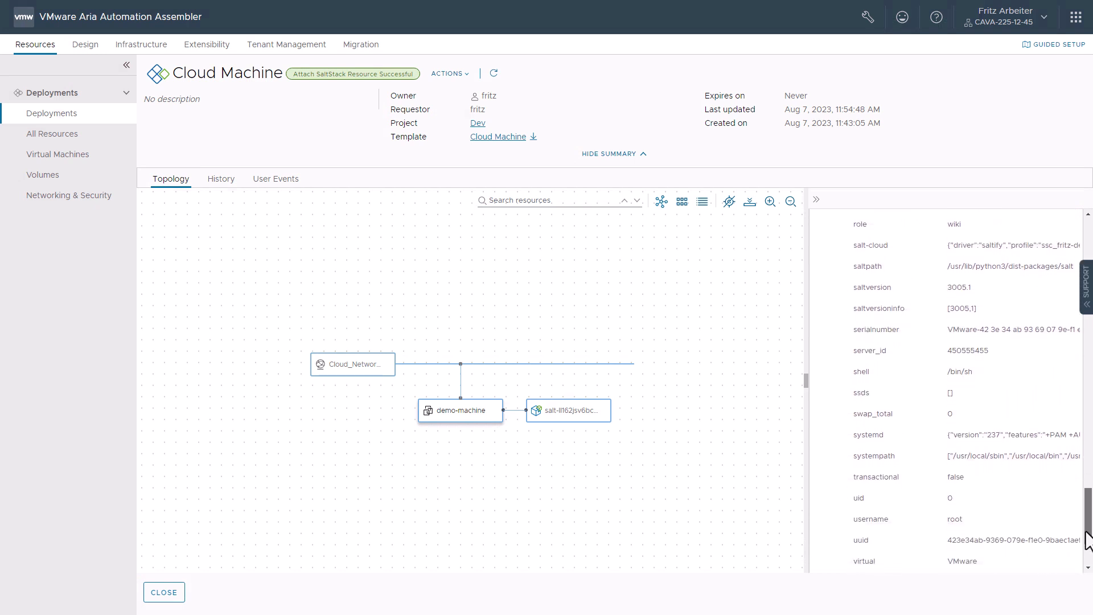
{"action": "scroll", "scroll_direction": "down", "scroll_amount": 3}
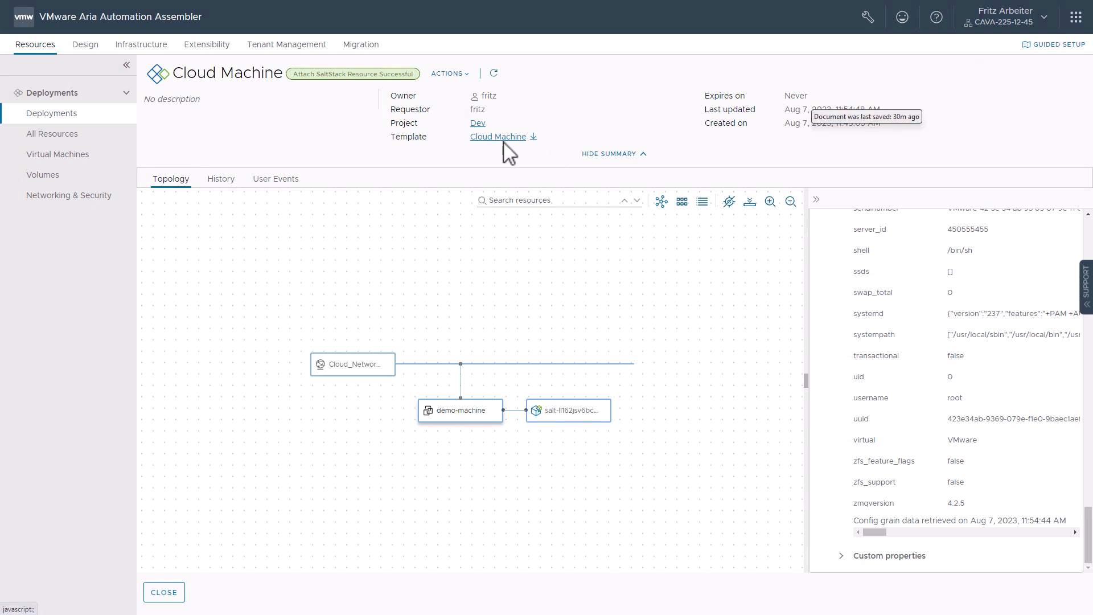
Open the Cloud Machine template from the deployment and scroll the palette to Config > SaltStack
{"action": "left_click", "coordinate": [498, 136]}
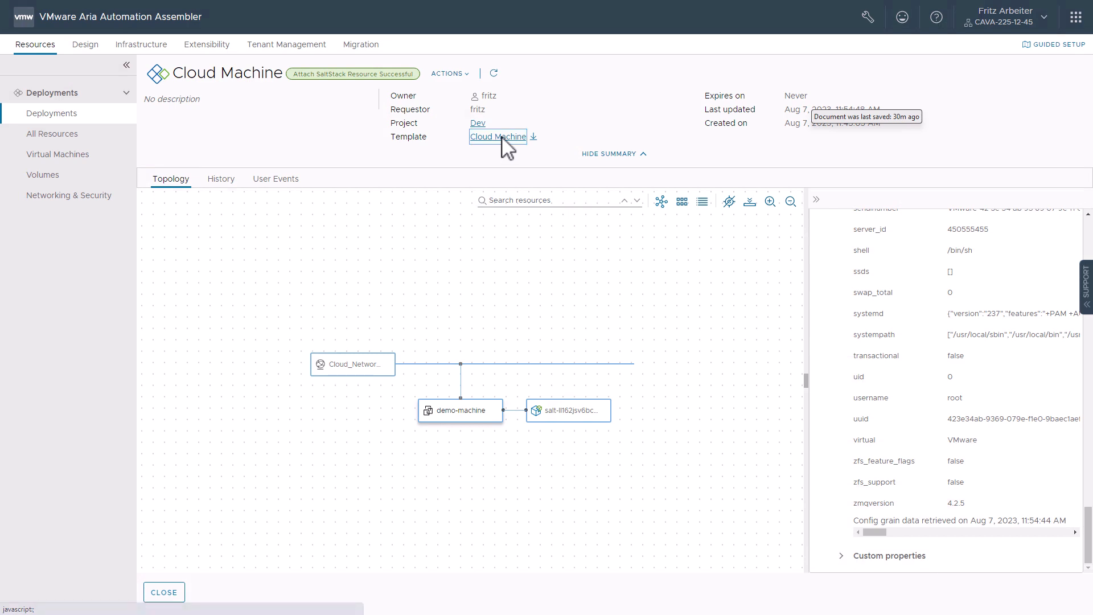
{"action": "left_click", "coordinate": [497, 136]}
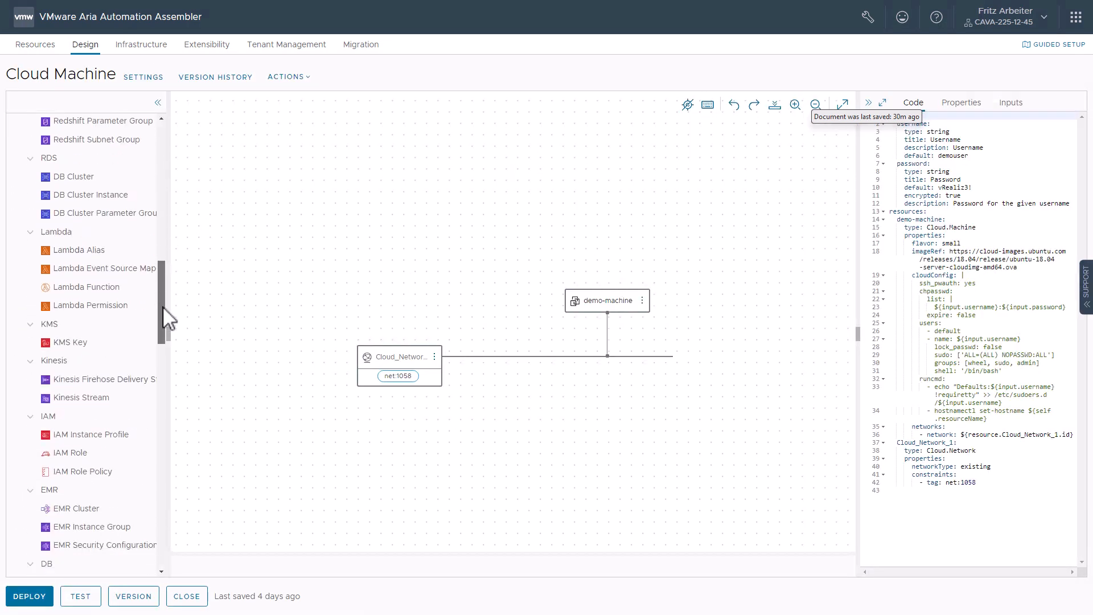
{"action": "scroll", "scroll_direction": "down", "scroll_amount": 3}
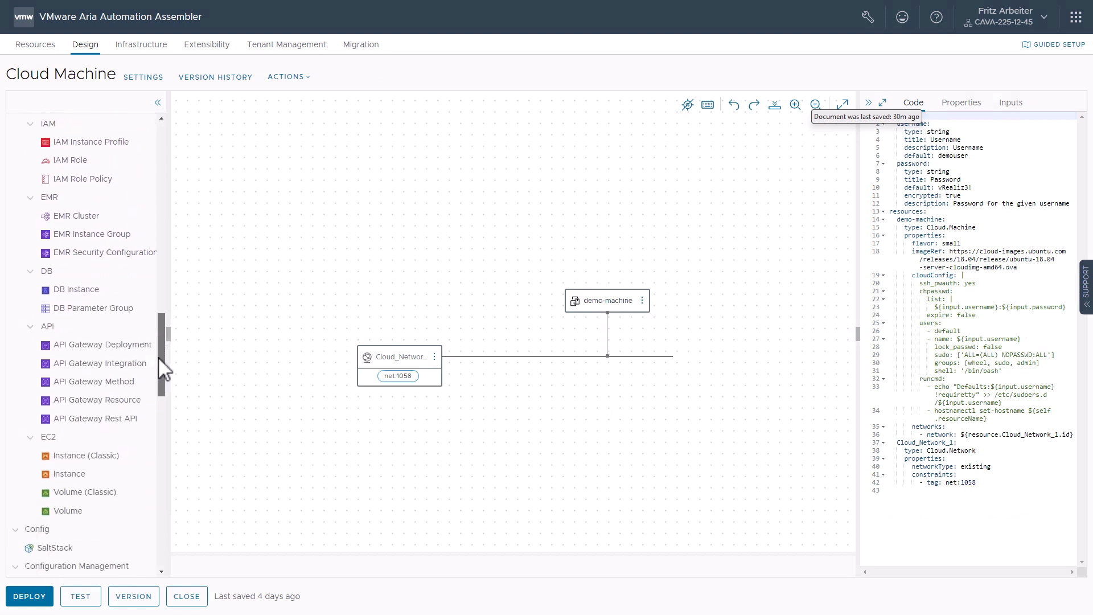
{"action": "scroll", "scroll_direction": "down", "scroll_amount": 3}
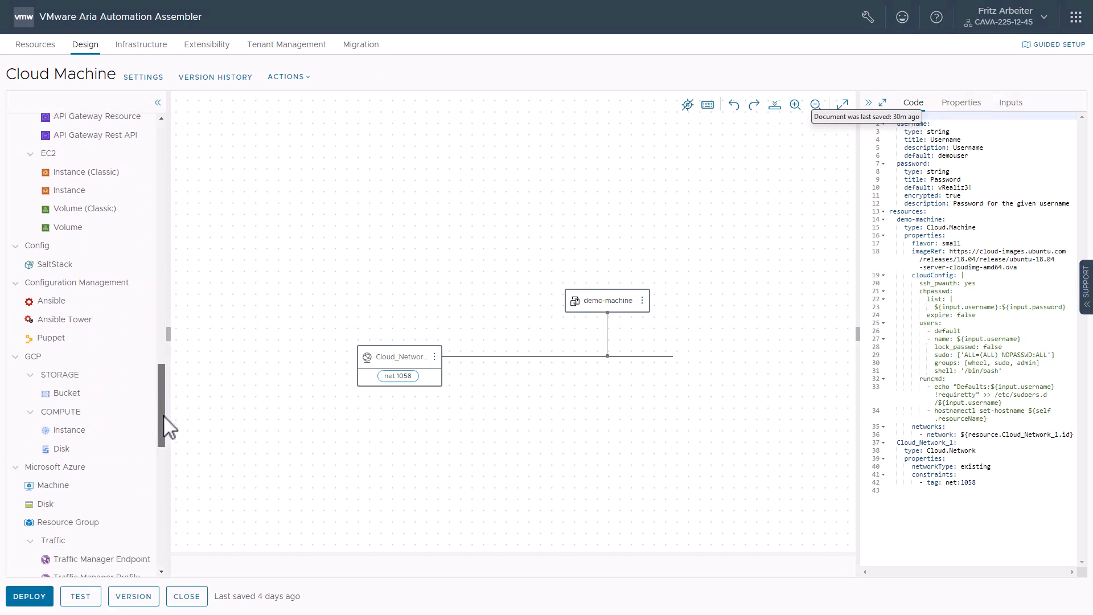
{"action": "scroll", "scroll_direction": "down", "scroll_amount": 3}
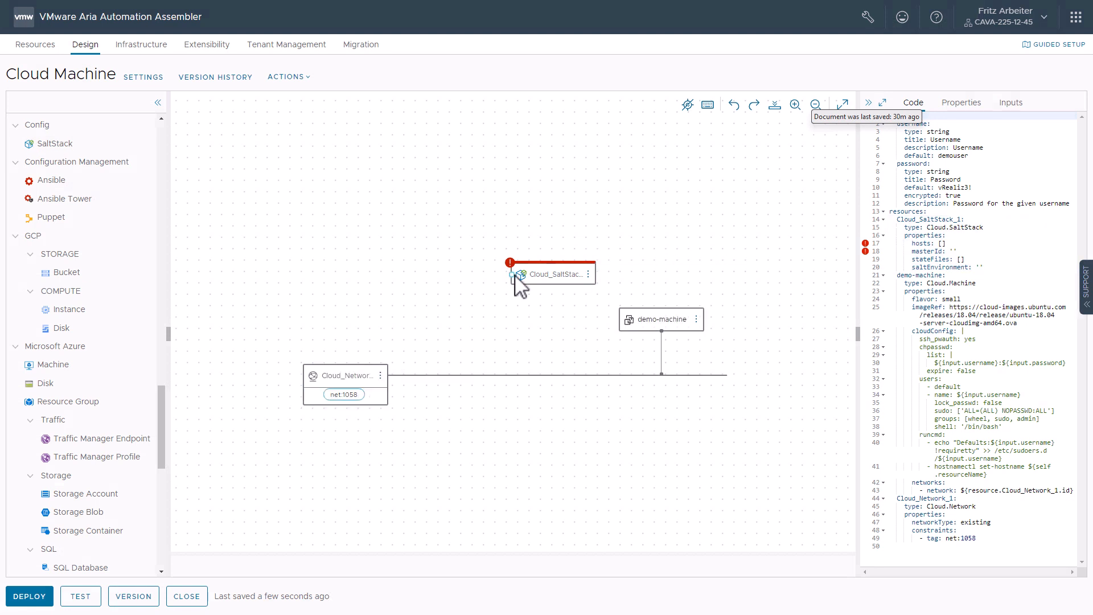
Add a SaltStack resource on demo-machine with stateFiles entry /ntpd/init.sls
{"action": "left_click_drag", "start_coordinate": [522, 274], "coordinate": [623, 319]}
{"action": "type", "text": "saltstack_enterprise_installer"}
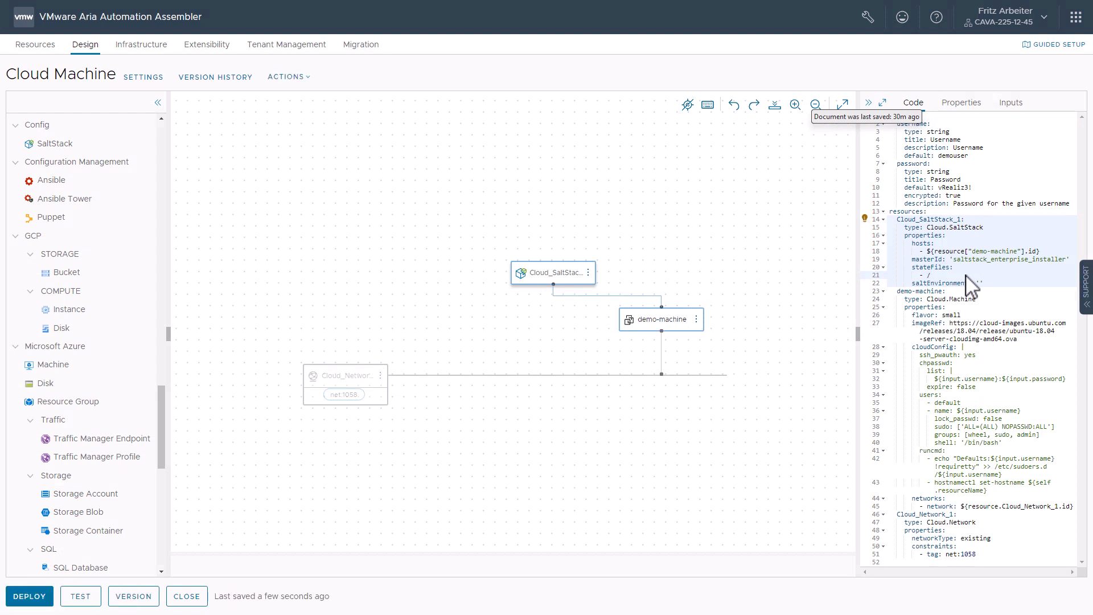
{"action": "type", "text": "ntpd/init"}
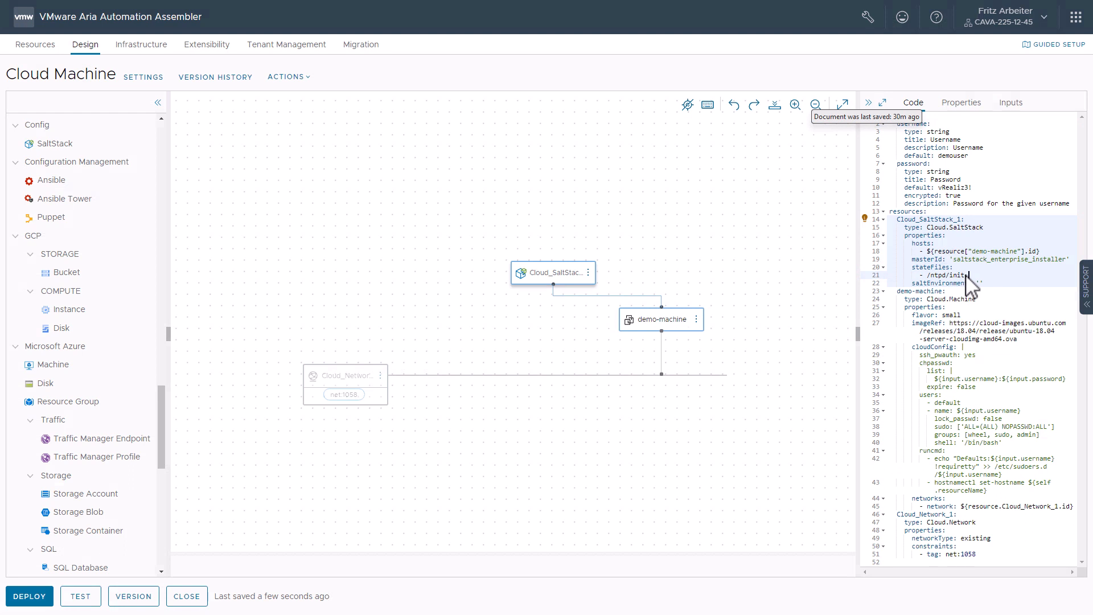
{"action": "type", "text": ".sls"}
{"action": "left_click", "coordinate": [948, 282]}
{"action": "type", "text": "corp"}
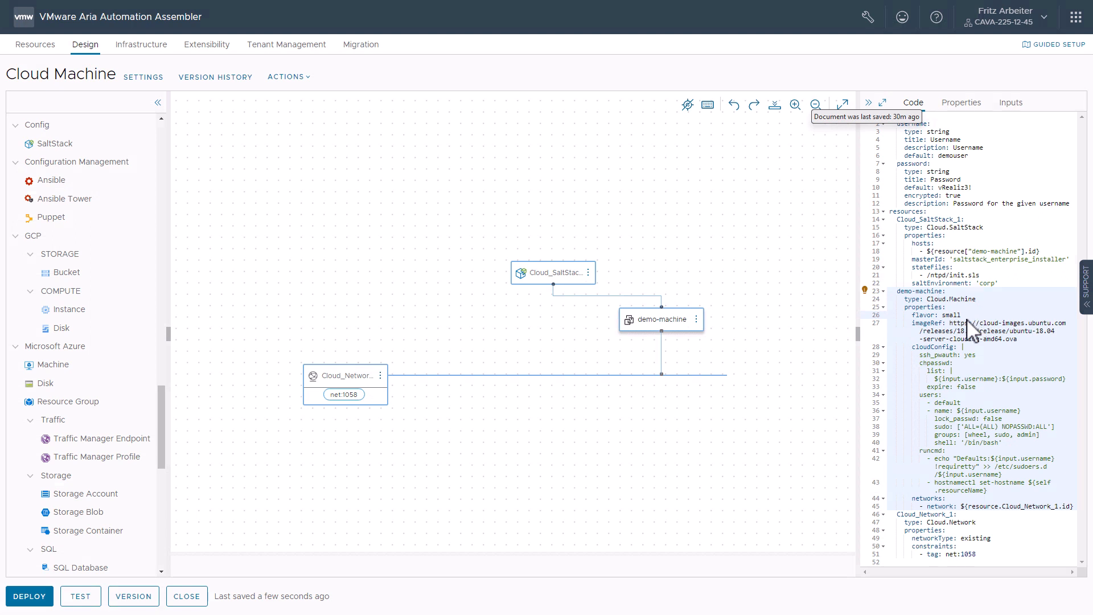
{"action": "mouse_move", "coordinate": [971, 329]}
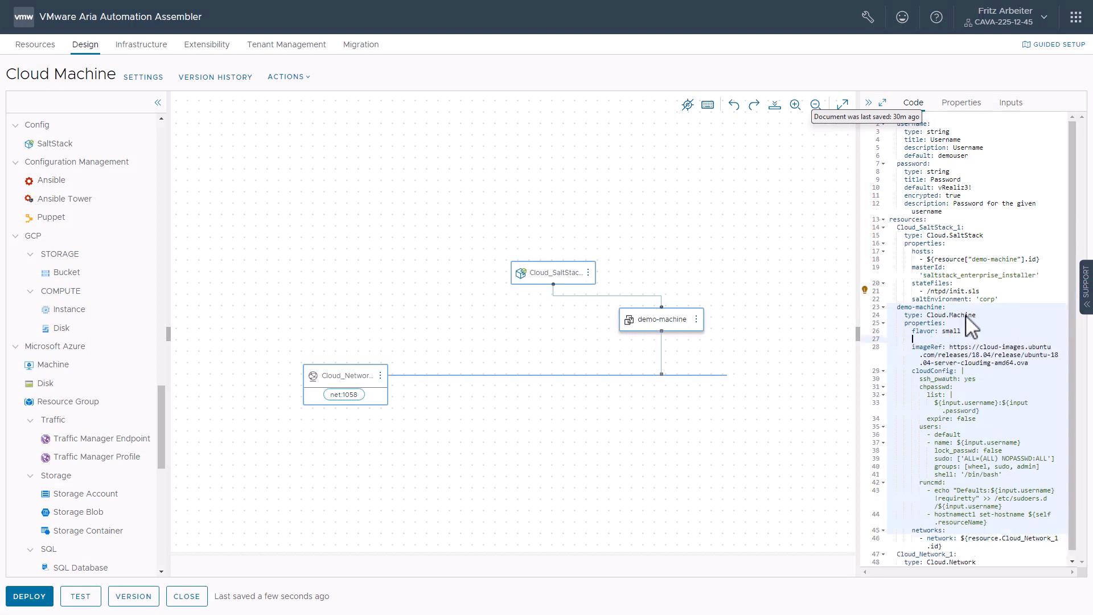
Add remoteAccess to demo-machine with authentication usernamePassword
{"action": "type", "text": "remoteAccess:"}
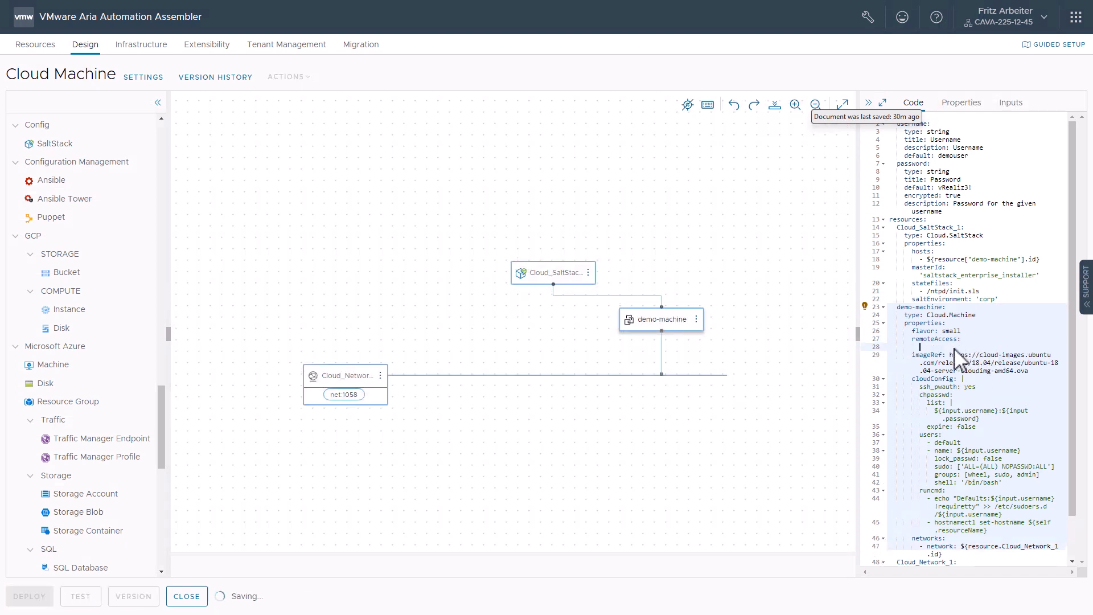
{"action": "type", "text": "authentication:"}
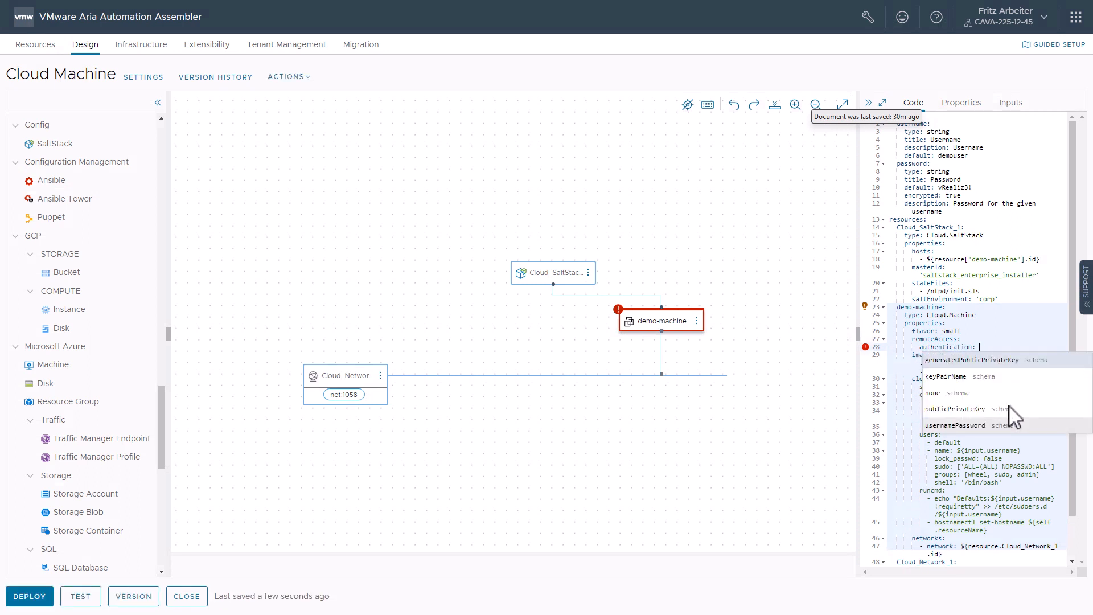
{"action": "left_click", "coordinate": [955, 425]}
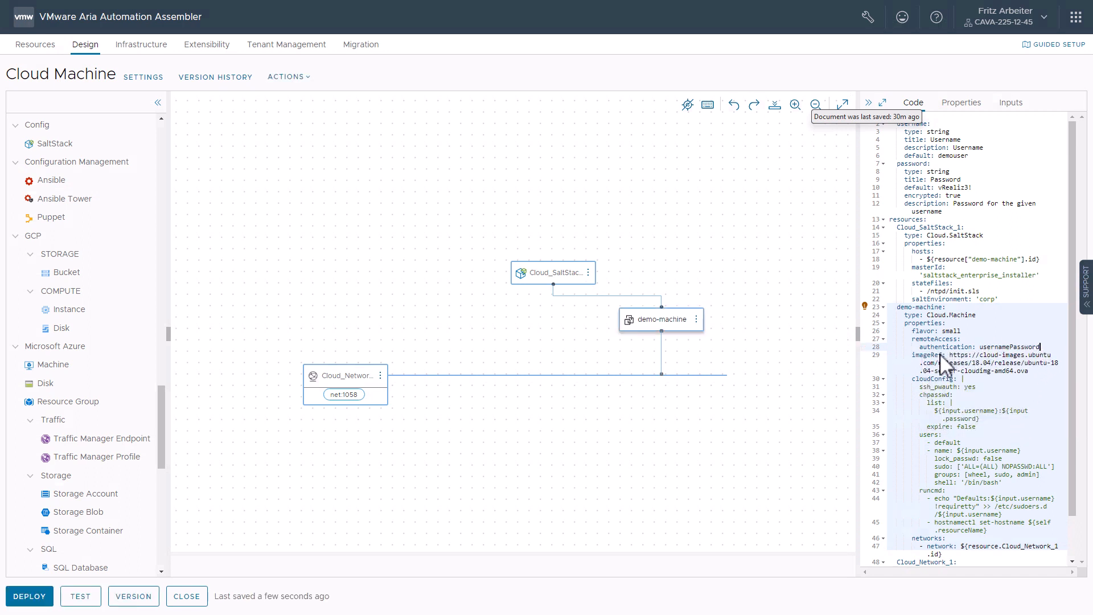
{"action": "key", "text": "Enter"}
{"action": "type", "text": "u"}
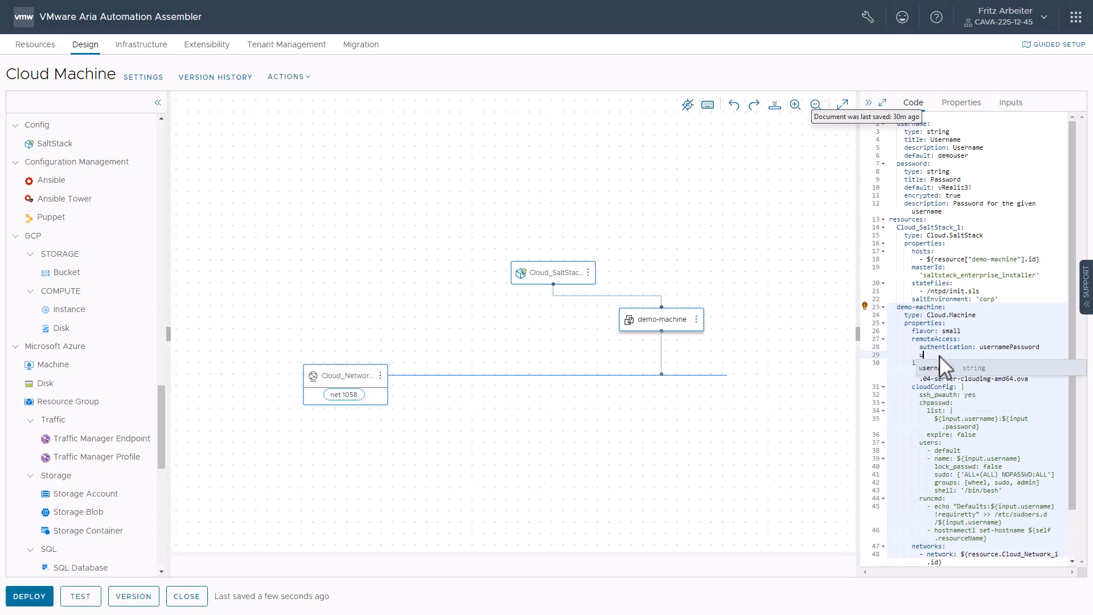
Bind remote access username to ${input.username} and password to ${input.password}
{"action": "type", "text": "sername:"}
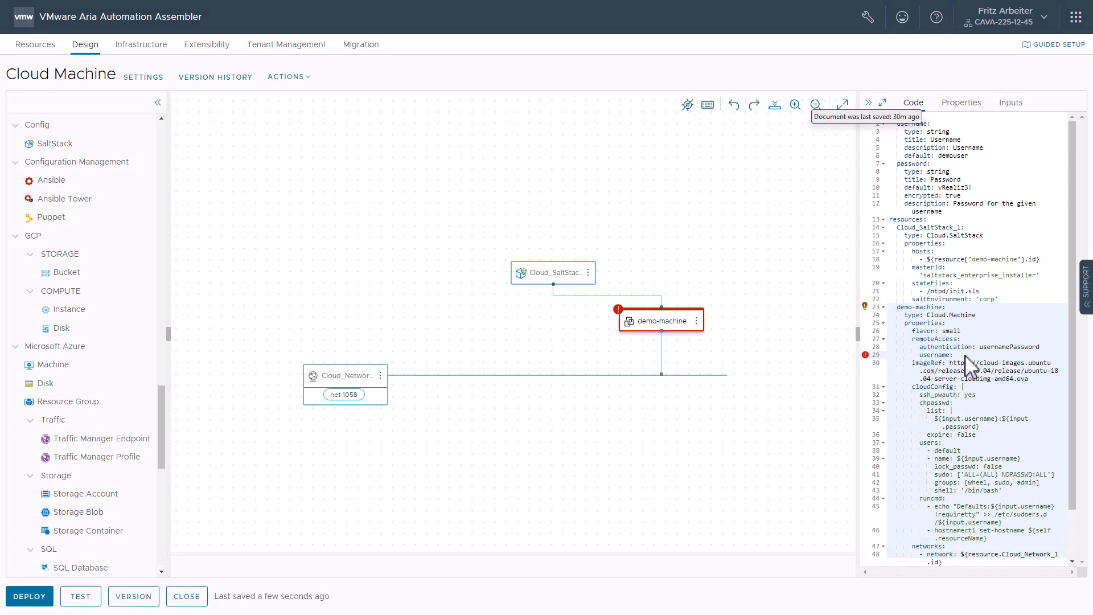
{"action": "type", "text": "s"}
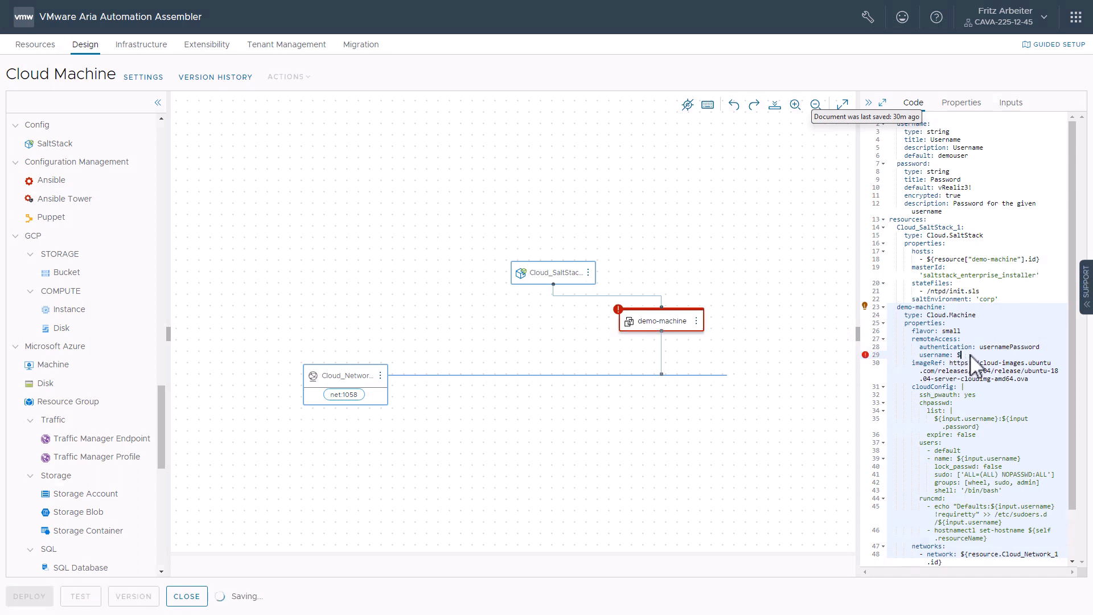
{"action": "type", "text": "${"}
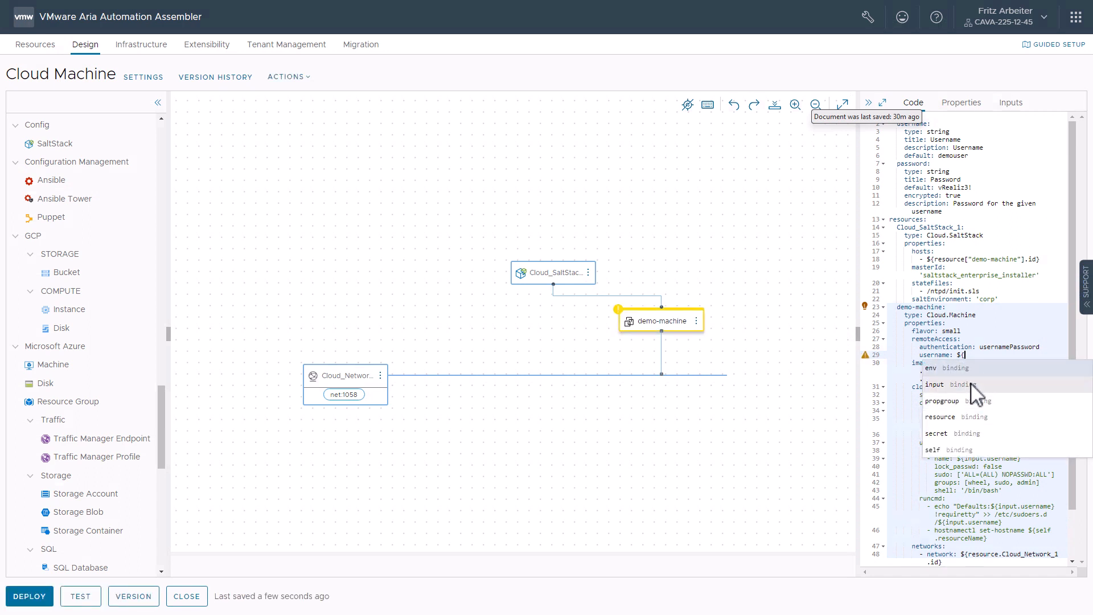
{"action": "left_click", "coordinate": [934, 384]}
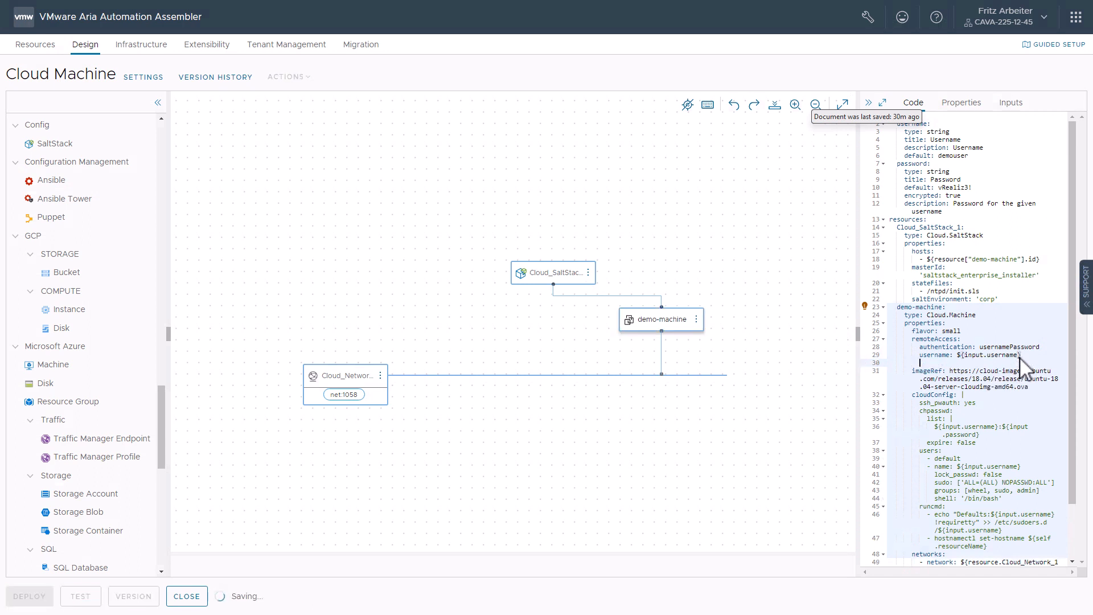
{"action": "type", "text": "password:"}
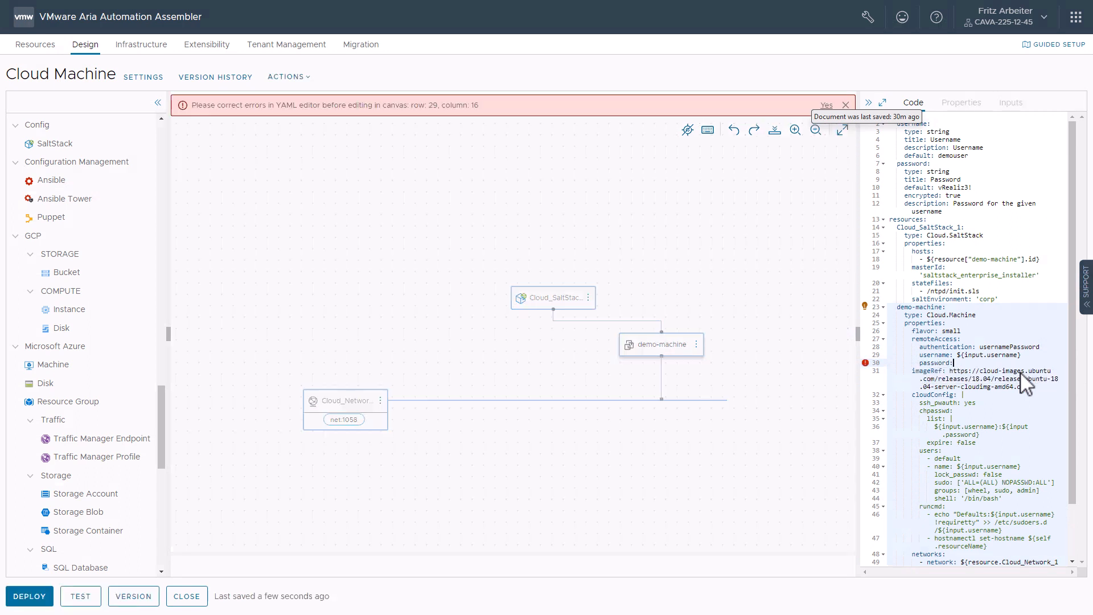
{"action": "type", "text": "${input.password"}
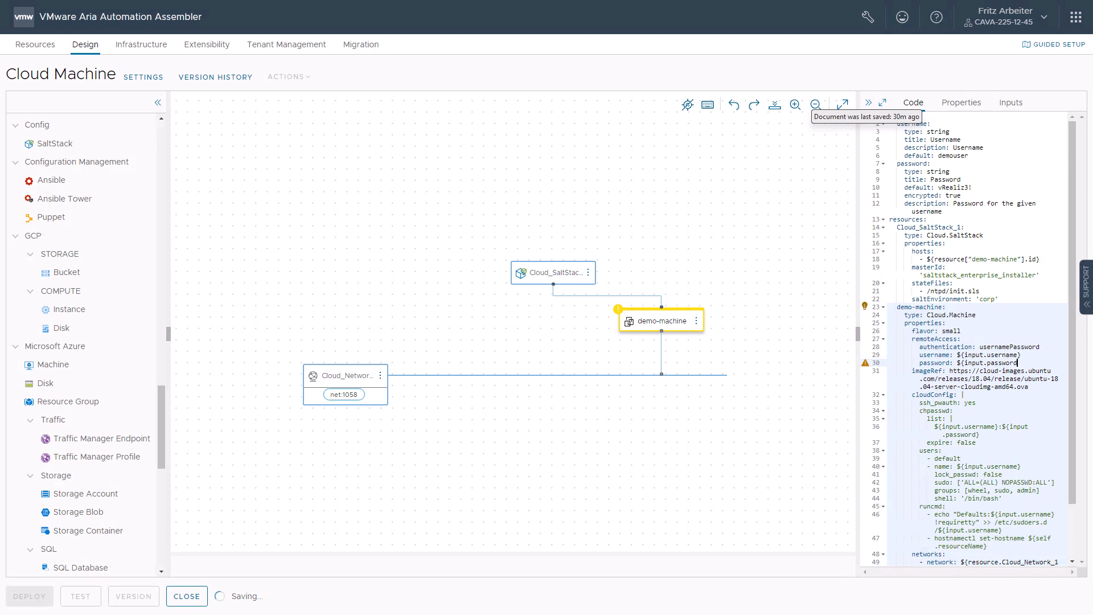
{"action": "mouse_move", "coordinate": [1039, 371]}
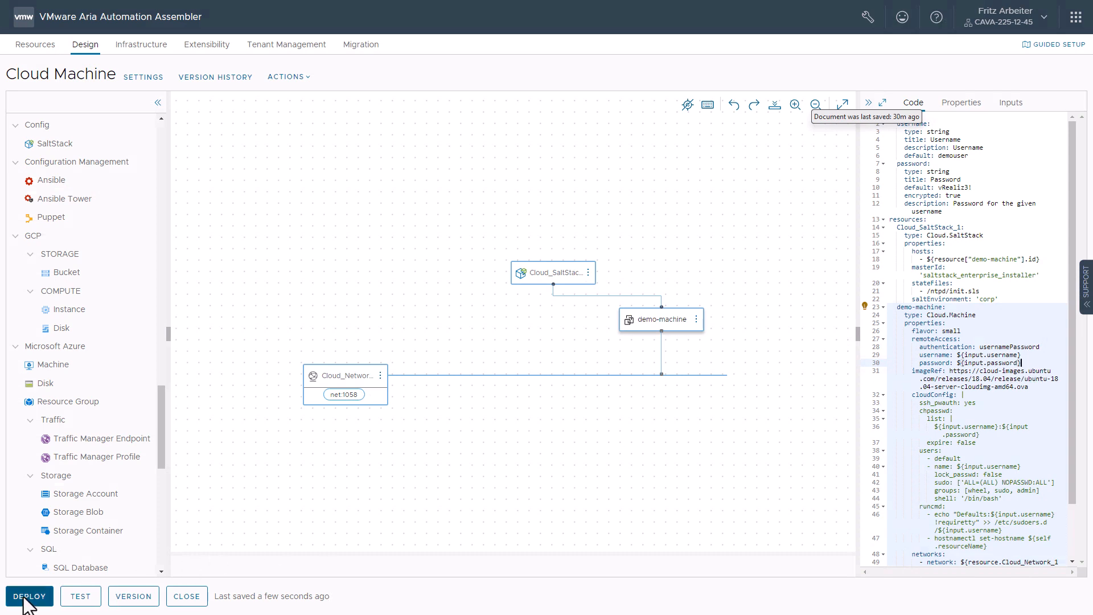
Deploy the blueprint as a new deployment named Cloud Machine NTP with default inputs
{"action": "left_click", "coordinate": [29, 596]}
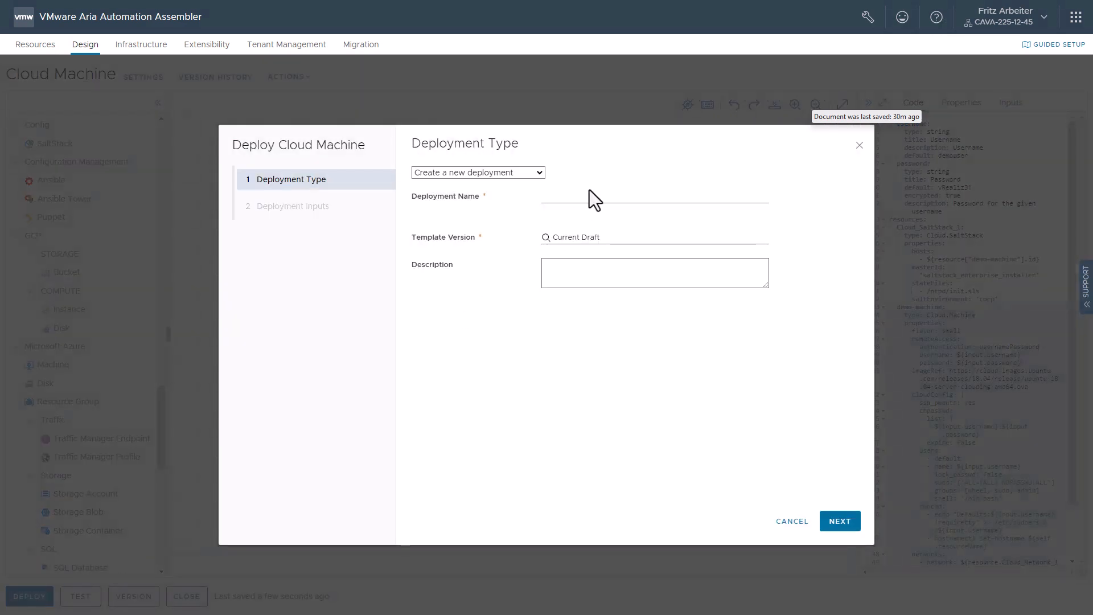
{"action": "type", "text": "c"}
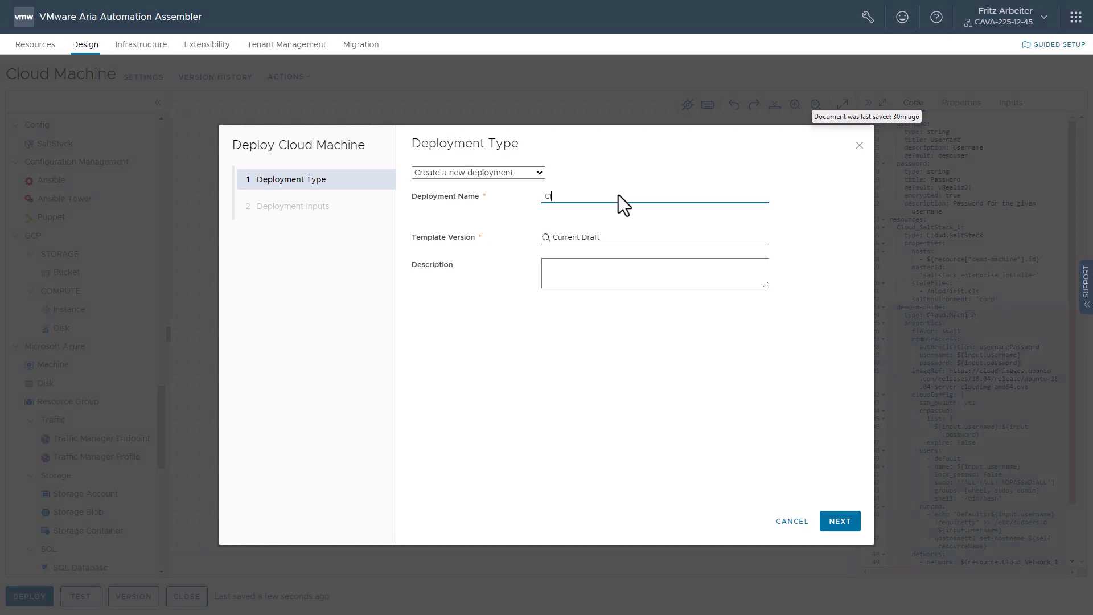
{"action": "type", "text": "Cloud Machine NTP"}
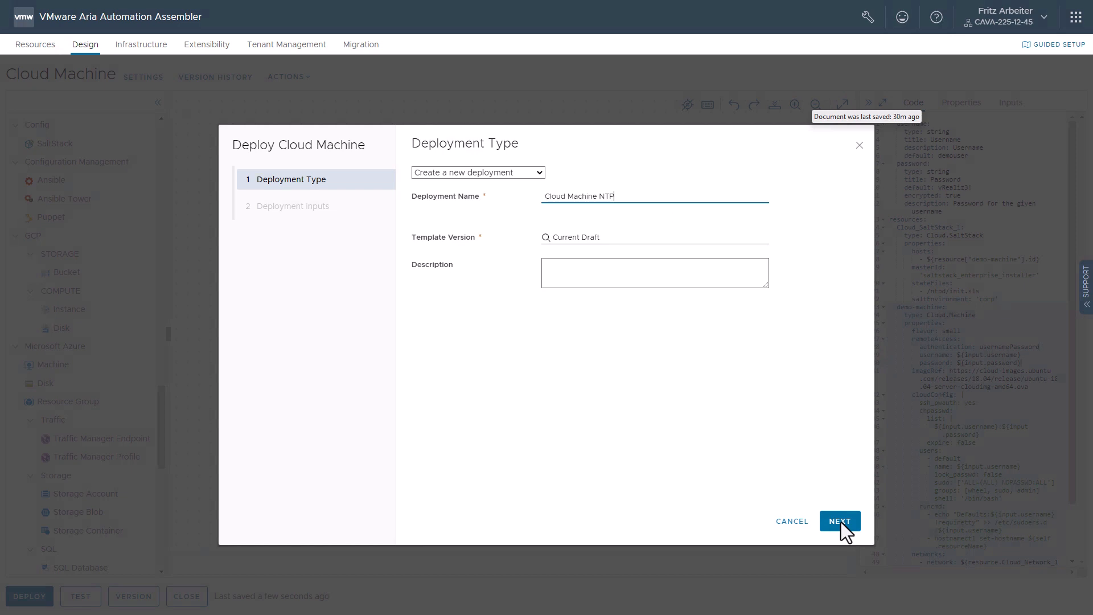
{"action": "left_click", "coordinate": [839, 521]}
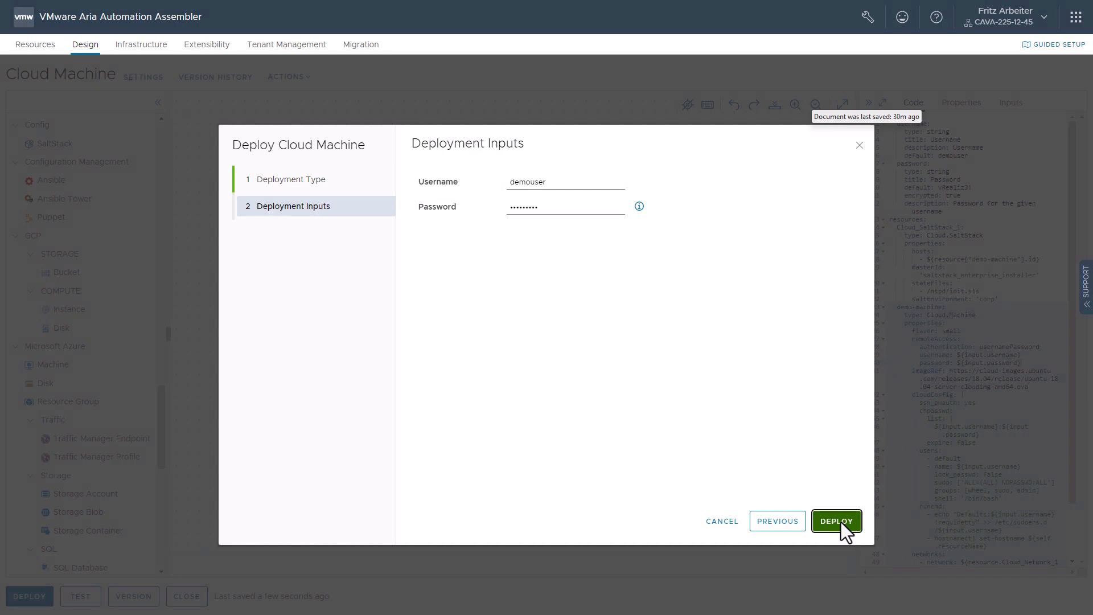
{"action": "left_click", "coordinate": [837, 520]}
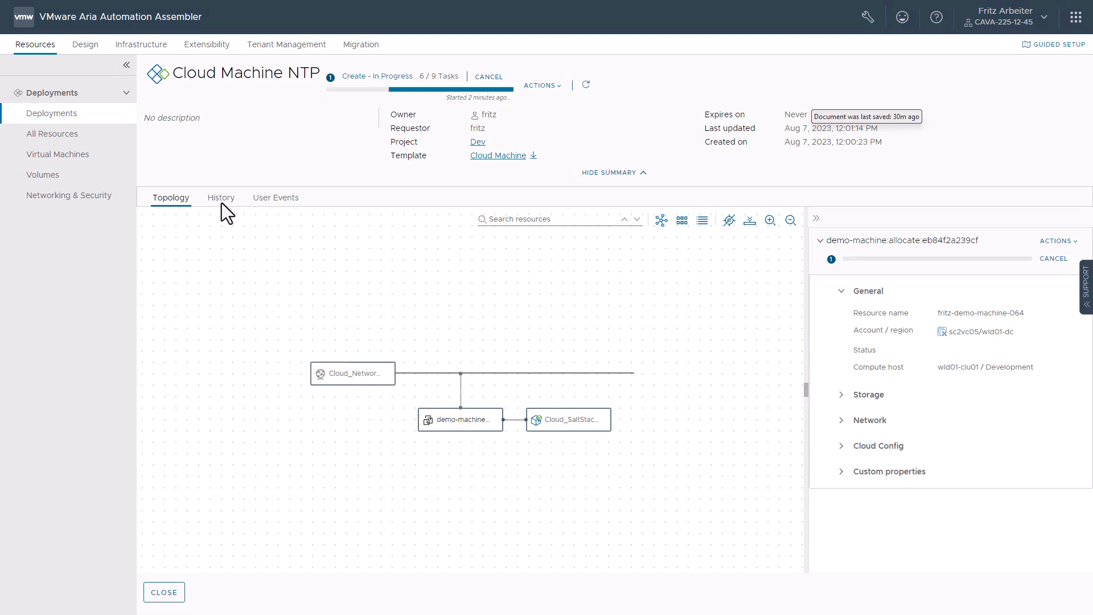
Watch the deployment history until Create Successful, then return to Topology
{"action": "left_click", "coordinate": [221, 197]}
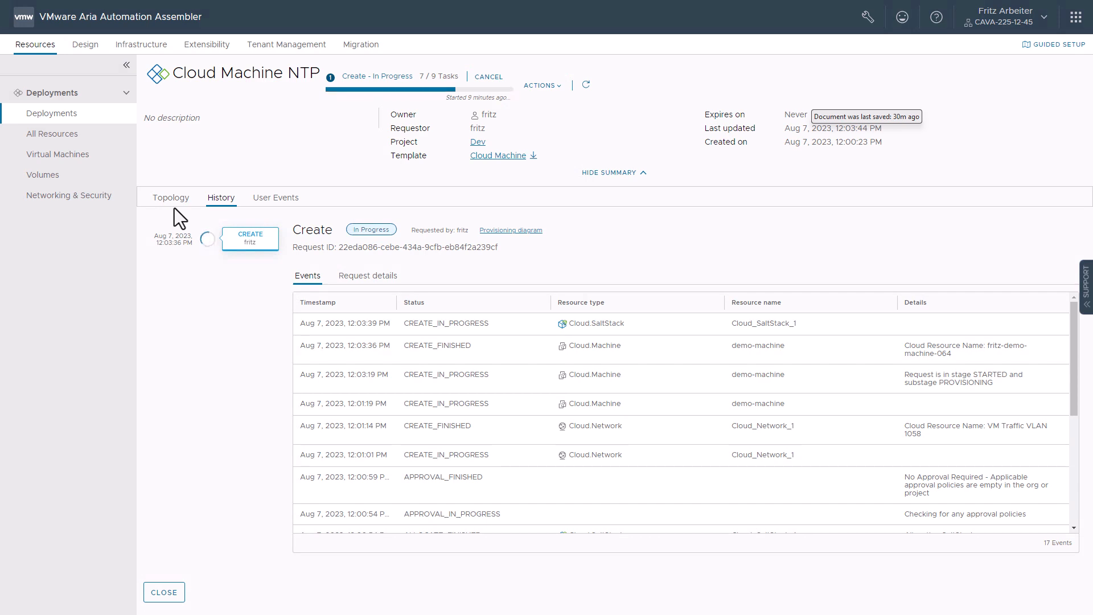
{"action": "left_click", "coordinate": [170, 197]}
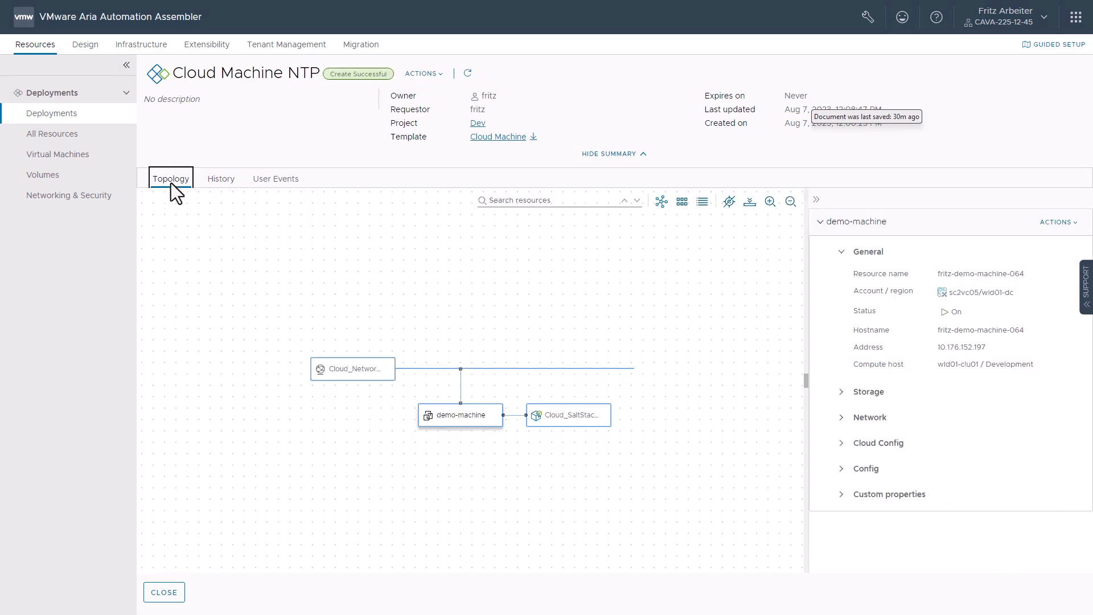
{"action": "mouse_move", "coordinate": [465, 399]}
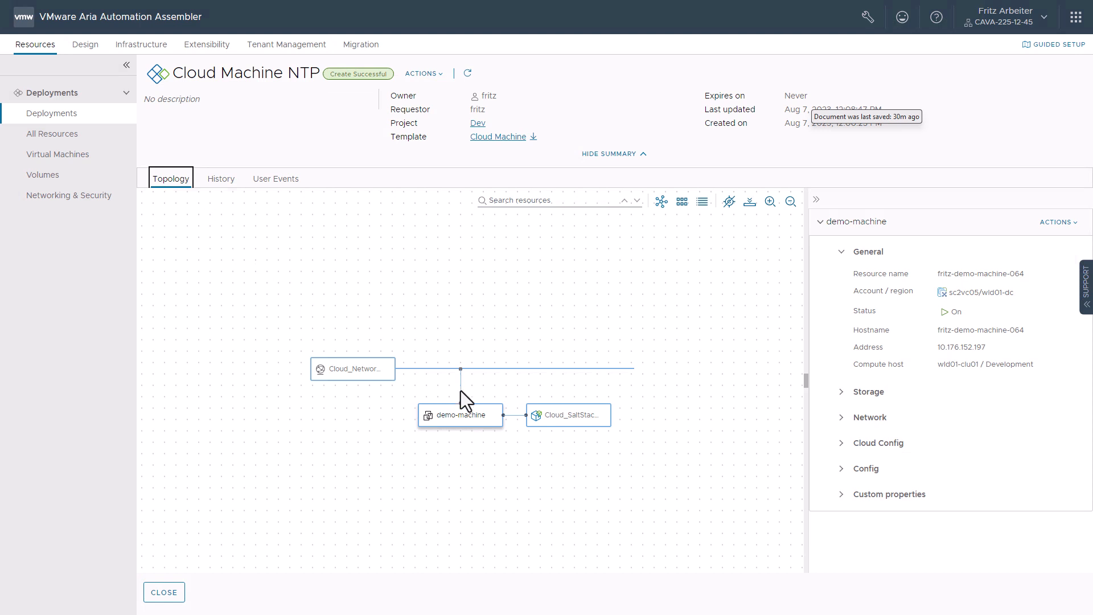
{"action": "mouse_move", "coordinate": [468, 426]}
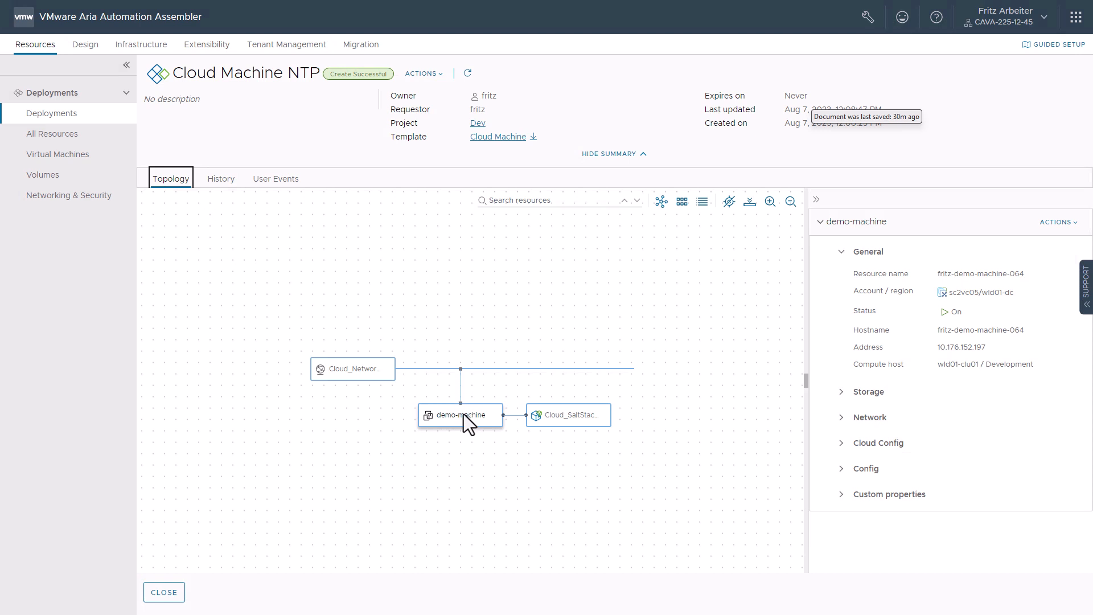
{"action": "mouse_move", "coordinate": [576, 430]}
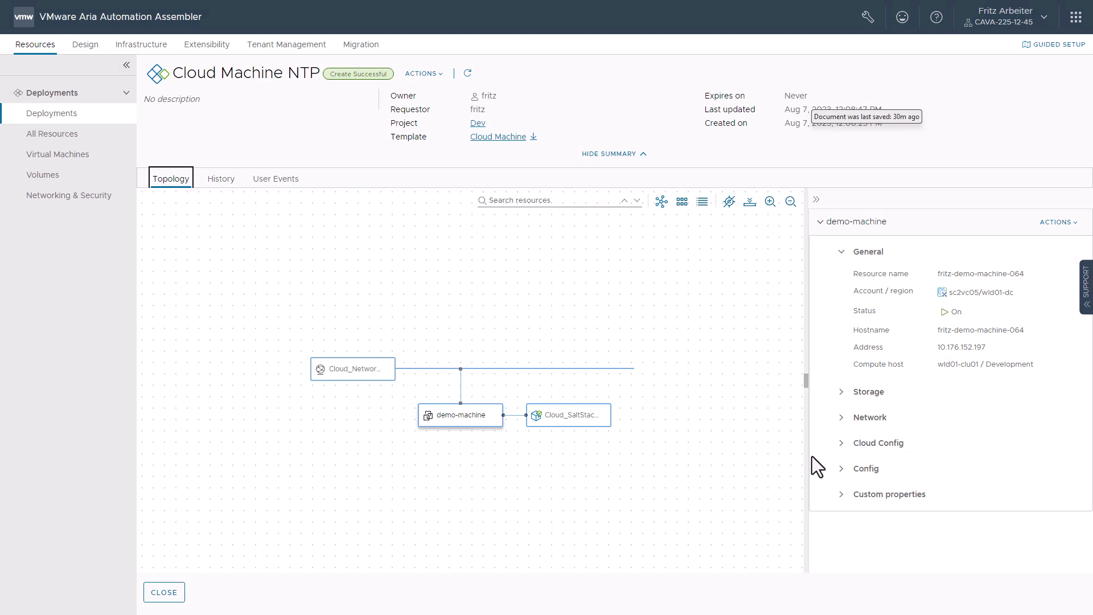
Select Cloud_SaltStack_1 in the topology and bring up its Actions menu
{"action": "left_click", "coordinate": [866, 468]}
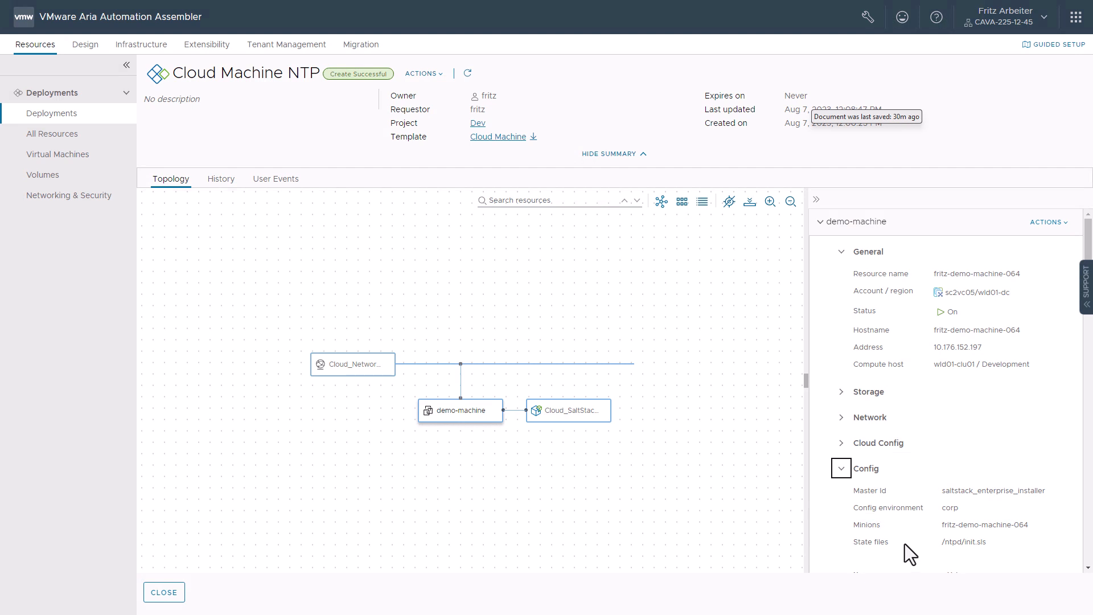
{"action": "mouse_move", "coordinate": [583, 430]}
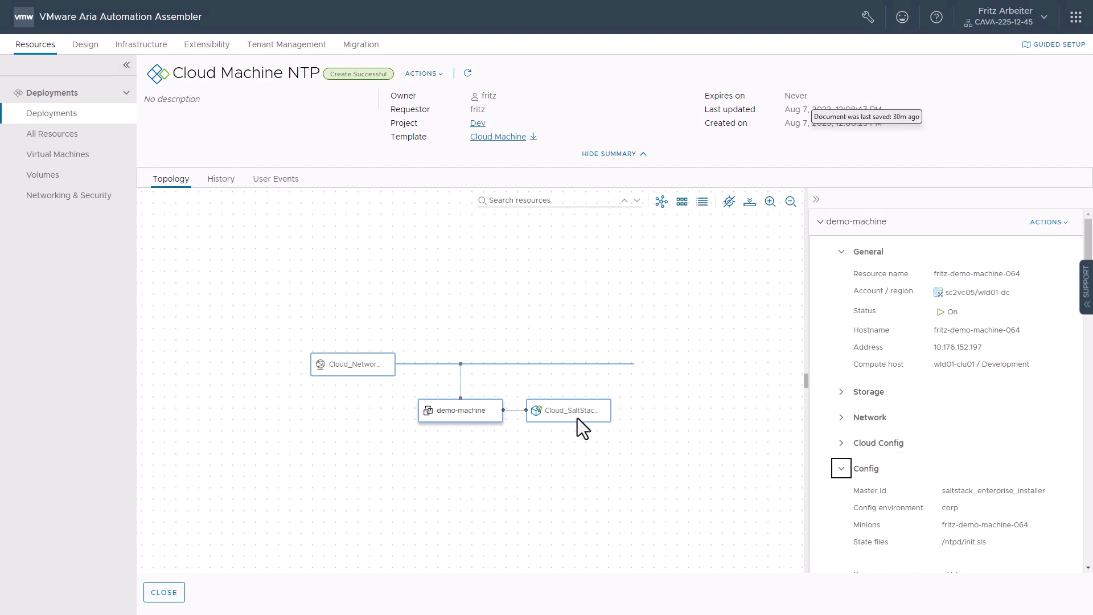
{"action": "left_click", "coordinate": [566, 410]}
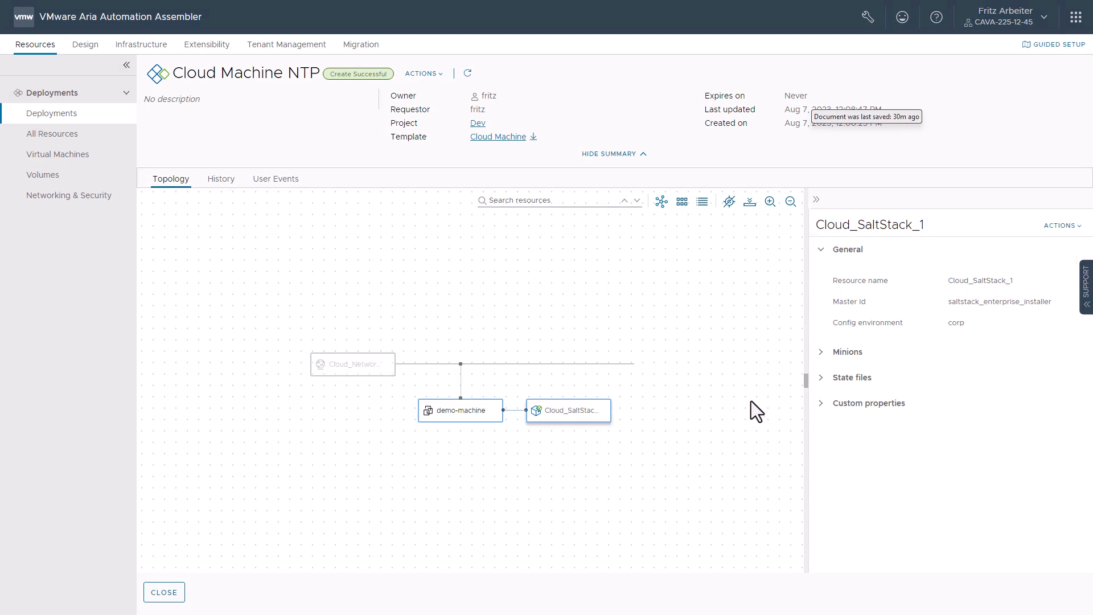
{"action": "left_click", "coordinate": [849, 377]}
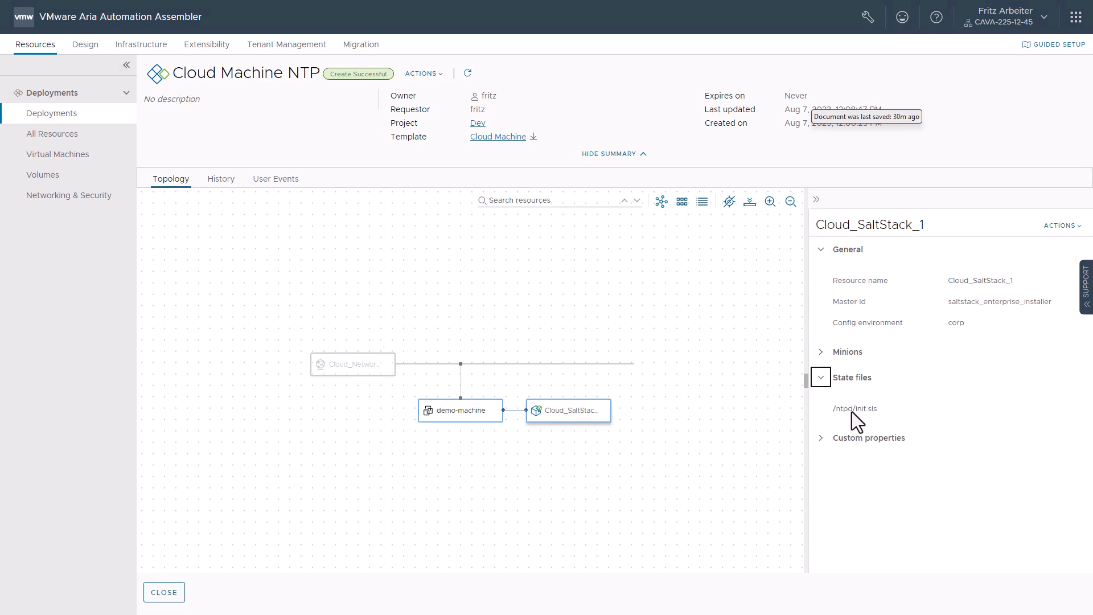
{"action": "mouse_move", "coordinate": [988, 258]}
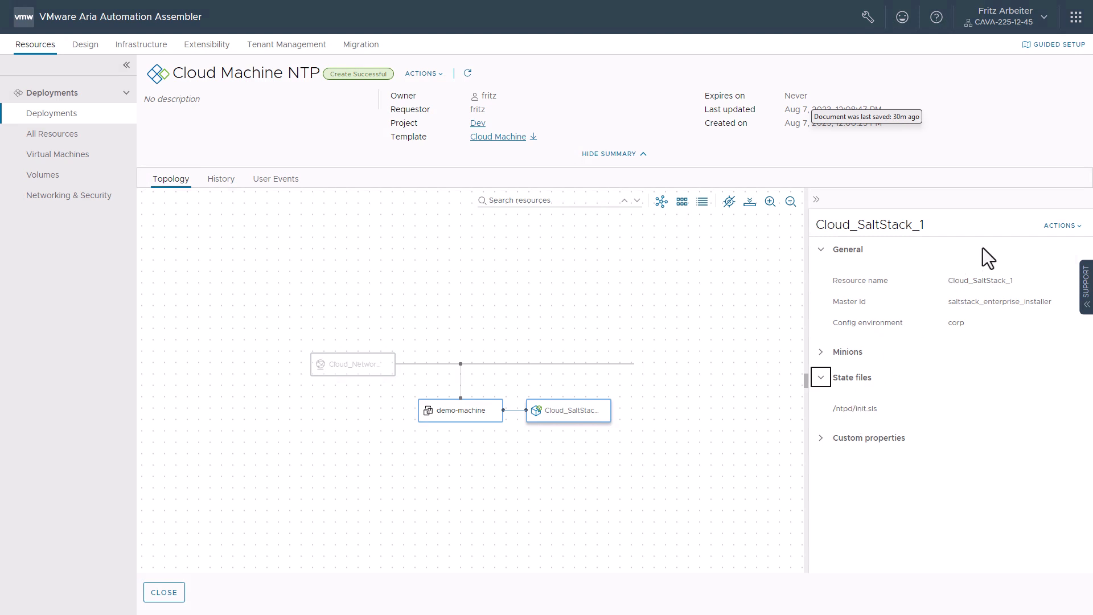
{"action": "mouse_move", "coordinate": [1073, 240]}
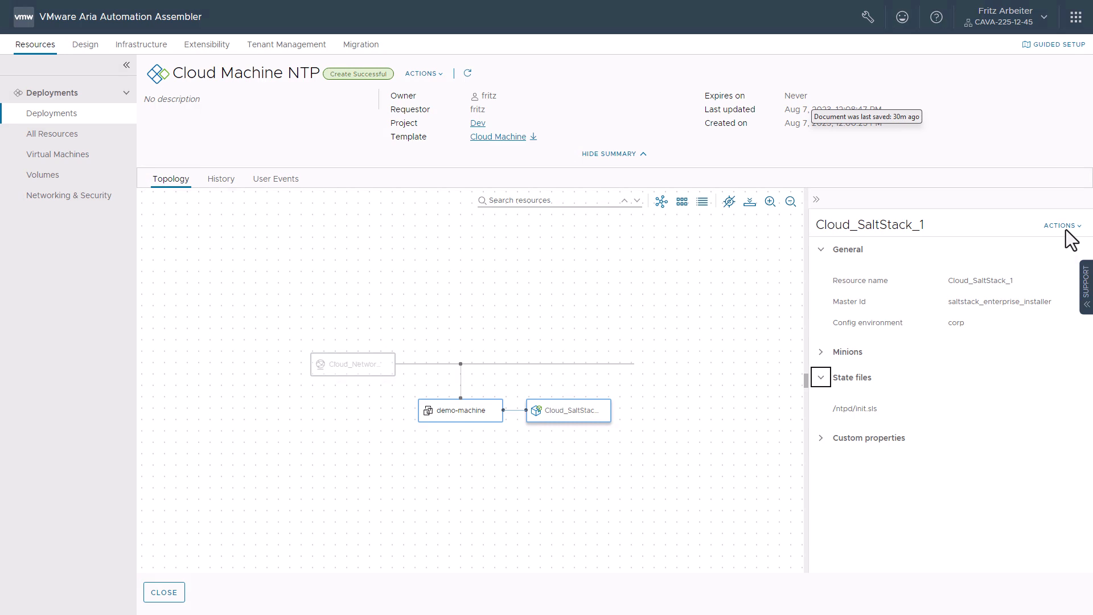
{"action": "left_click", "coordinate": [1060, 225]}
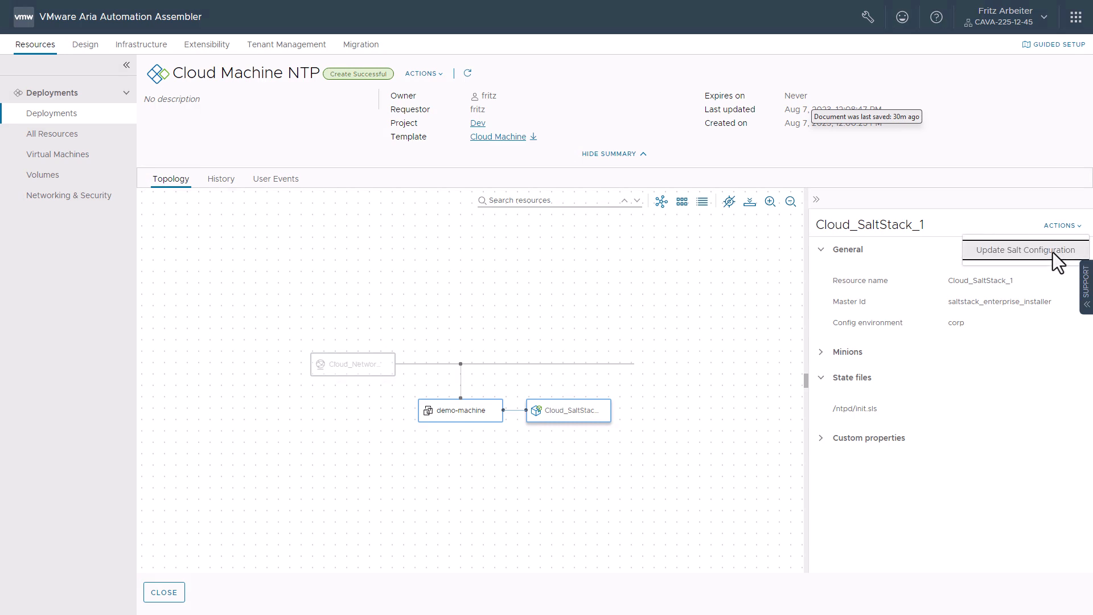
Submit Update Salt Configuration with environment sse and state file /dokuwiki/init.sls
{"action": "left_click", "coordinate": [1027, 249]}
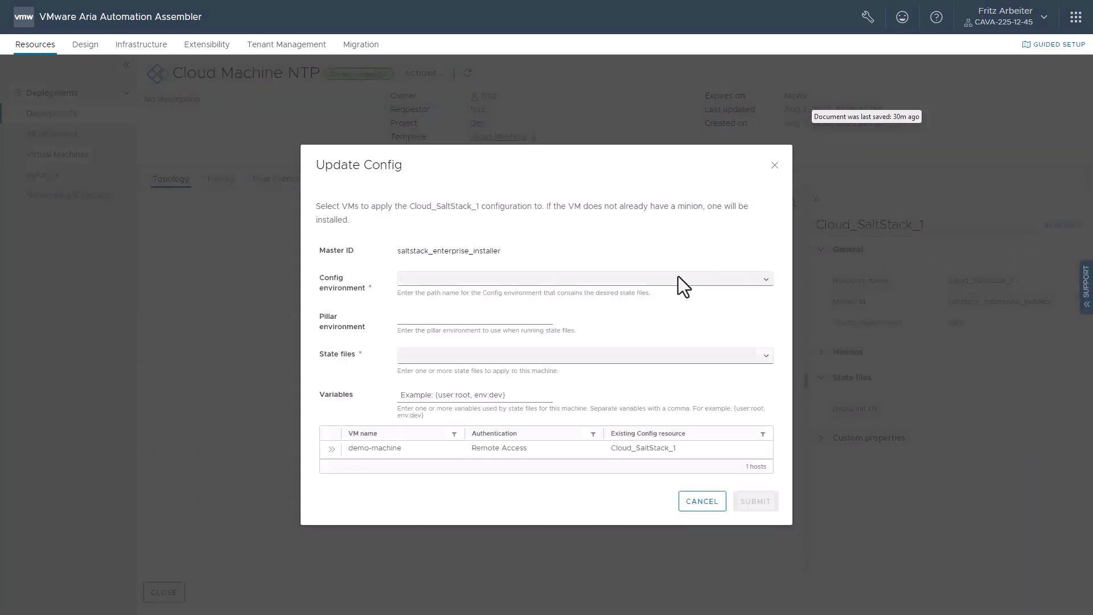
{"action": "left_click", "coordinate": [583, 279]}
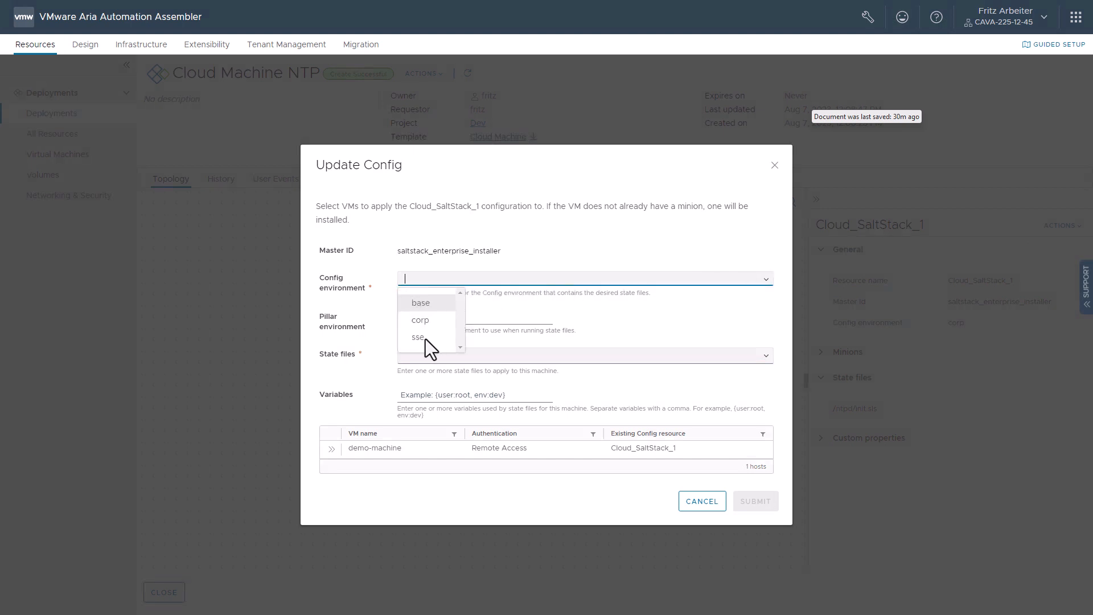
{"action": "left_click", "coordinate": [418, 337]}
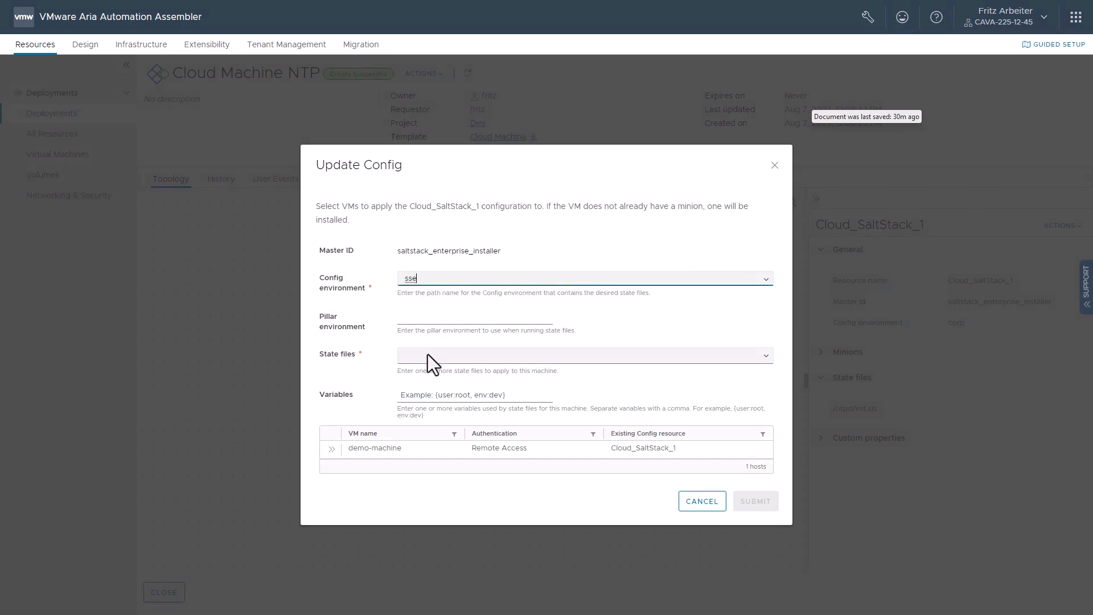
{"action": "left_click", "coordinate": [585, 356]}
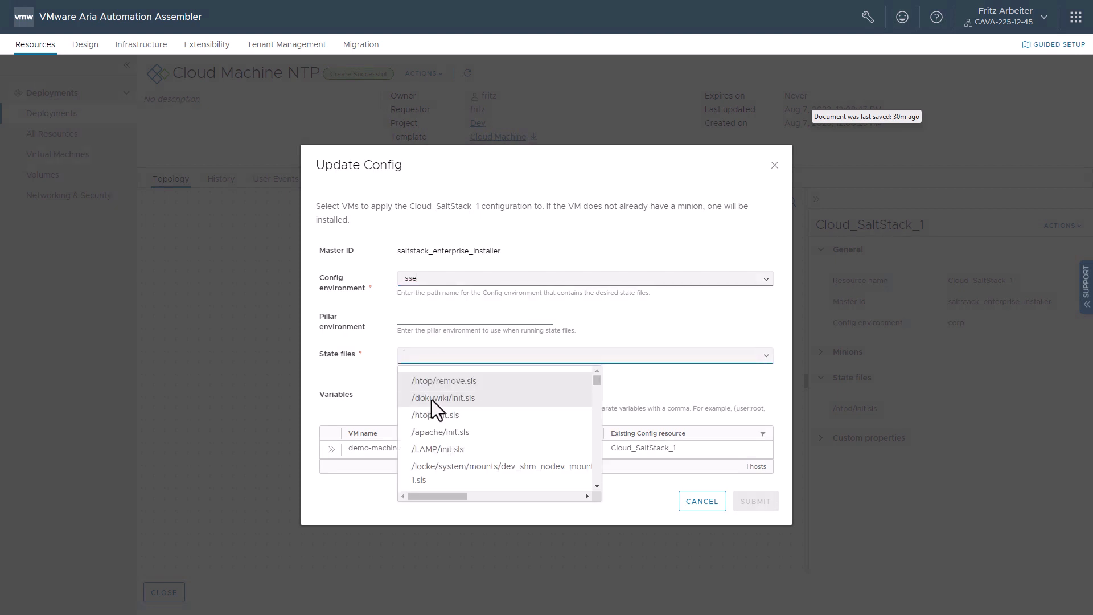
{"action": "left_click", "coordinate": [442, 397]}
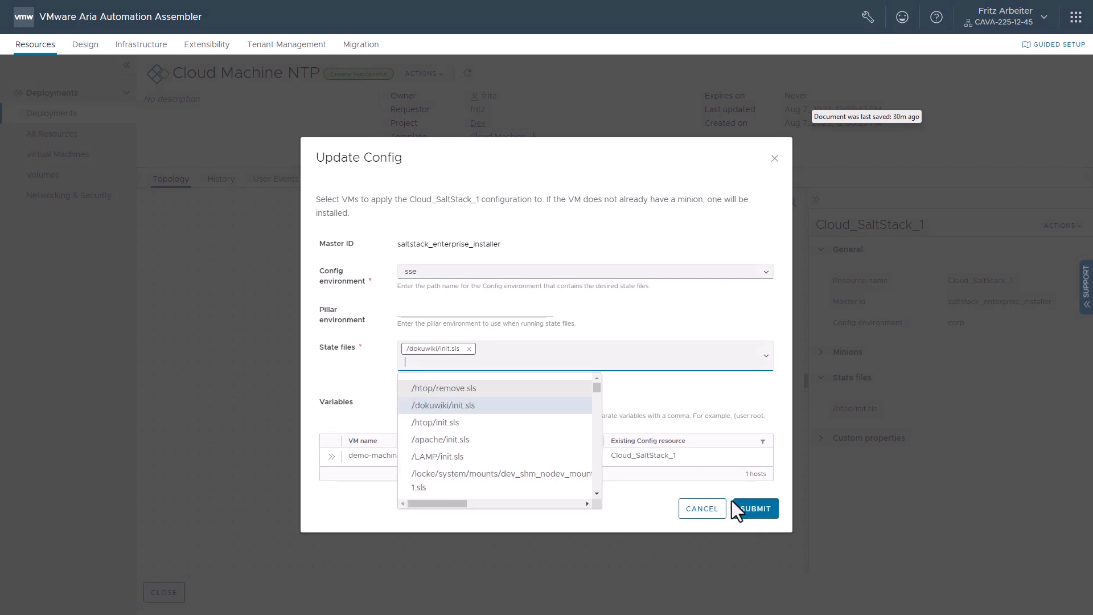
{"action": "left_click", "coordinate": [755, 508]}
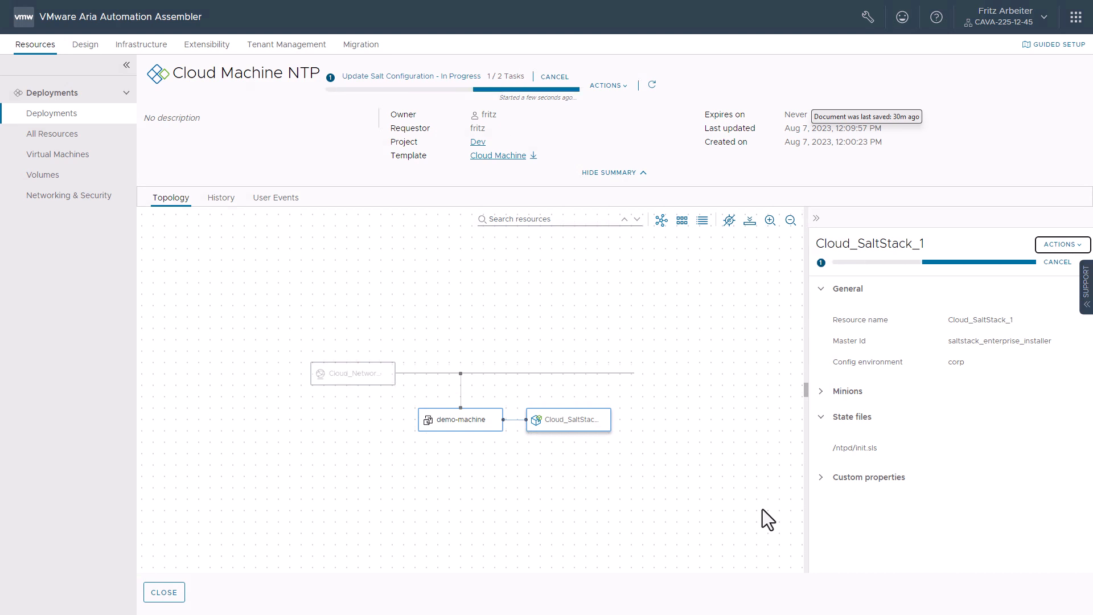
{"action": "mouse_move", "coordinate": [268, 231]}
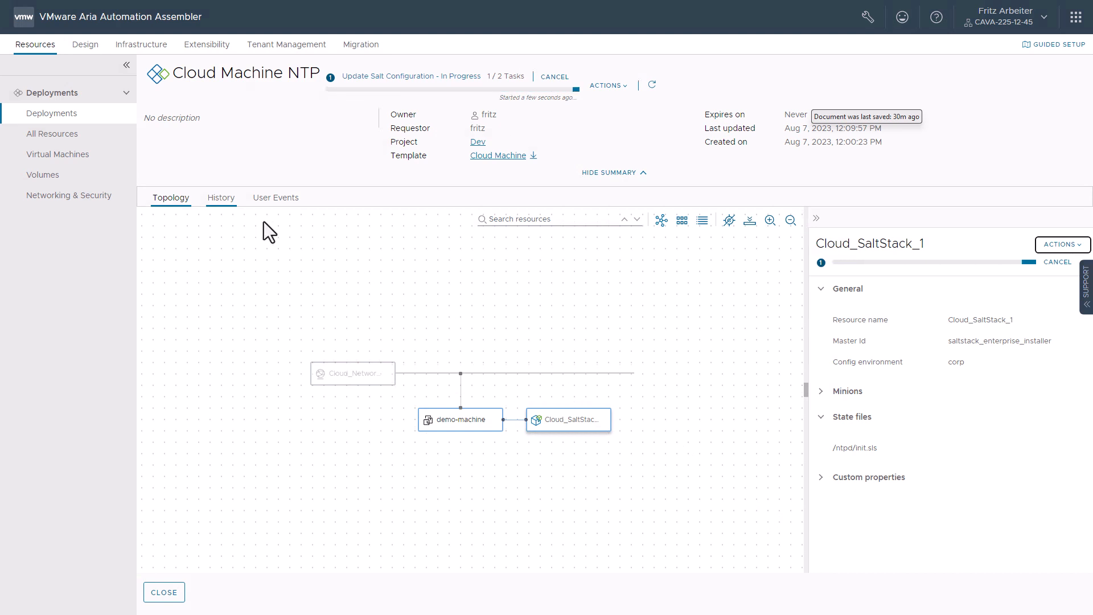
Confirm the update succeeded in History, then go to demo-machine's address 10.176.152.197
{"action": "left_click", "coordinate": [220, 197]}
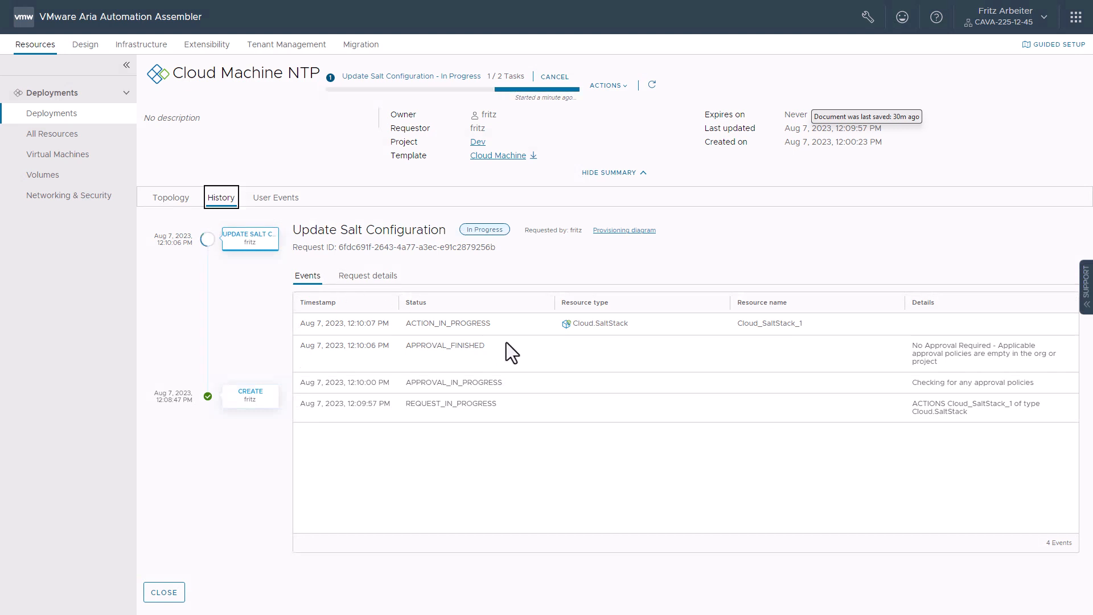
{"action": "mouse_move", "coordinate": [571, 335]}
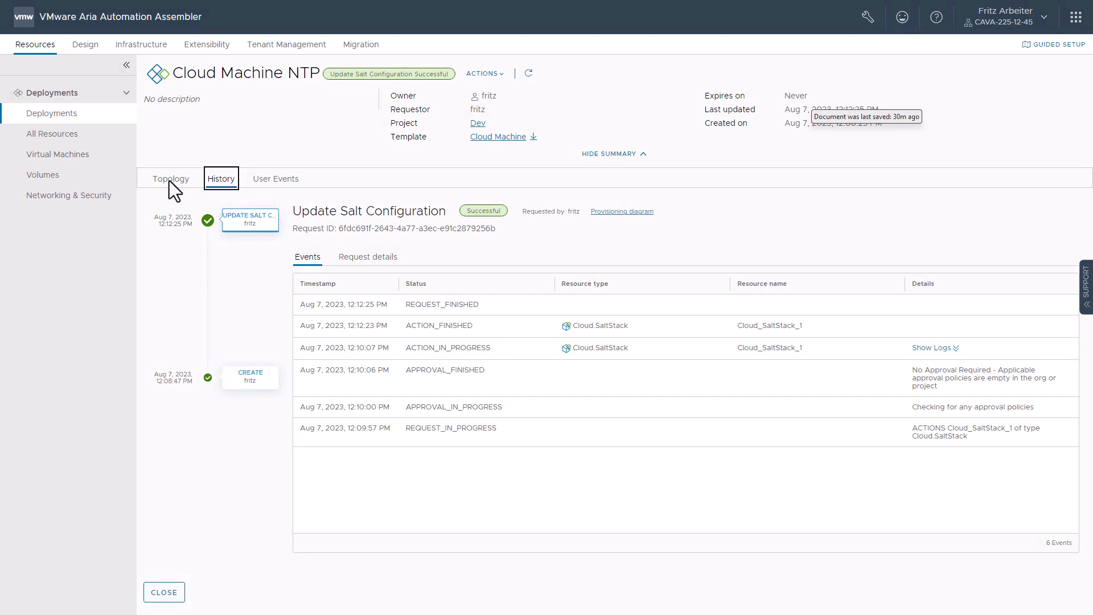
{"action": "left_click", "coordinate": [171, 179]}
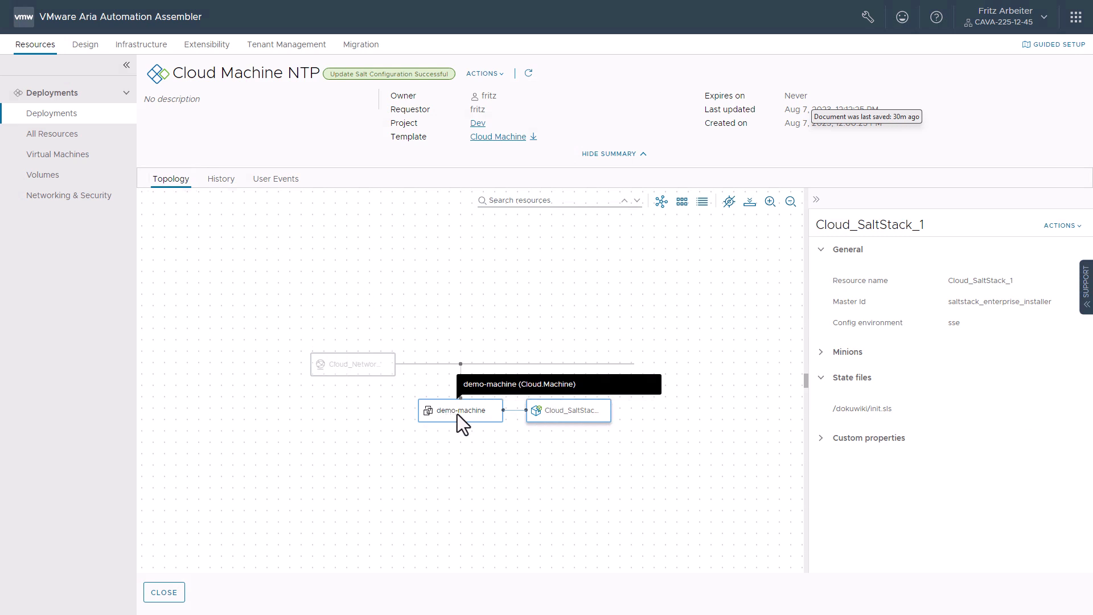
{"action": "left_click", "coordinate": [460, 410]}
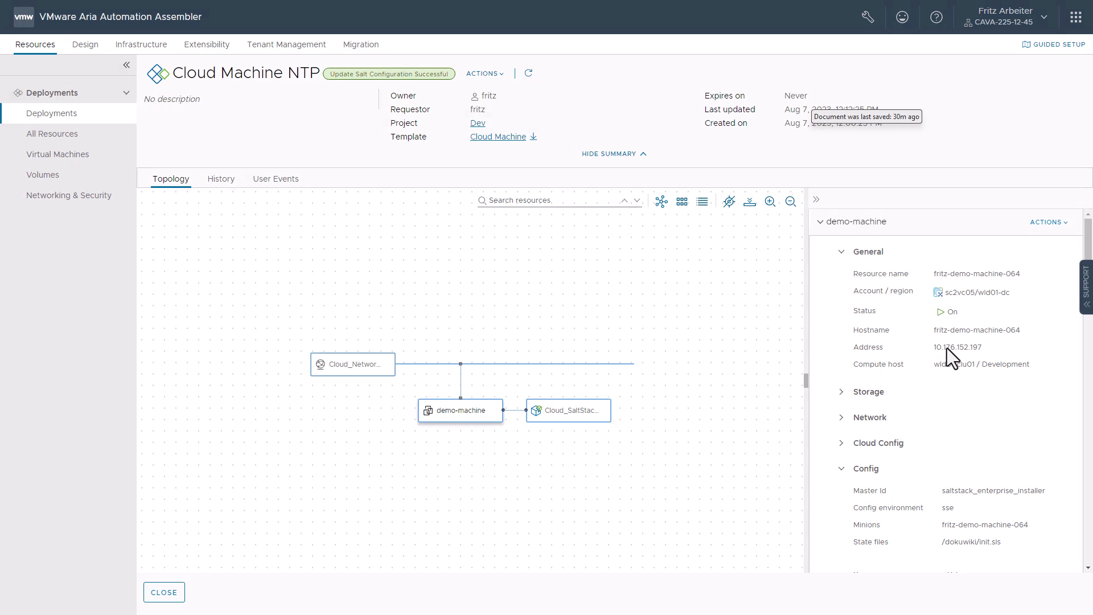
{"action": "right_click", "coordinate": [955, 346]}
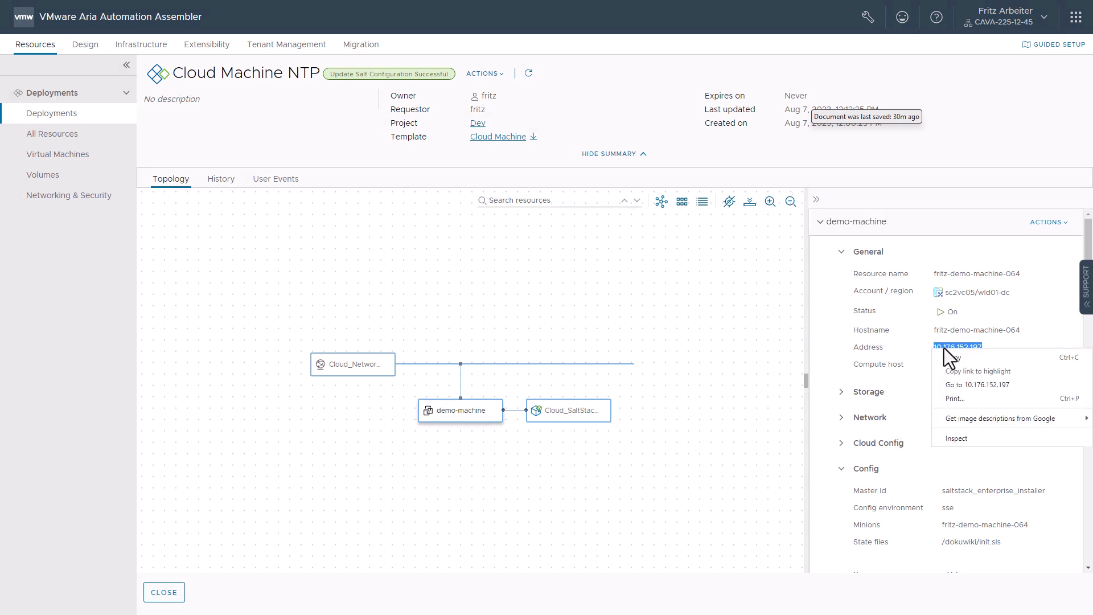
{"action": "mouse_move", "coordinate": [964, 397]}
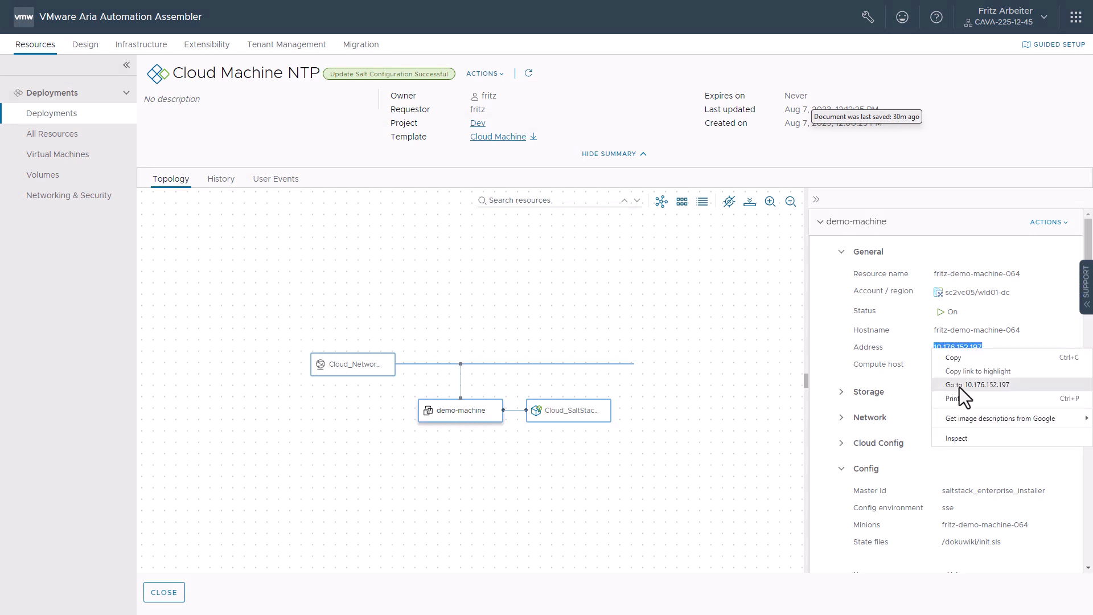
{"action": "left_click", "coordinate": [977, 384]}
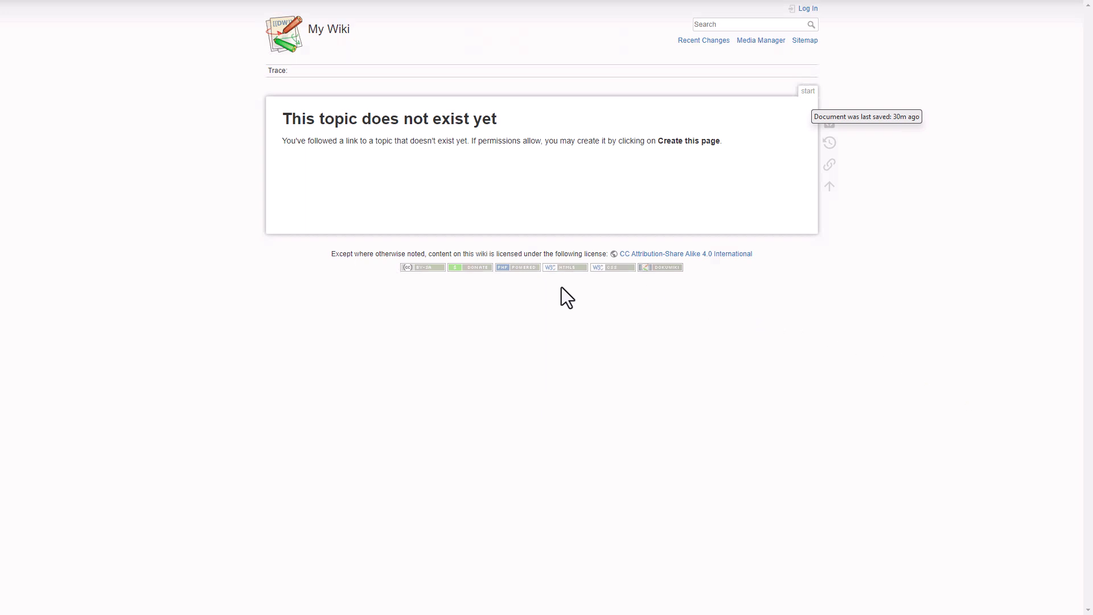
{"action": "mouse_move", "coordinate": [524, 381]}
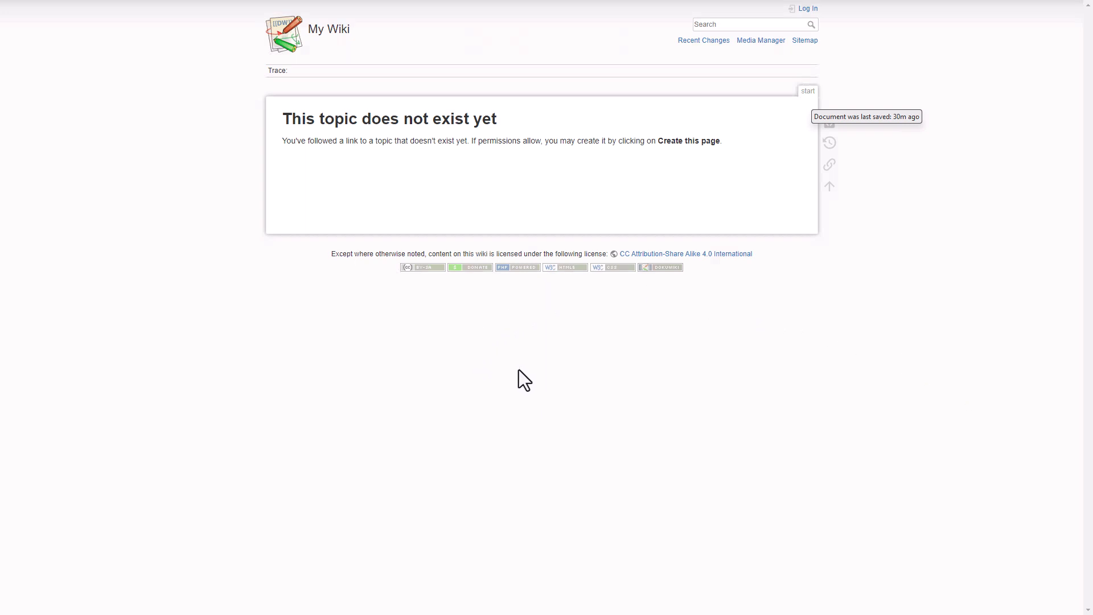
{"action": "mouse_move", "coordinate": [544, 380]}
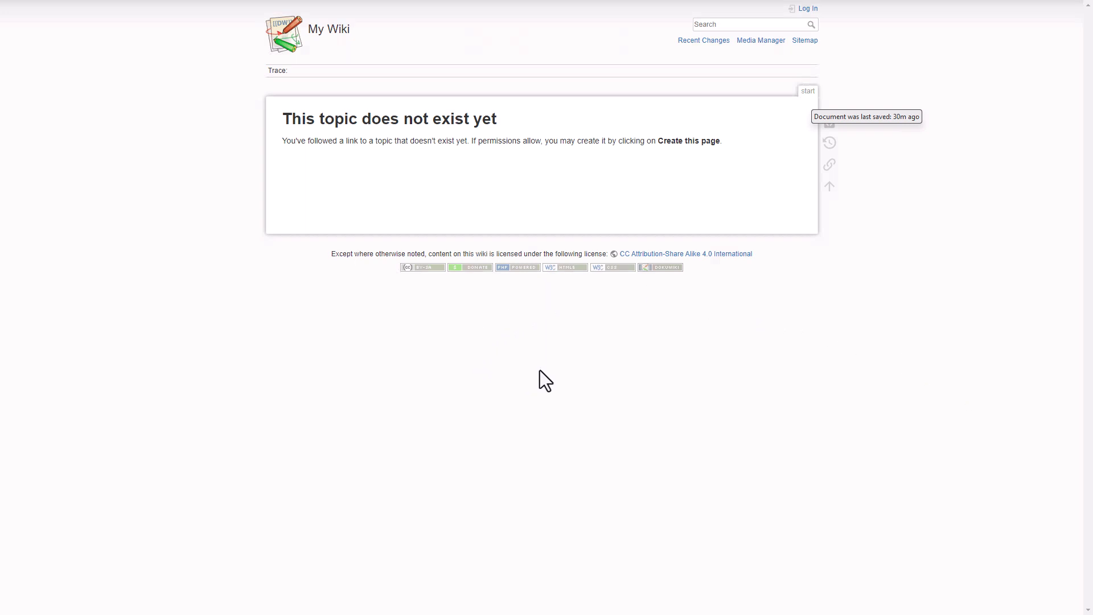
{"action": "mouse_move", "coordinate": [550, 375]}
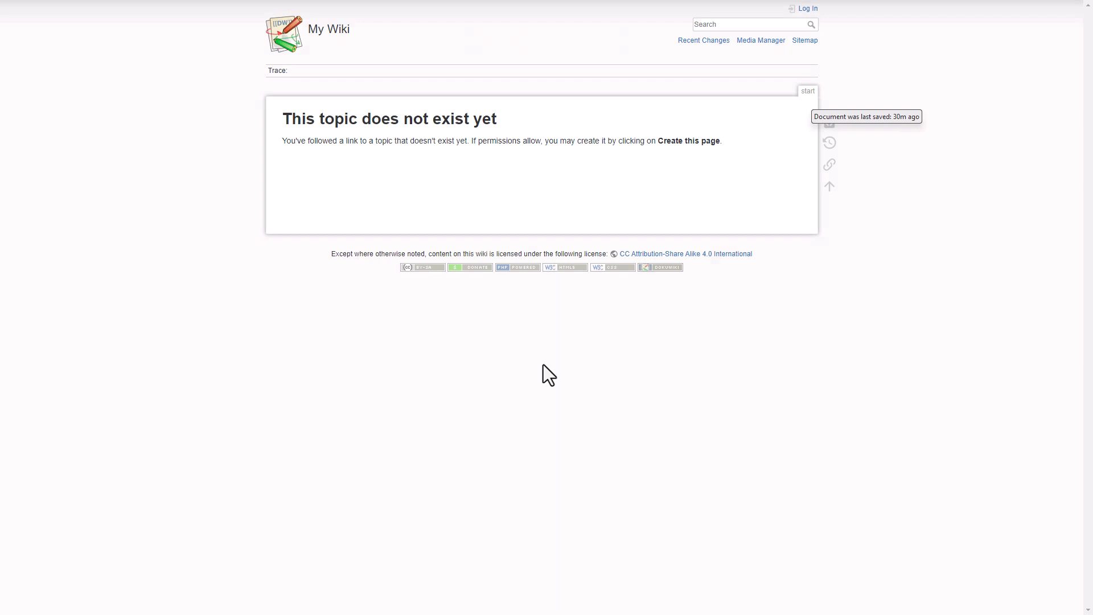
{"action": "mouse_move", "coordinate": [614, 339]}
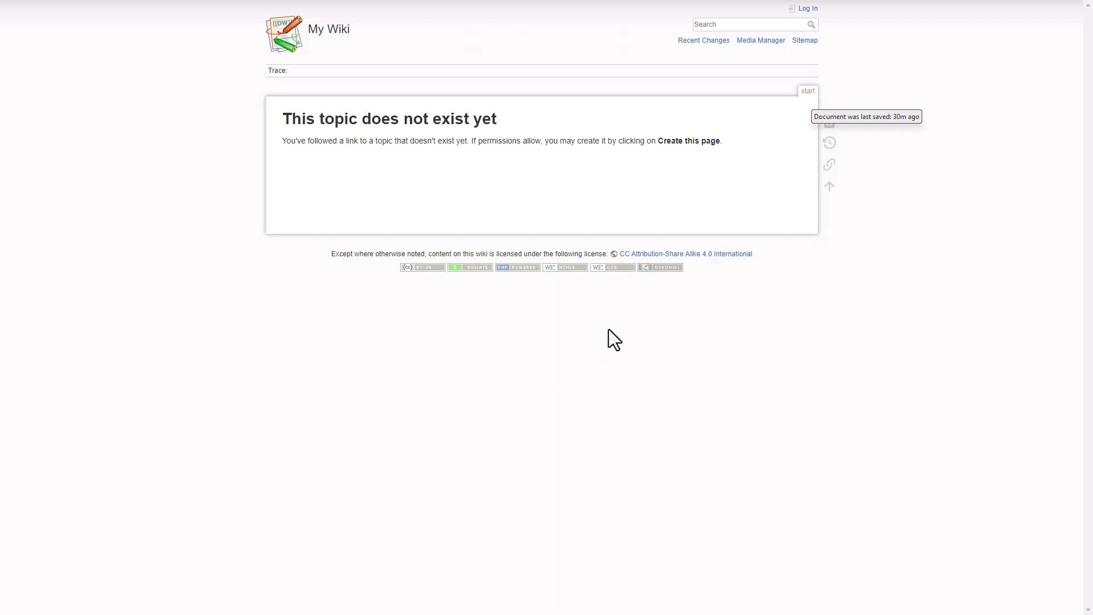
{"action": "mouse_move", "coordinate": [788, 312]}
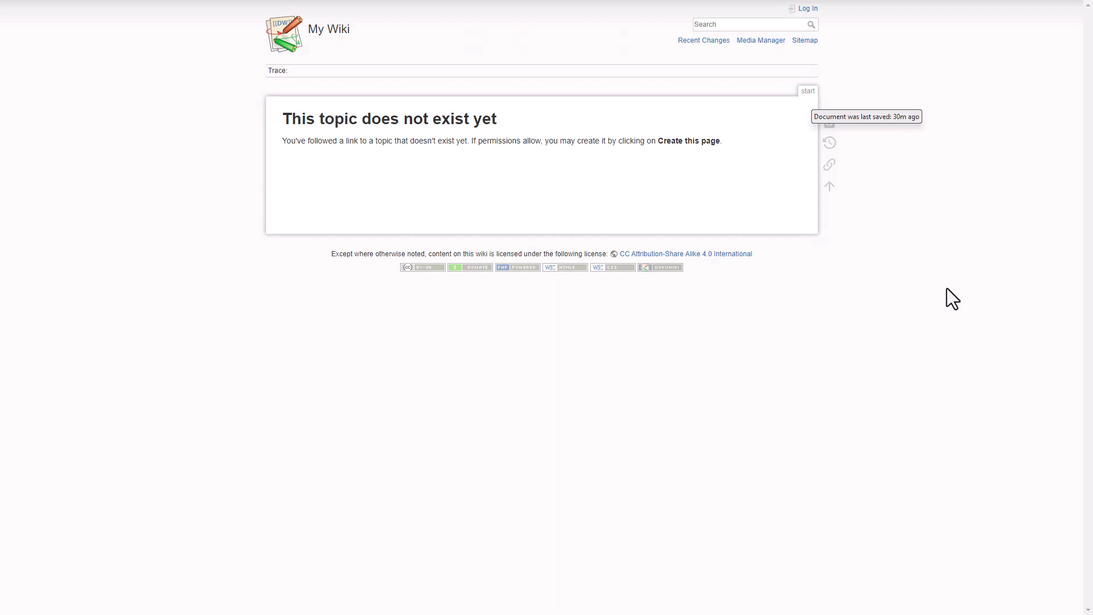
{"action": "mouse_move", "coordinate": [951, 349]}
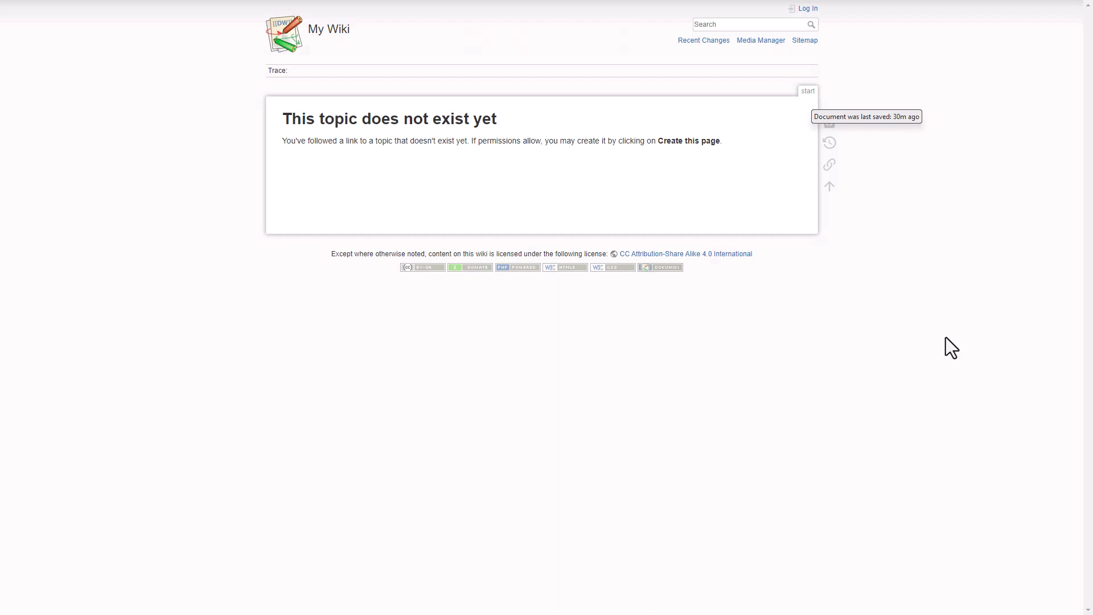